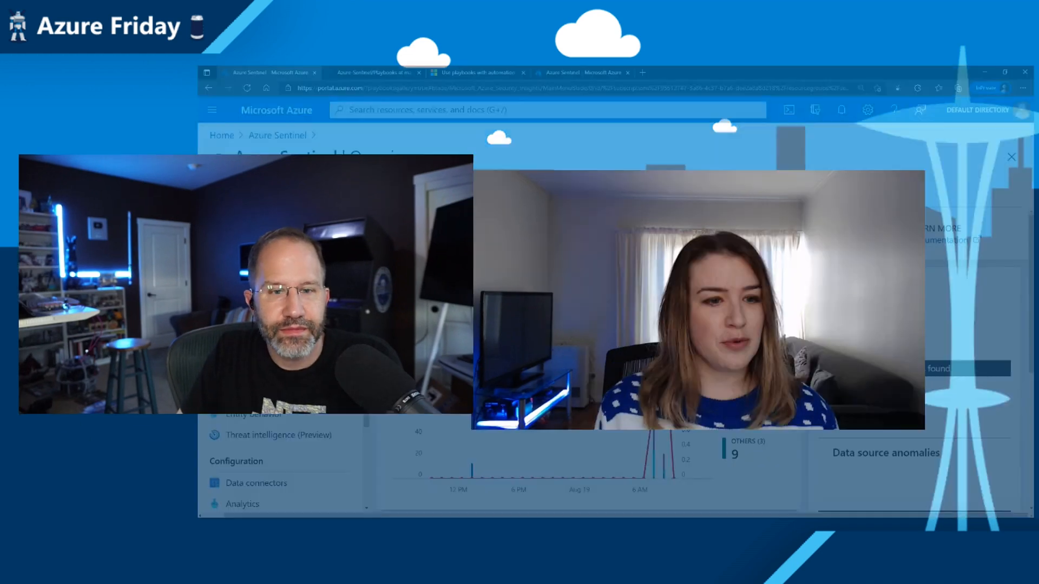
Open Sentinel Automation, review the 15 active playbooks, then select the existing automation rule
click(248, 434)
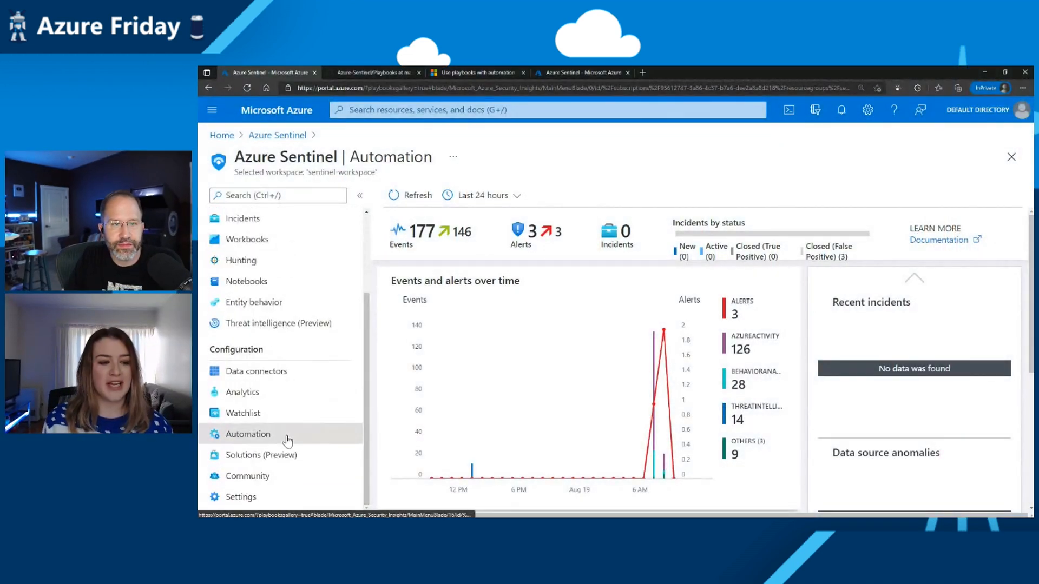
click(249, 434)
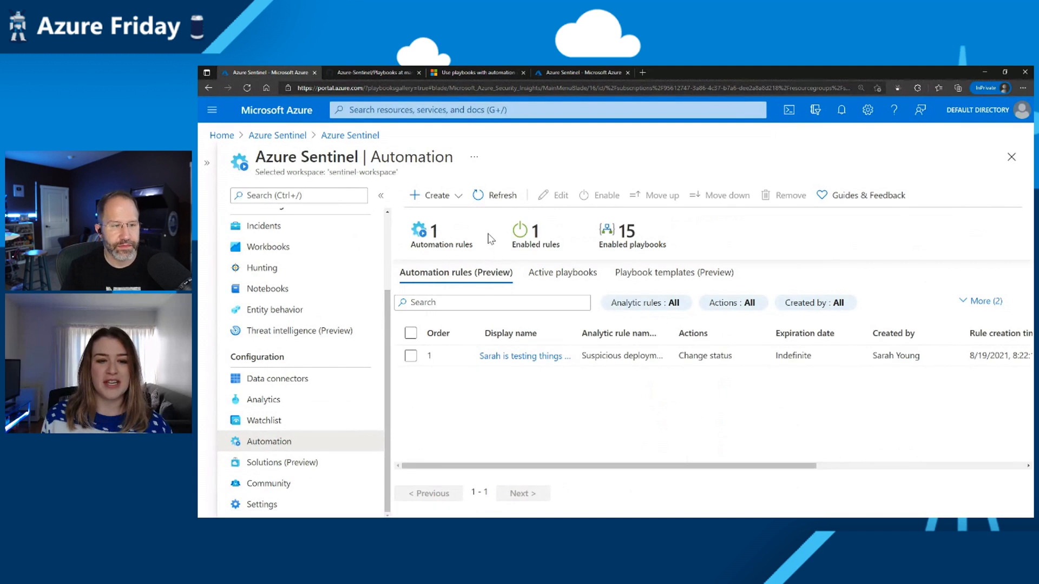
mouse_move(602, 244)
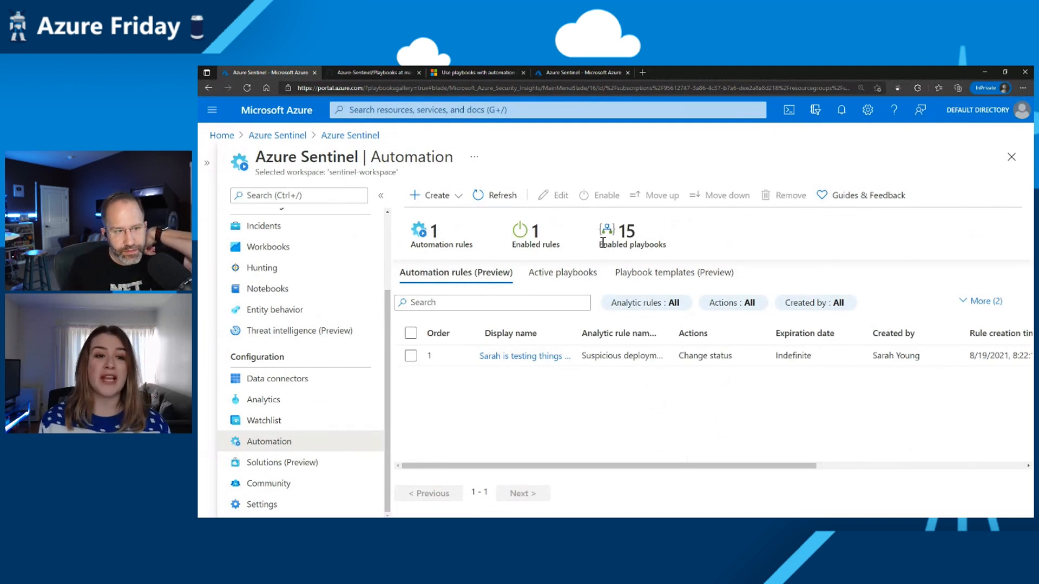
mouse_move(563, 272)
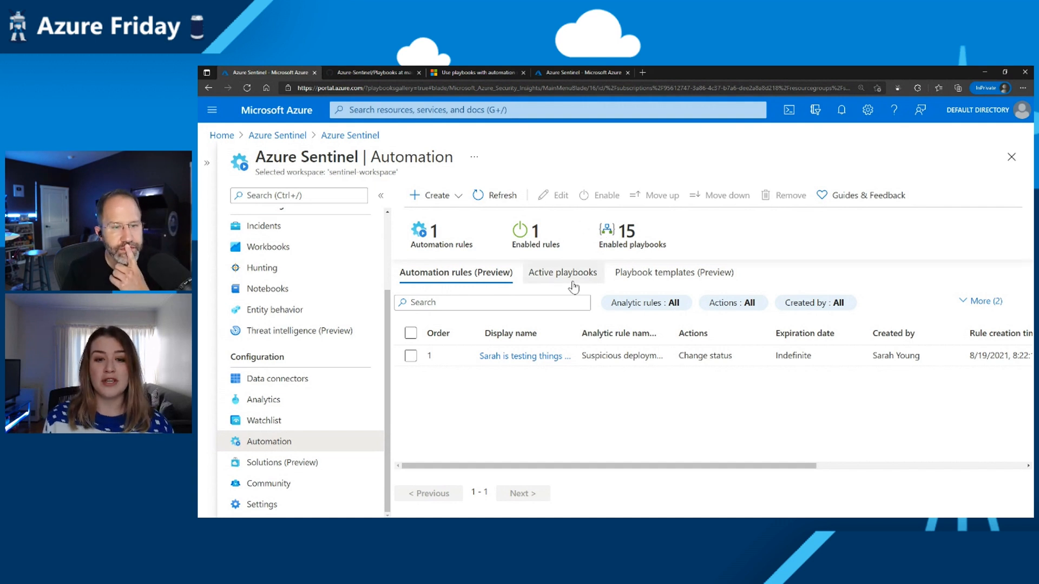
click(563, 272)
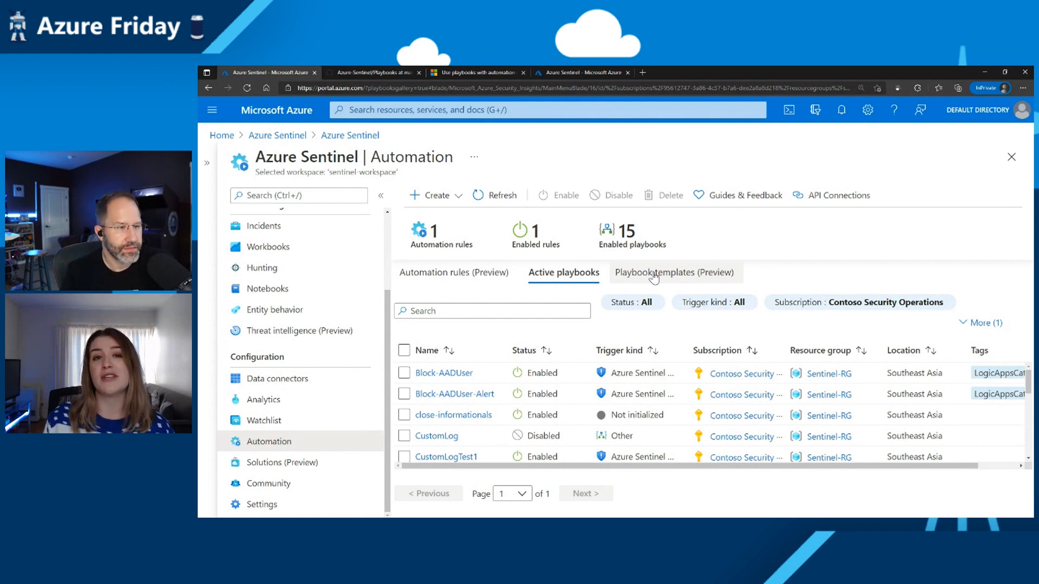
click(455, 272)
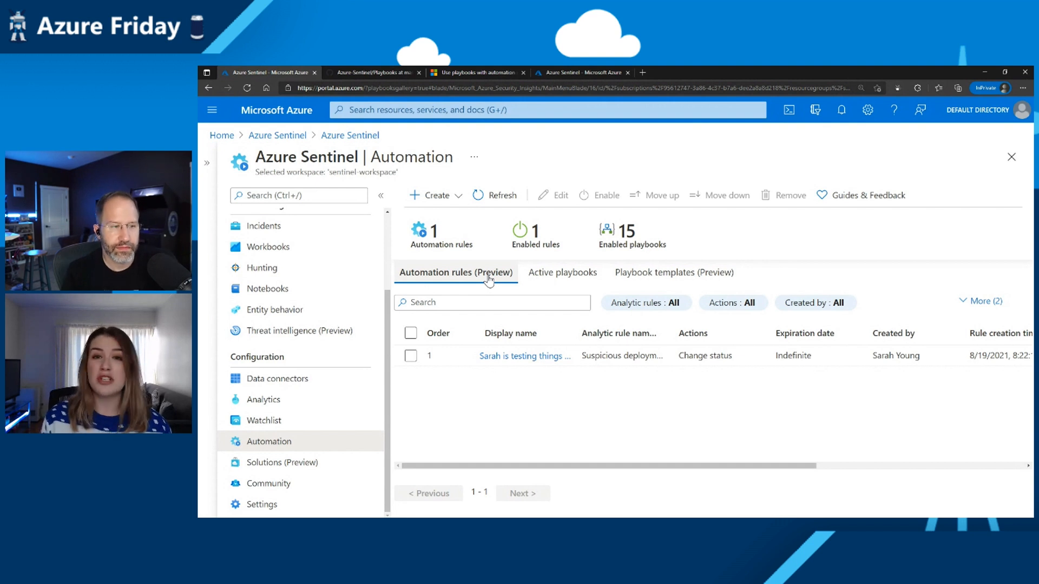
click(492, 302)
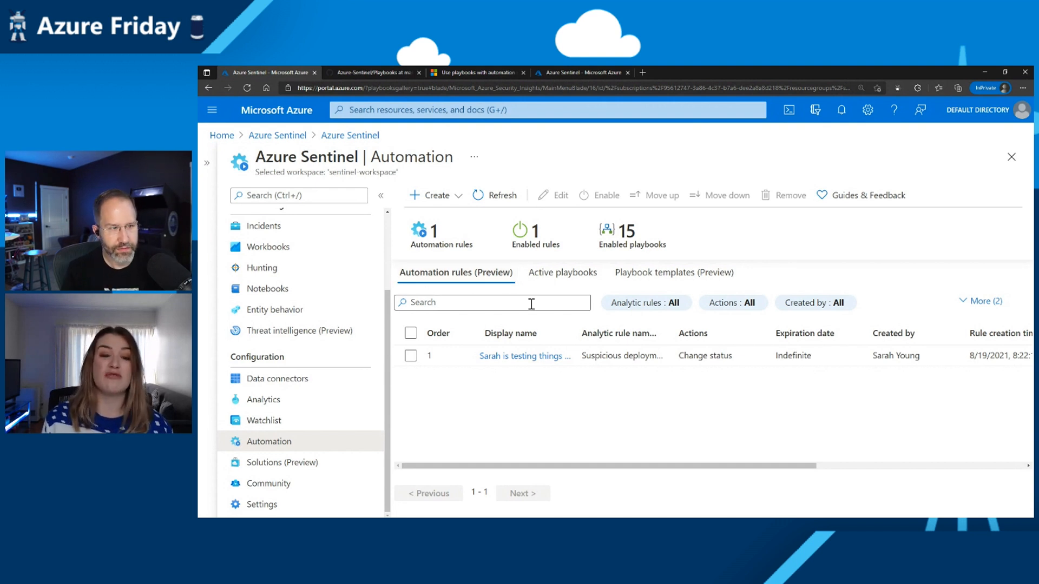
click(524, 356)
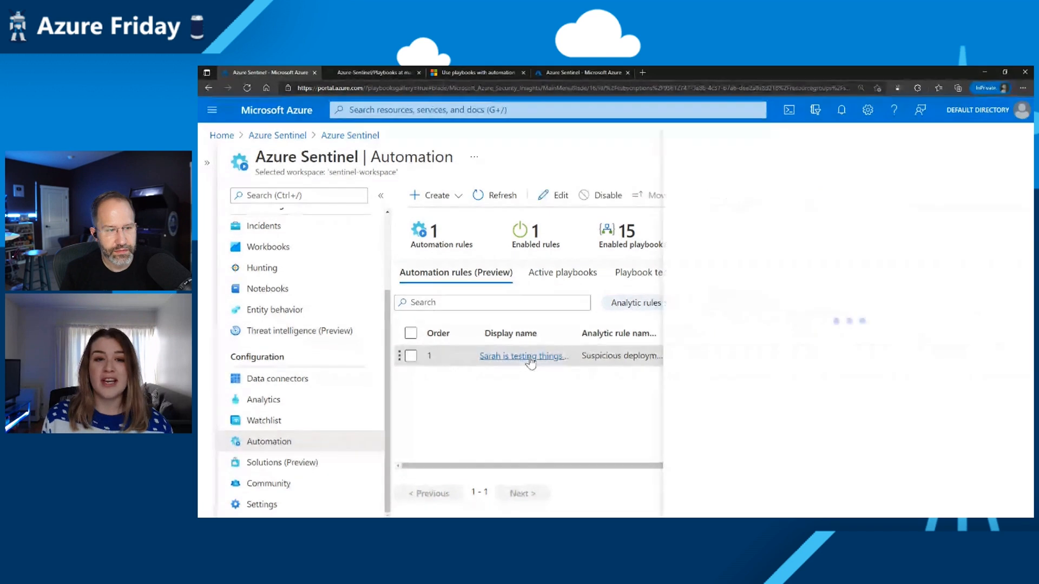
Open the automation rule and review which analytic rules its condition matches
click(522, 356)
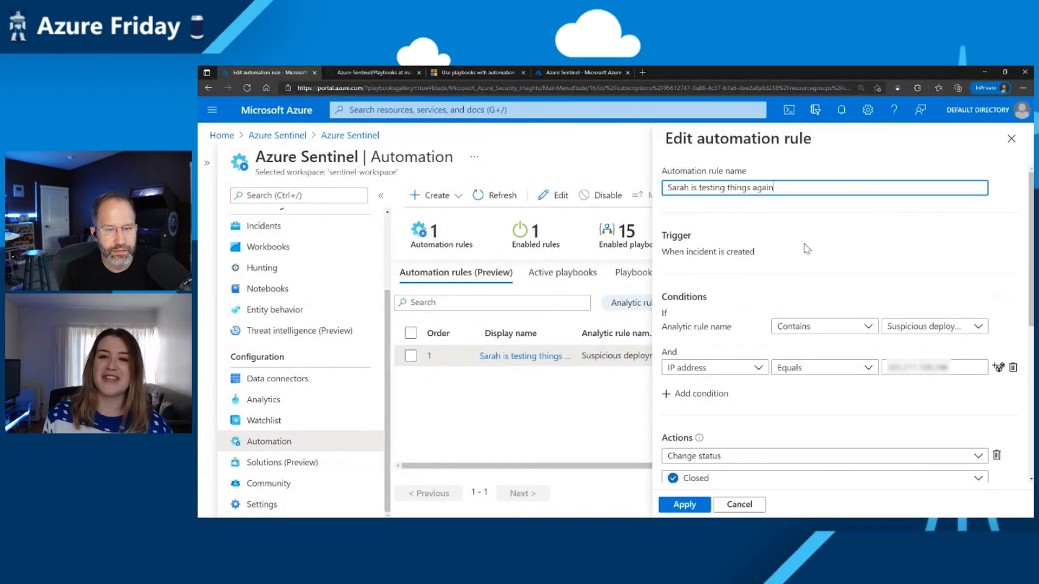
mouse_move(715, 237)
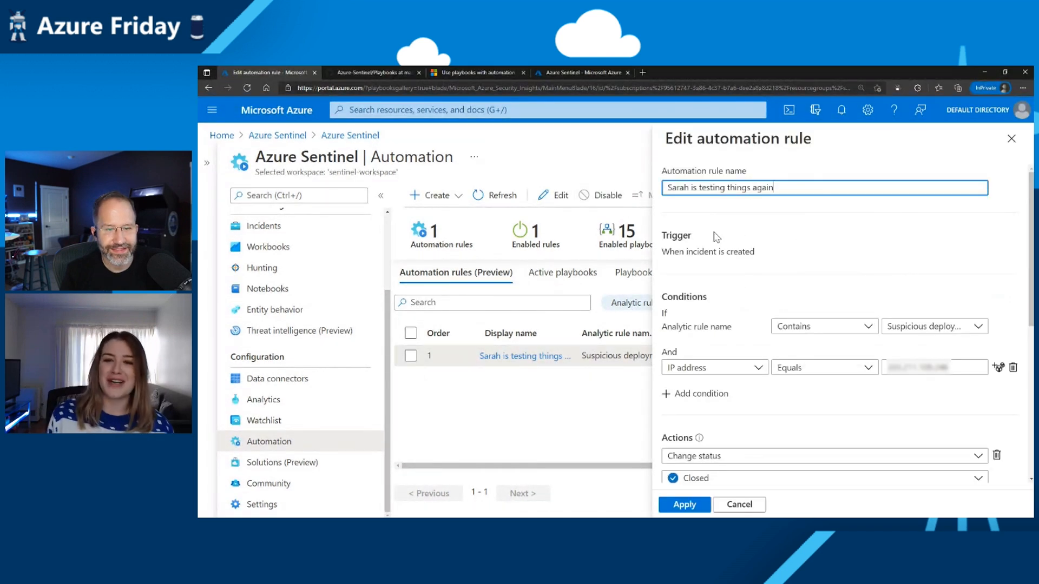
mouse_move(761, 268)
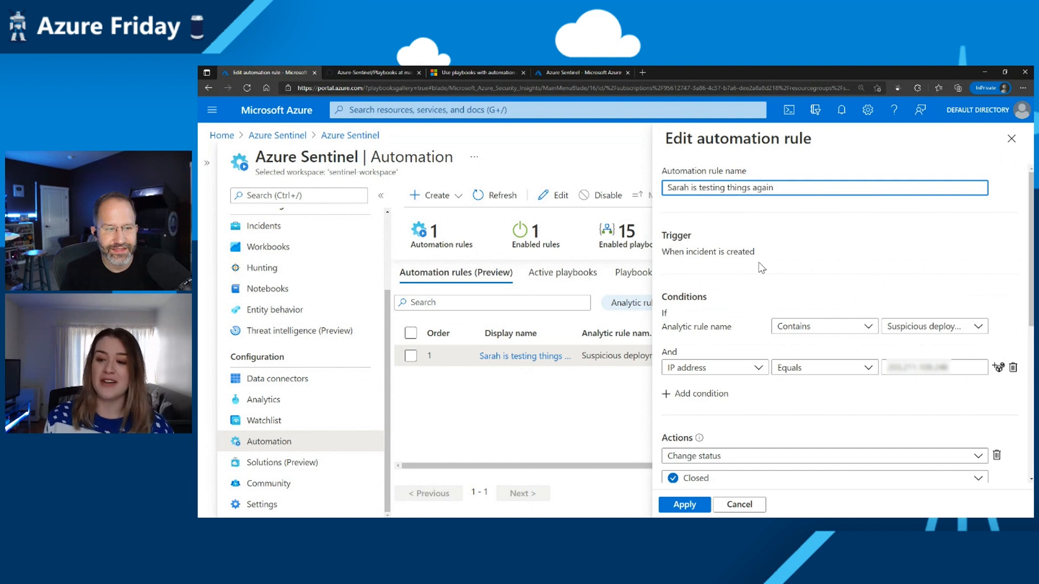
mouse_move(804, 230)
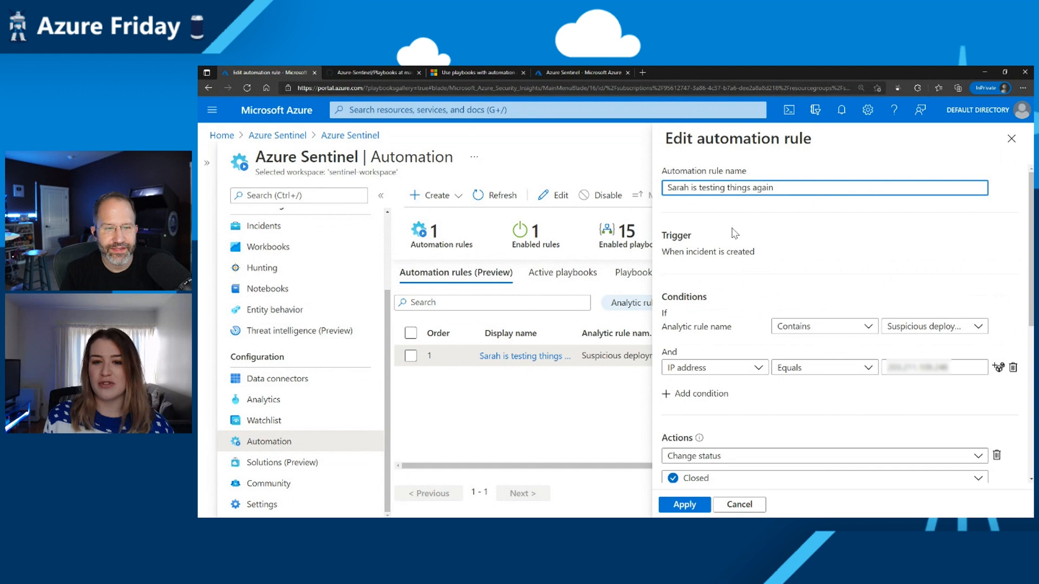
mouse_move(729, 251)
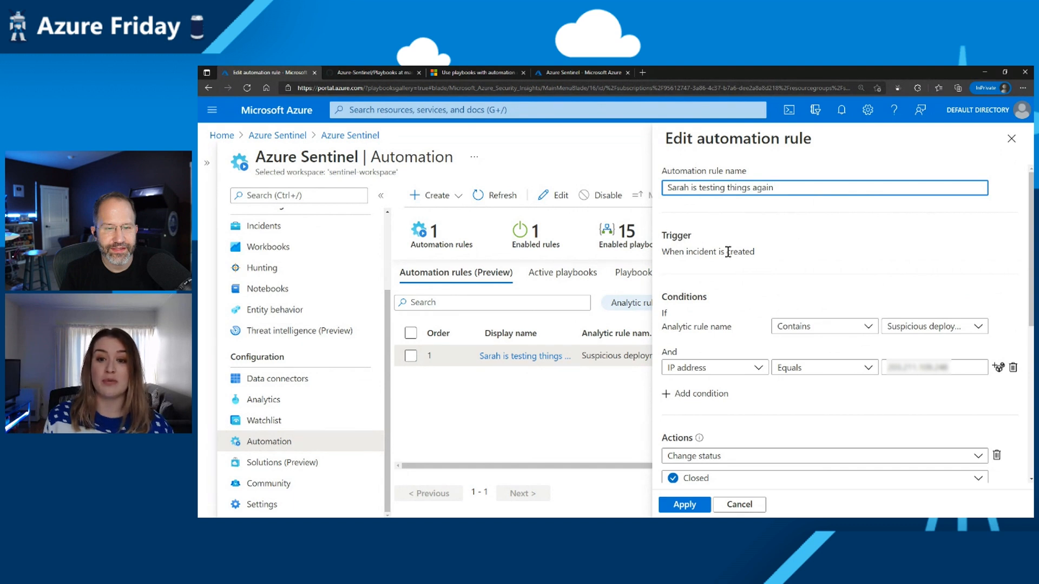
mouse_move(934, 325)
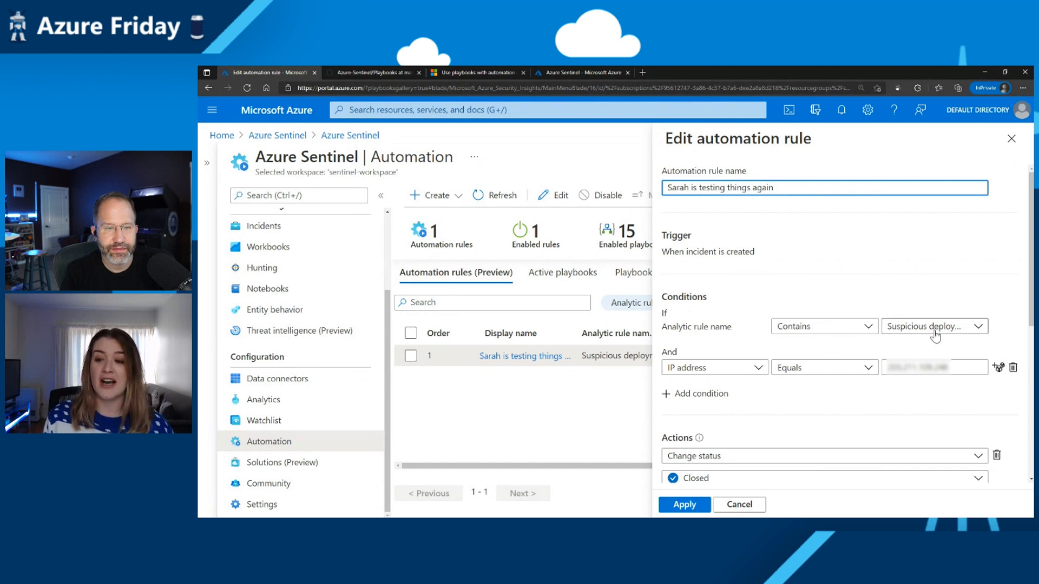
click(933, 325)
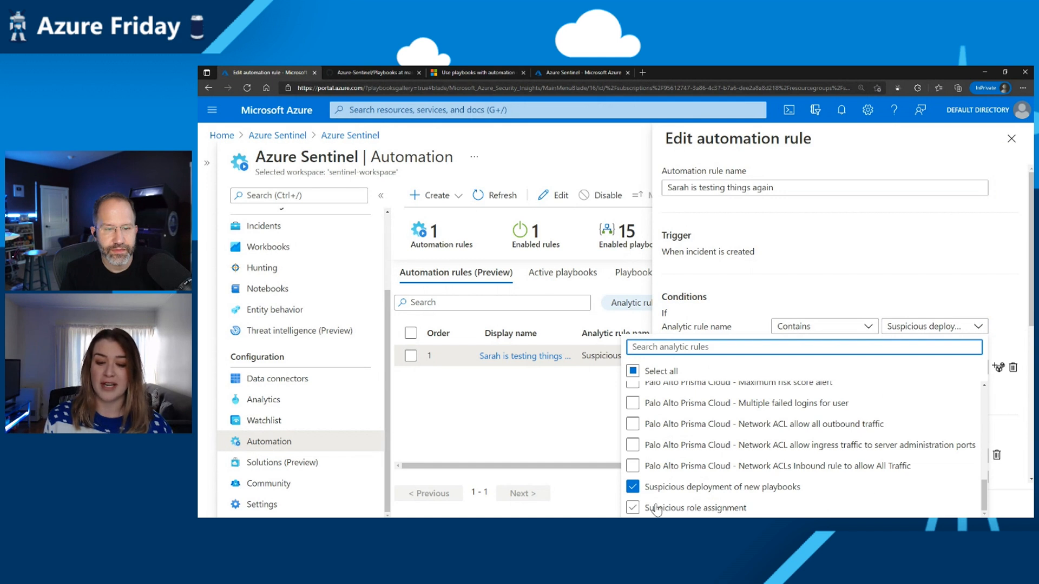
click(631, 507)
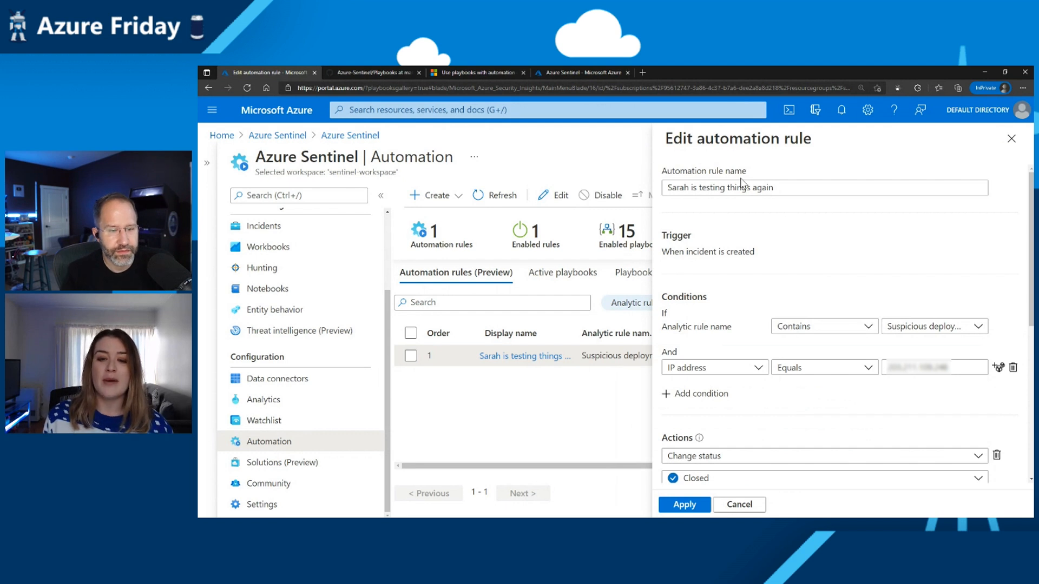
mouse_move(716, 307)
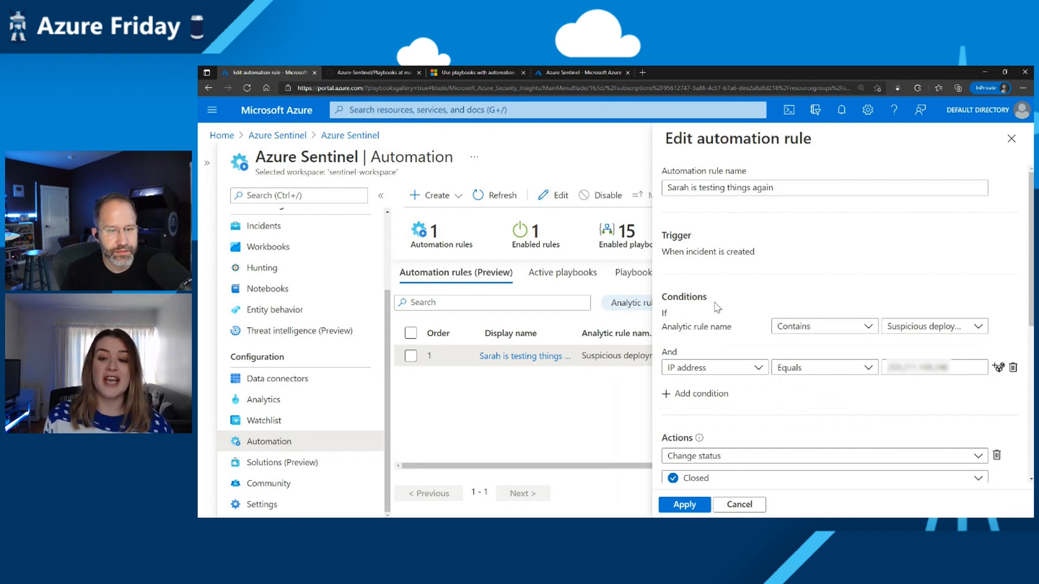
click(934, 366)
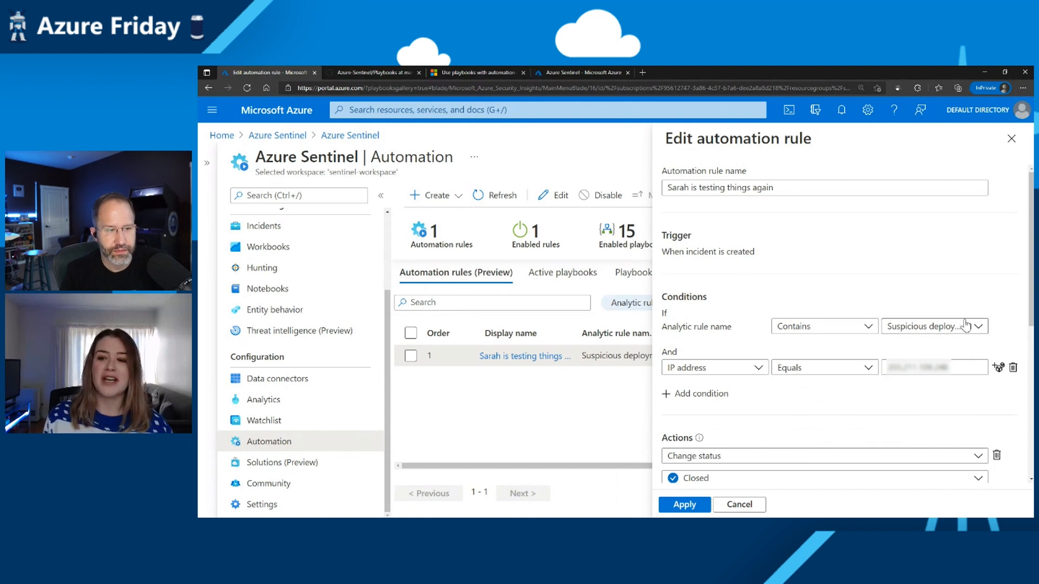
scroll(down, 3)
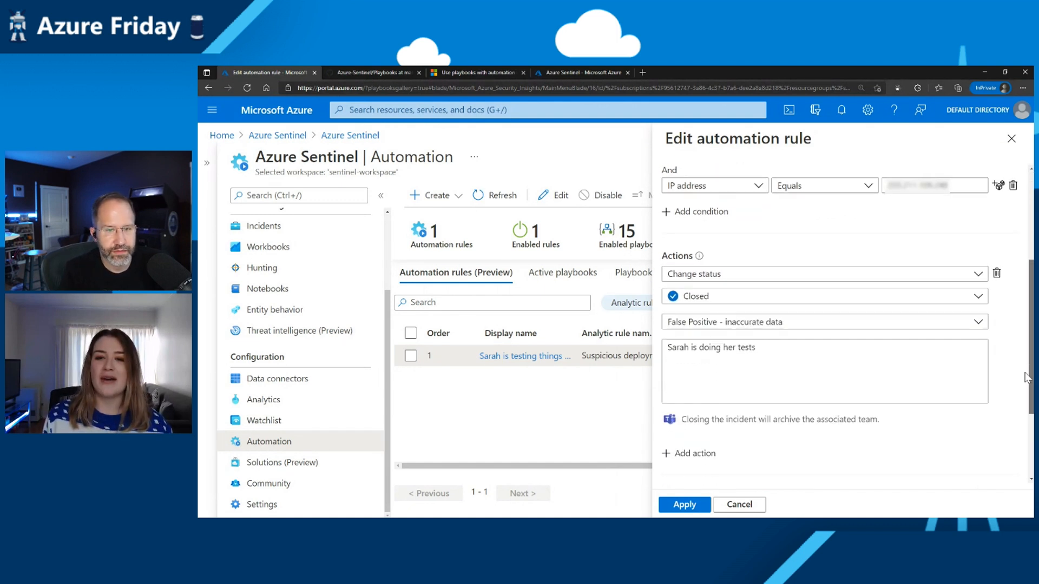
mouse_move(799, 268)
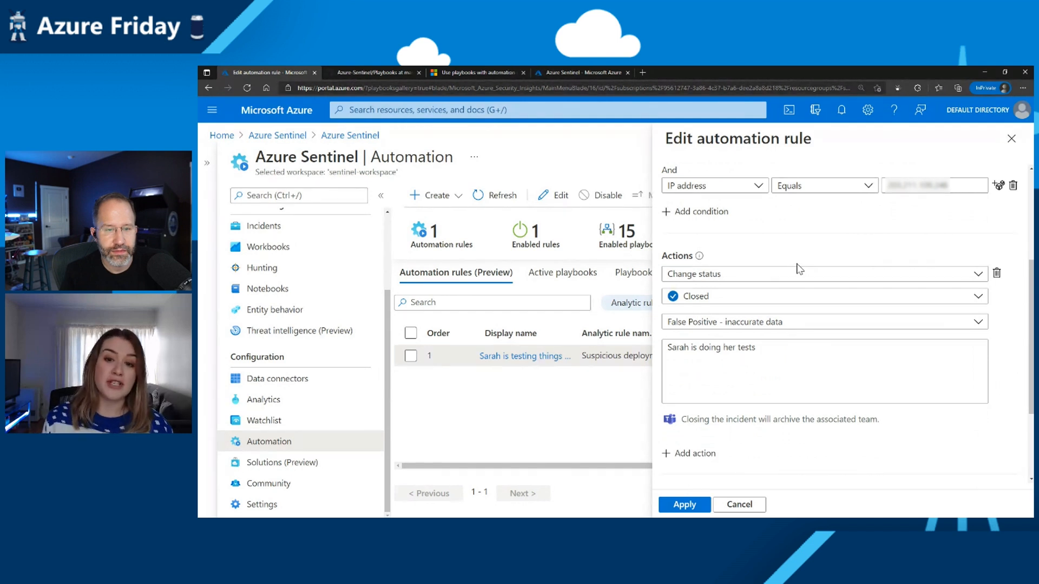
Confirm the action is Change status, closing as False Positive - inaccurate data
click(822, 274)
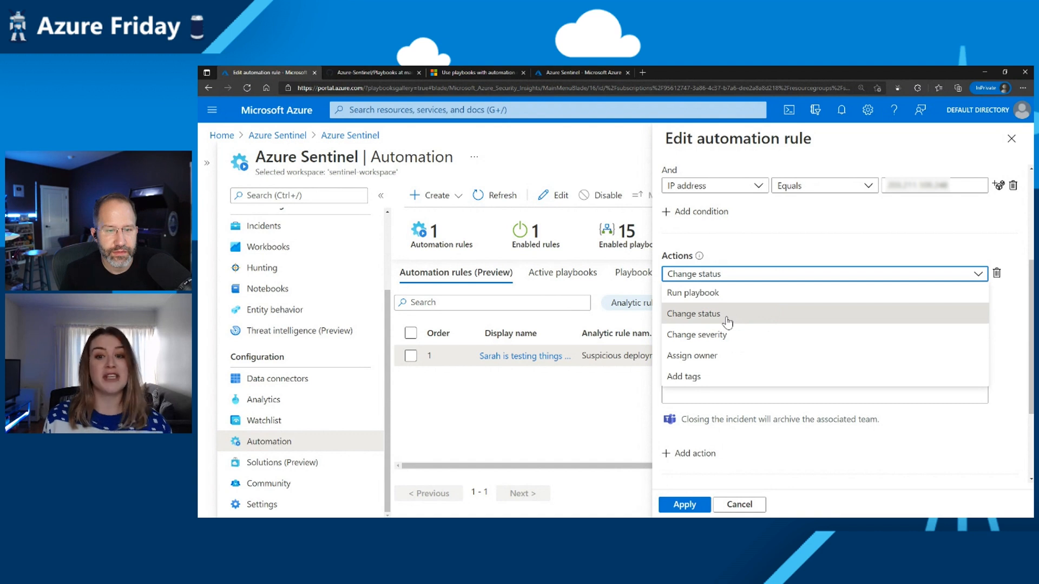
click(693, 314)
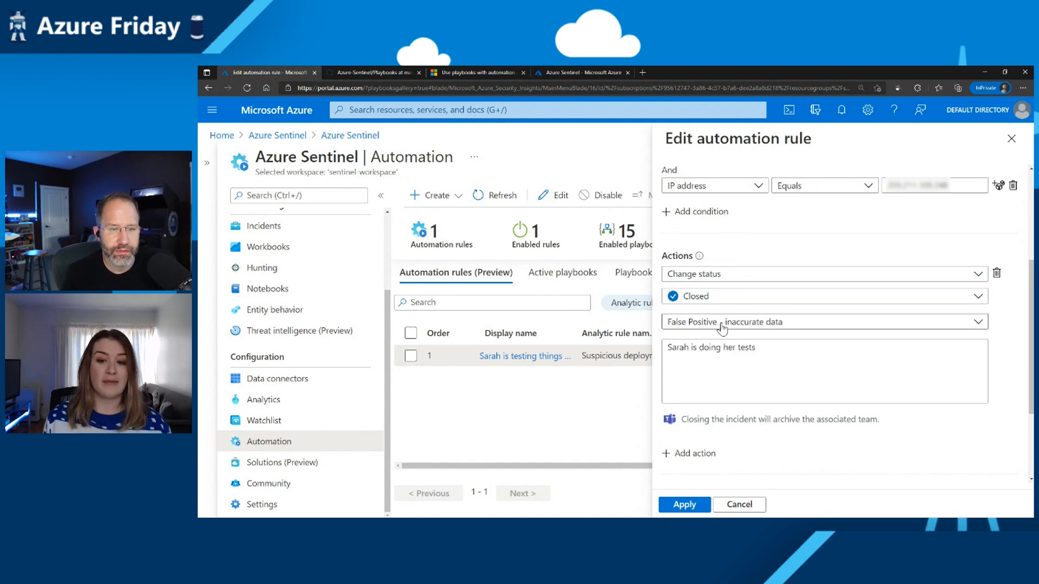
click(823, 322)
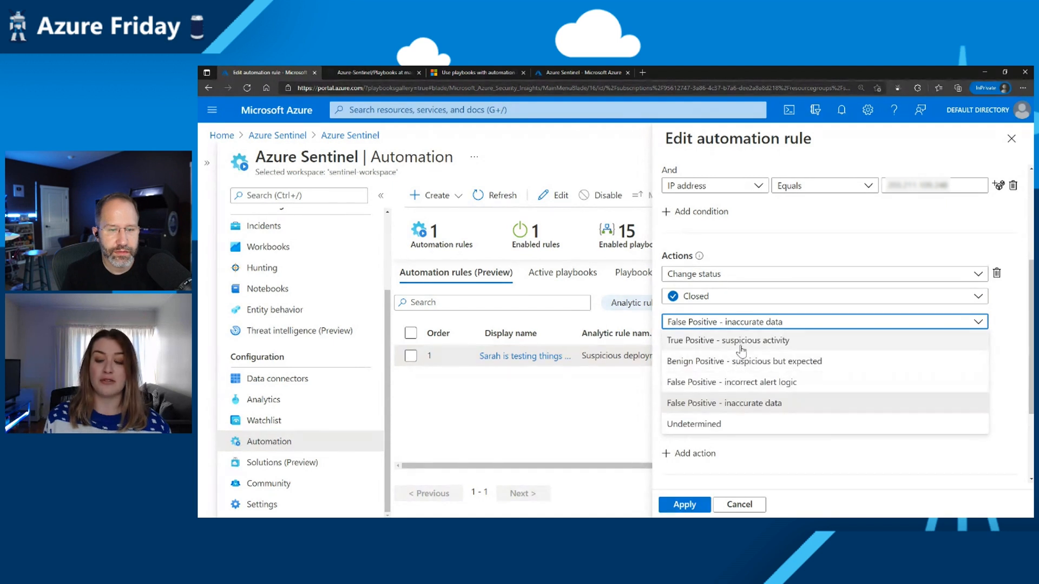
mouse_move(737, 361)
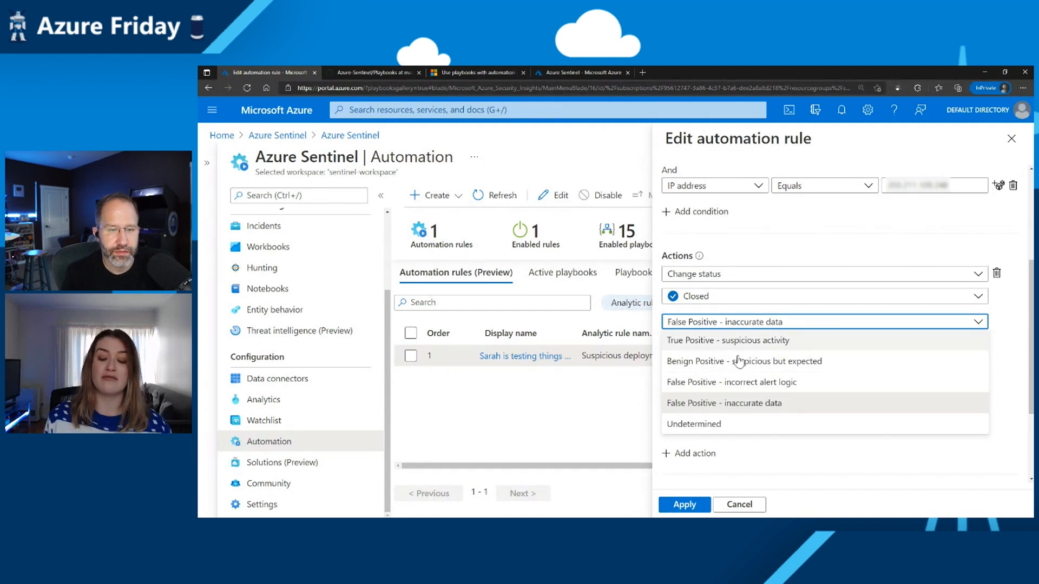
mouse_move(723, 406)
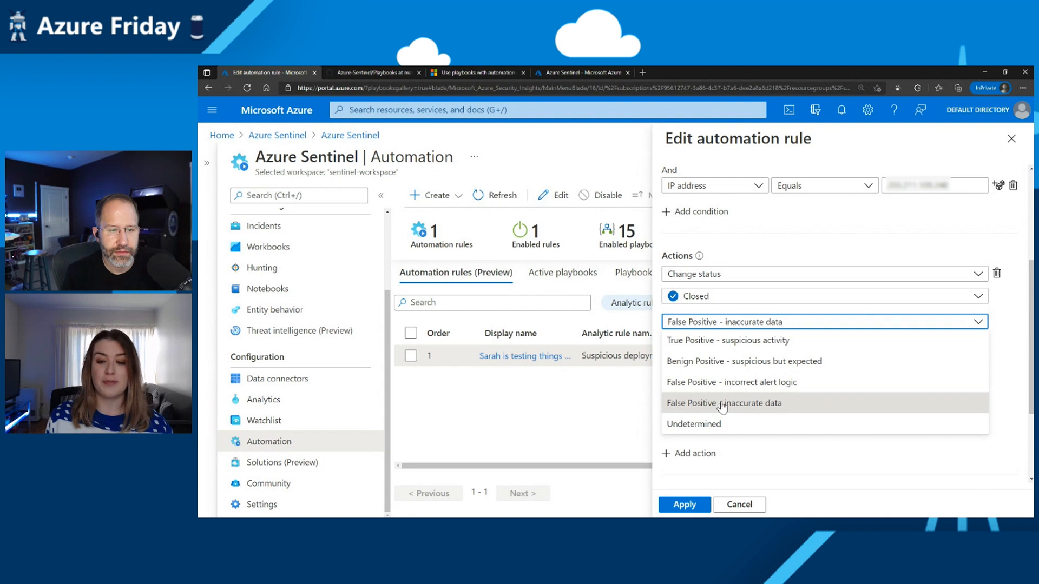
click(723, 402)
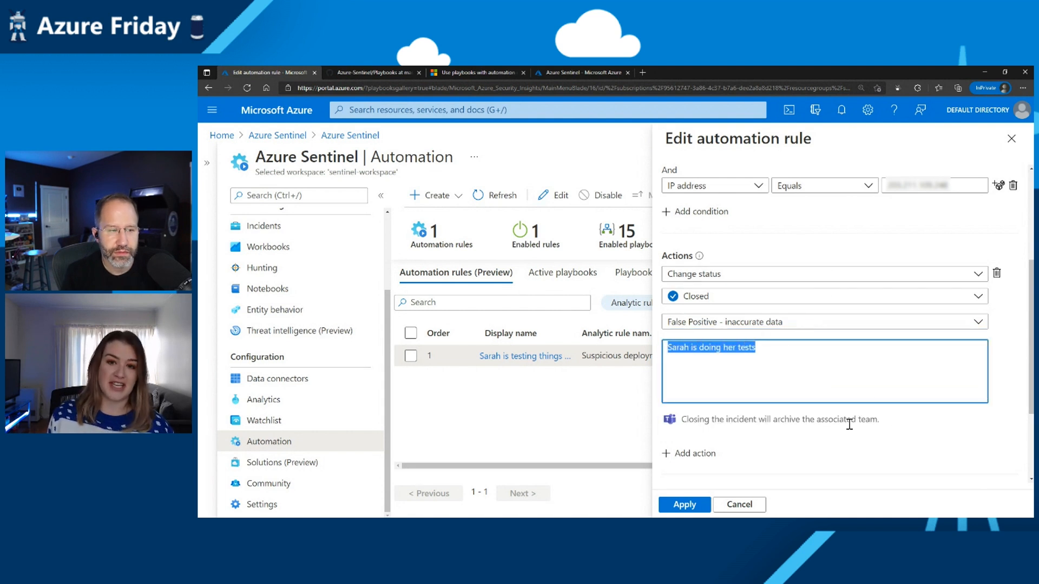
scroll(up, 3)
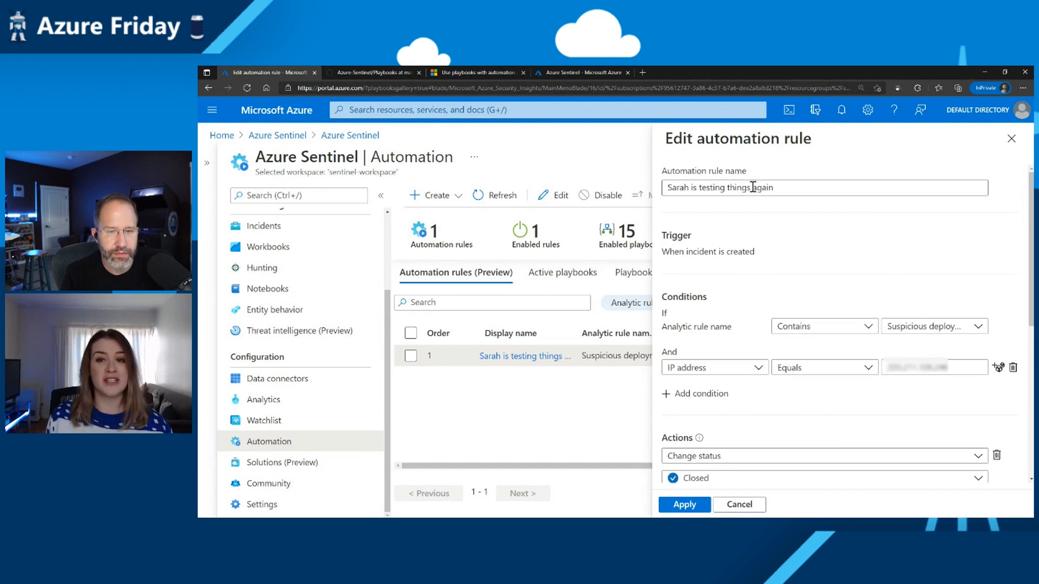
scroll(down, 3)
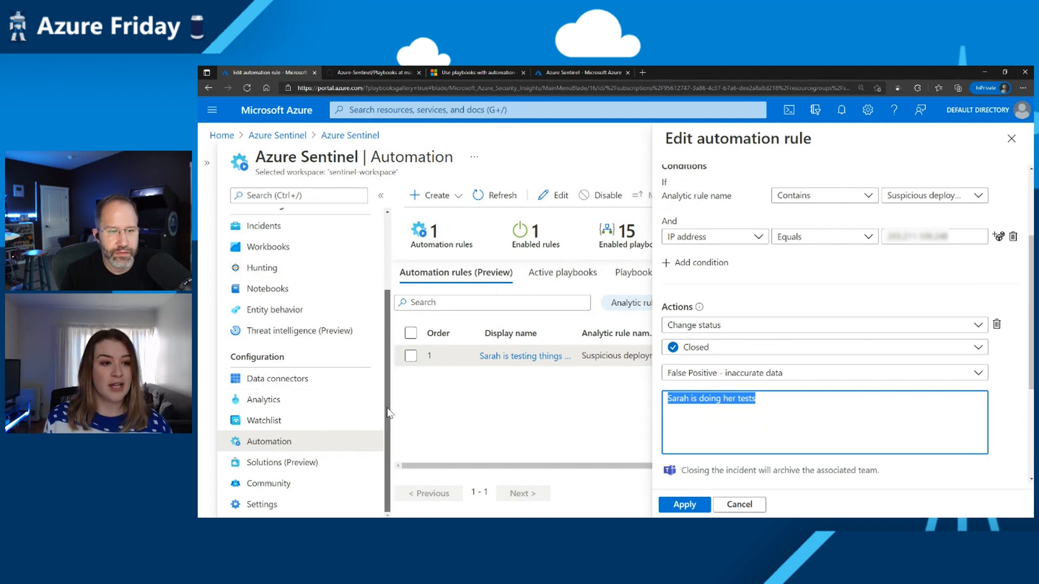
scroll(up, 3)
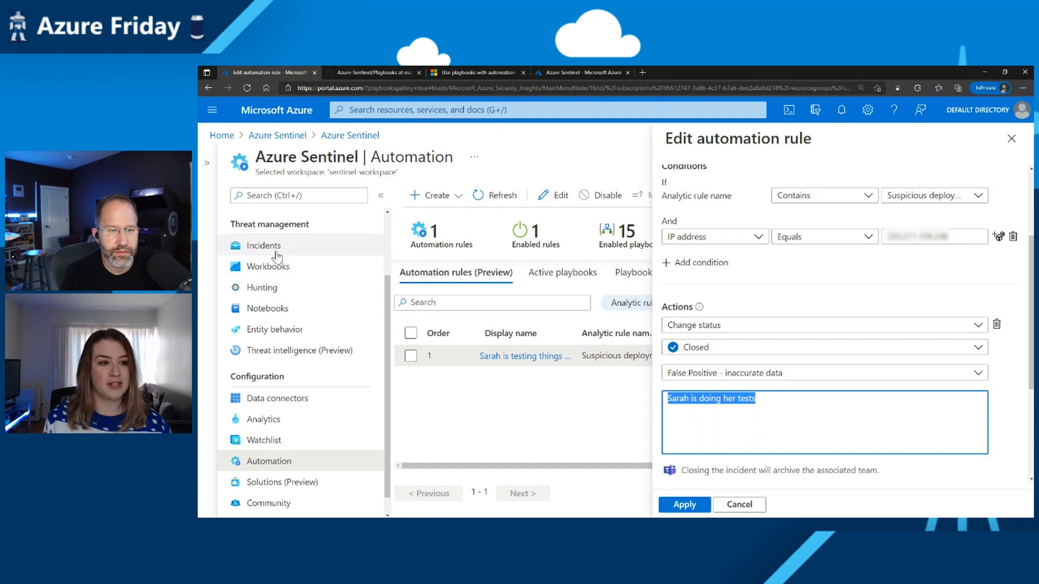
Filter Incidents to Closed status and view full details of incident 5
click(262, 245)
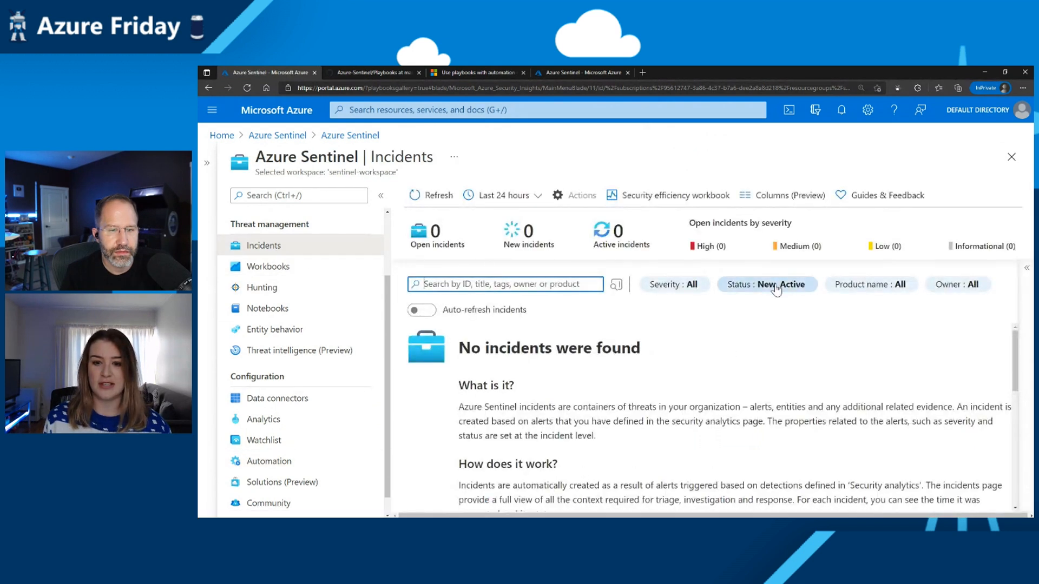
click(767, 284)
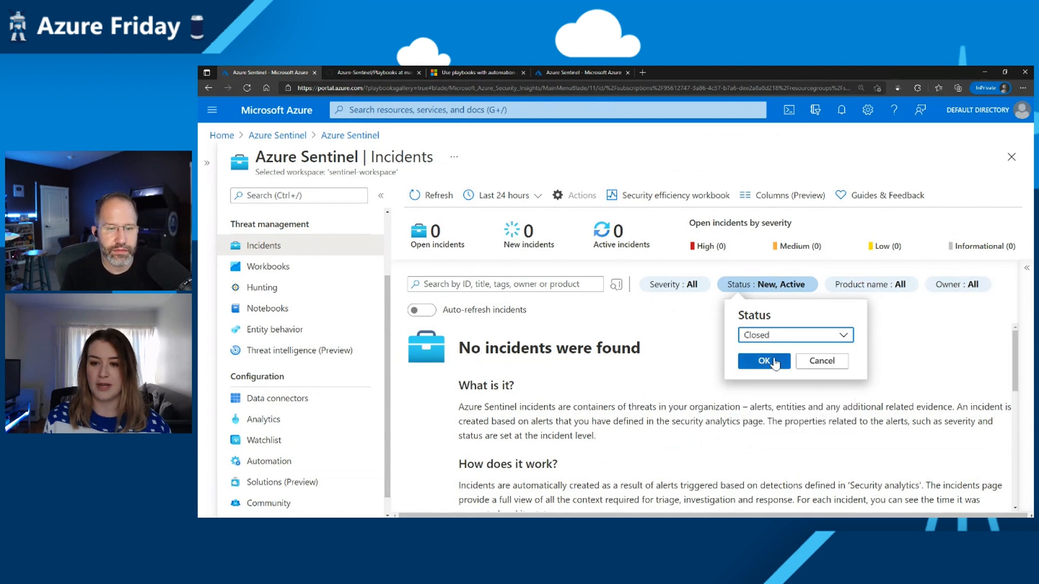
click(761, 361)
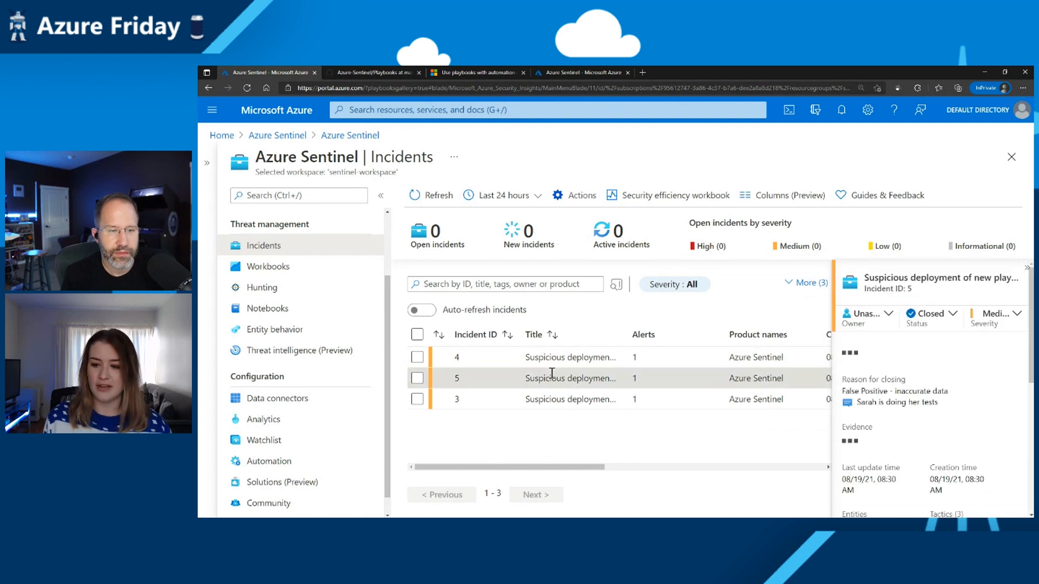
scroll(down, 3)
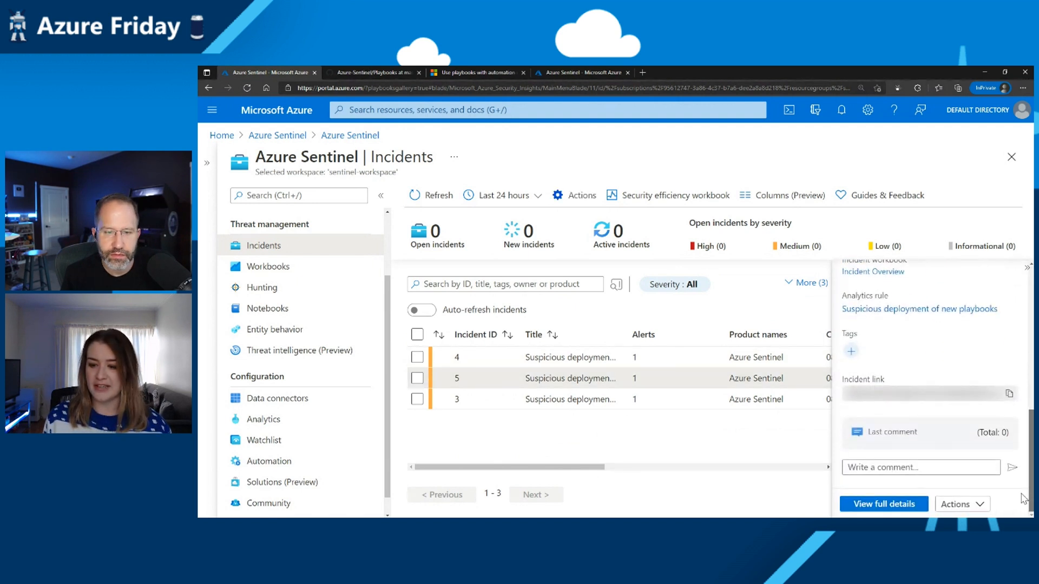
click(884, 504)
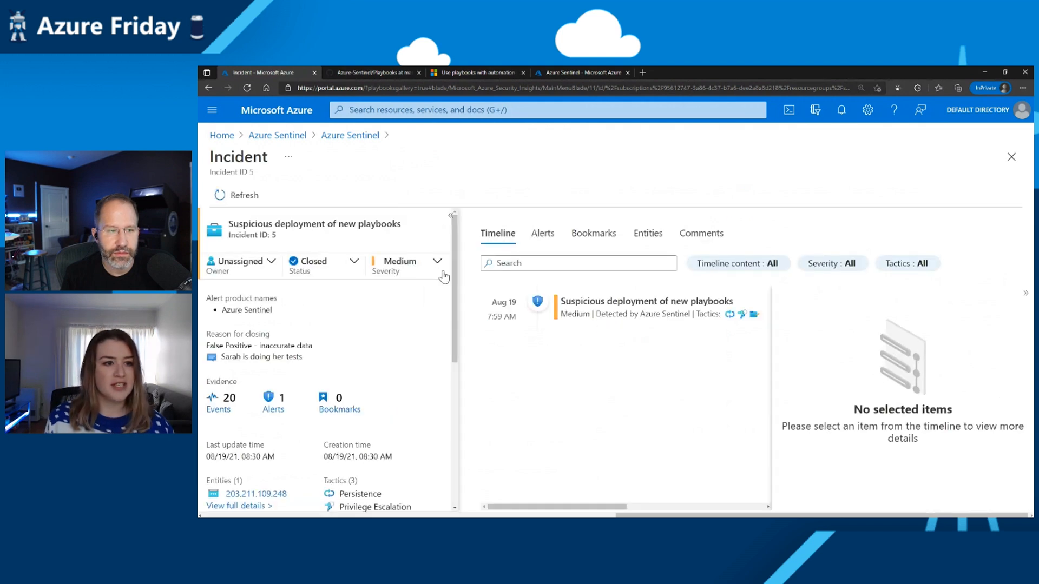
mouse_move(446, 360)
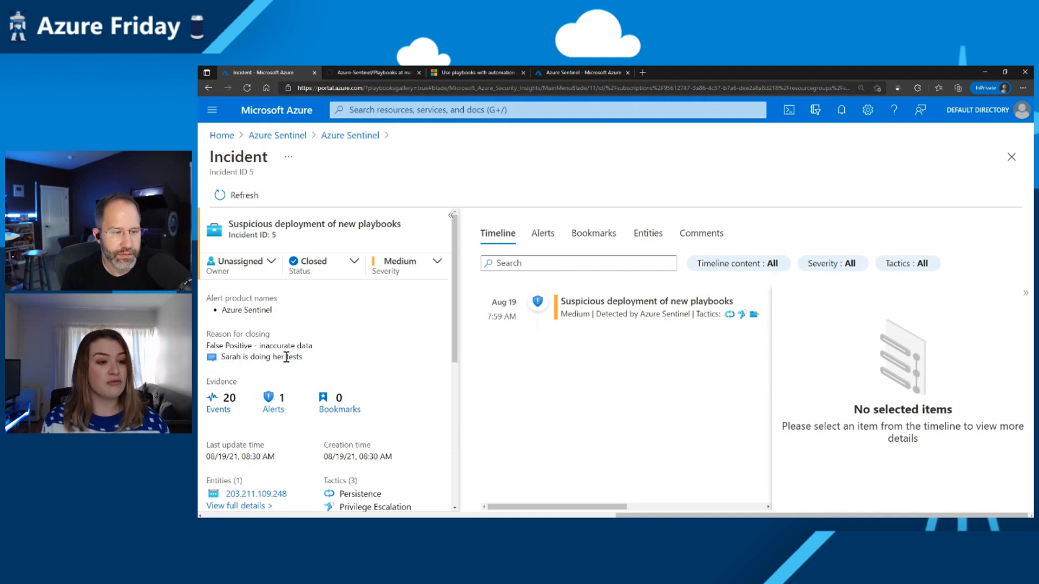
mouse_move(316, 360)
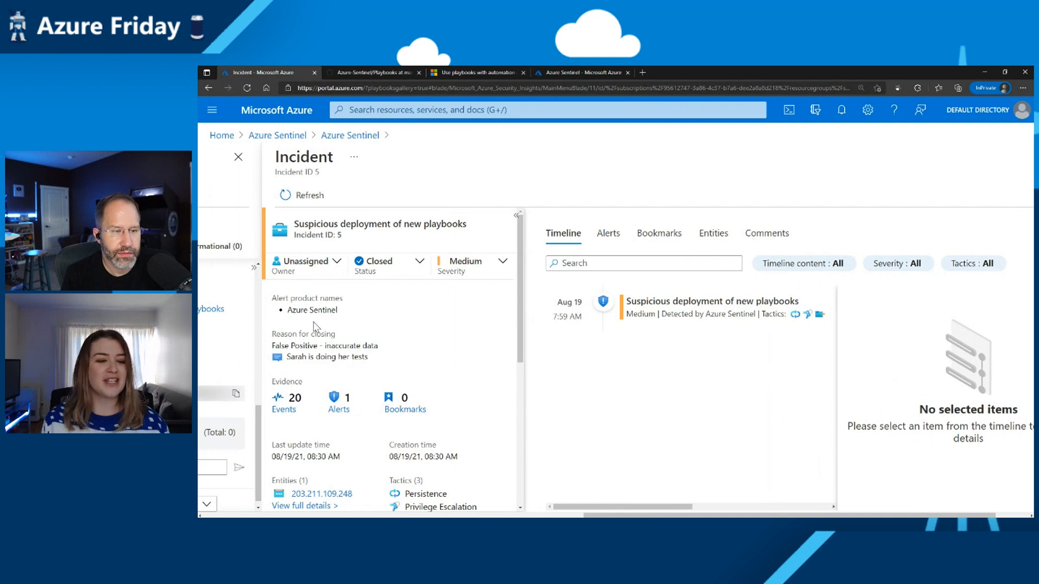
mouse_move(406, 362)
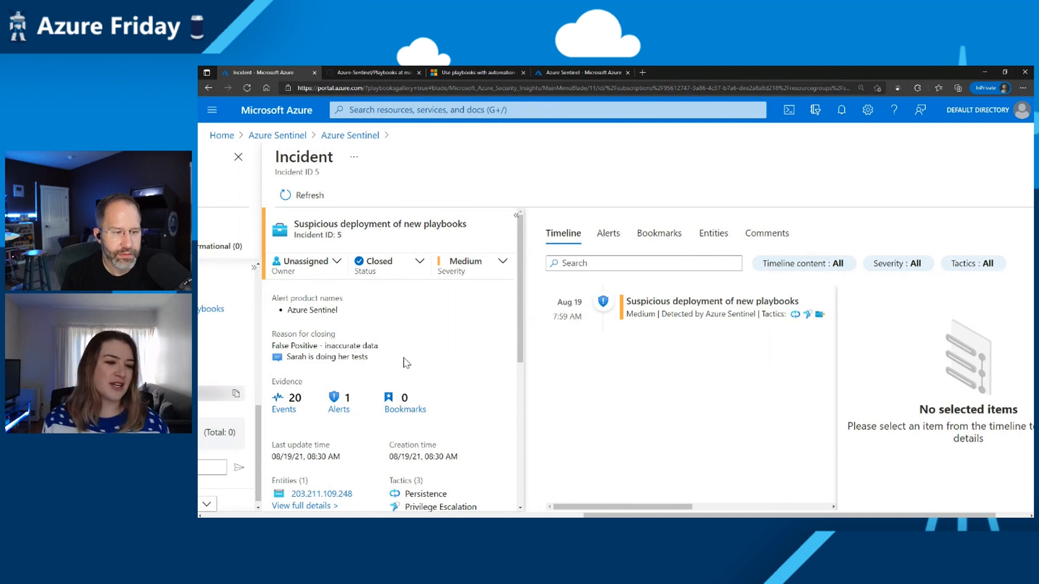
mouse_move(477, 347)
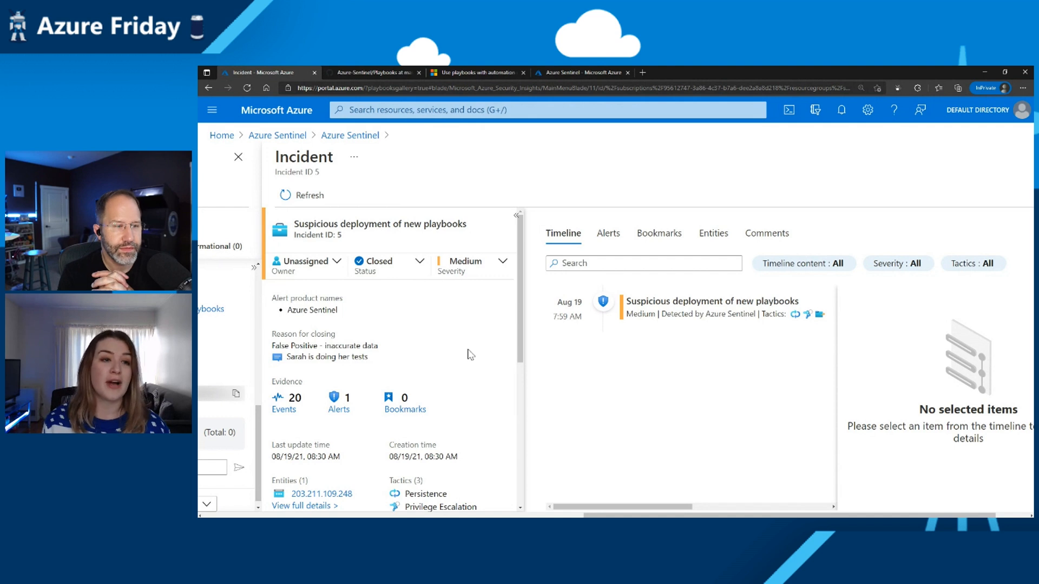
mouse_move(350, 136)
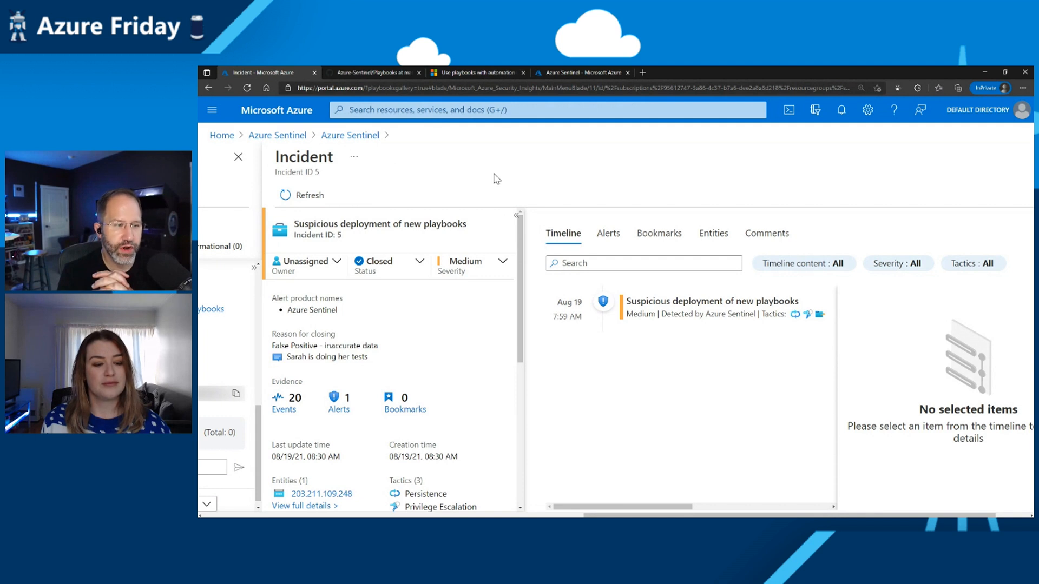
mouse_move(435, 161)
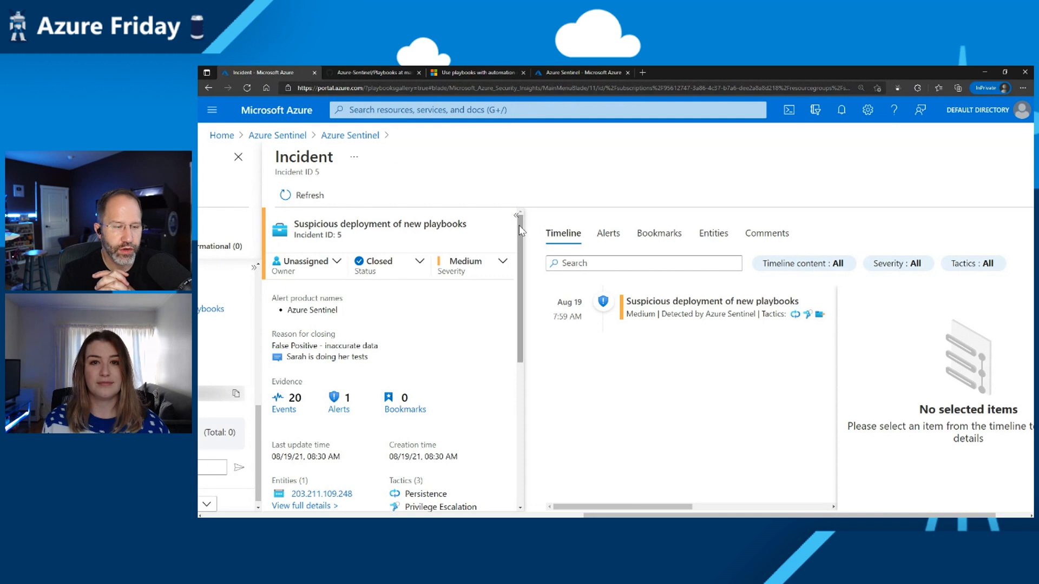
mouse_move(499, 239)
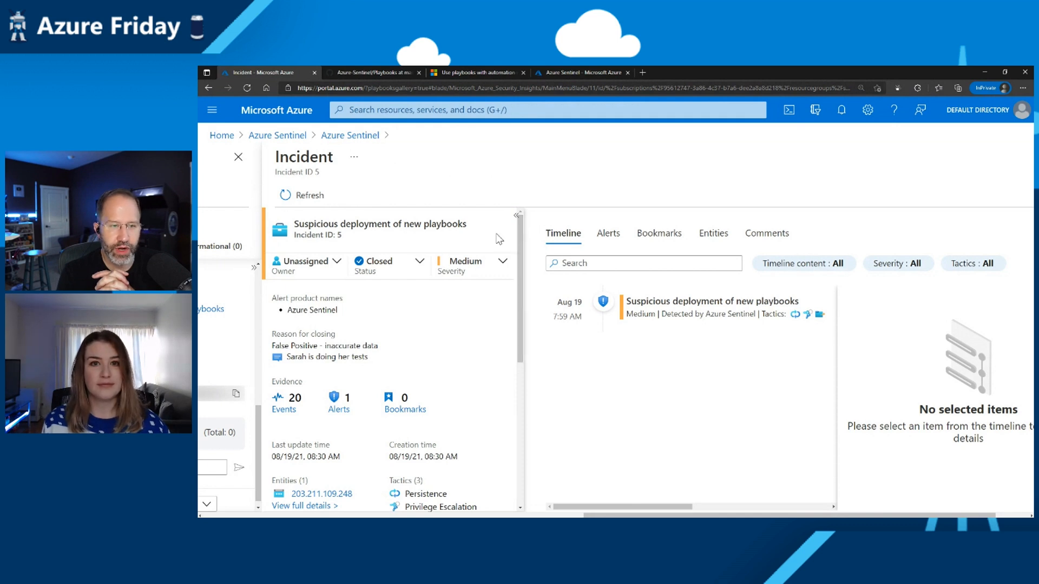
mouse_move(480, 240)
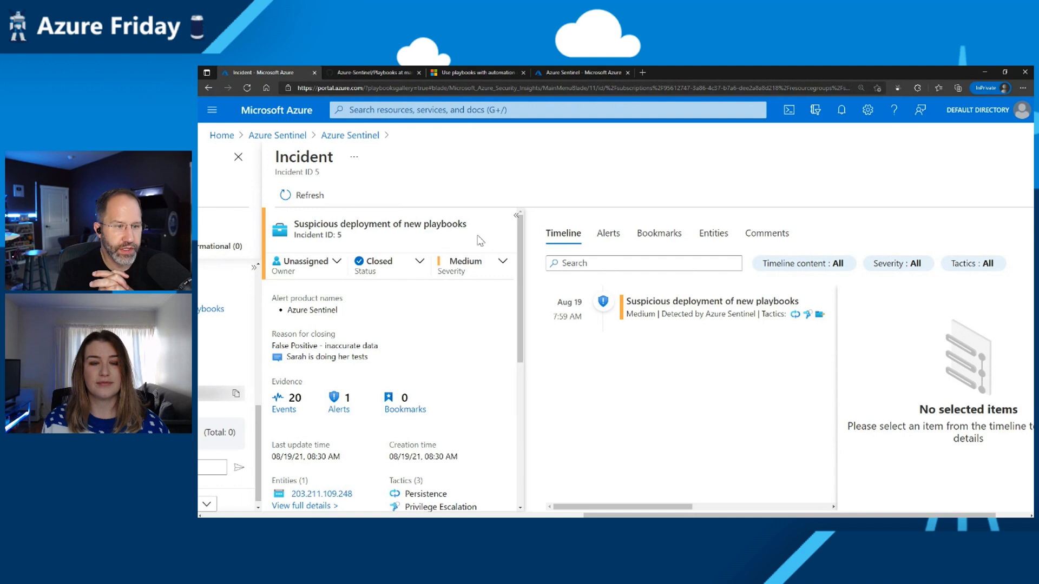
mouse_move(538, 508)
text(effic)
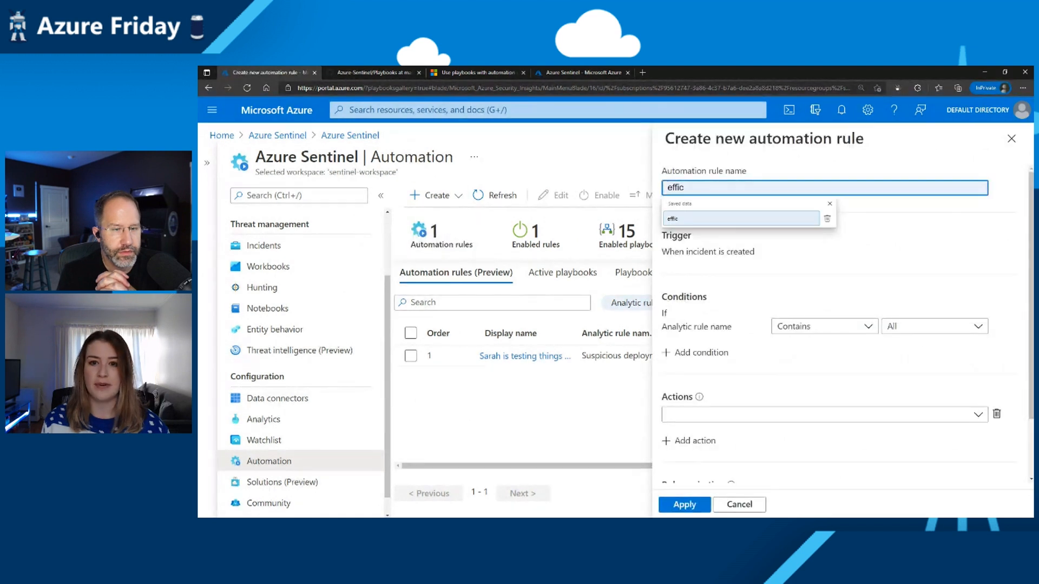
Target Dynamics 365 - User Bulk Retrieval Outside Normal Activity and set the action to Run playbook
scroll(down, 3)
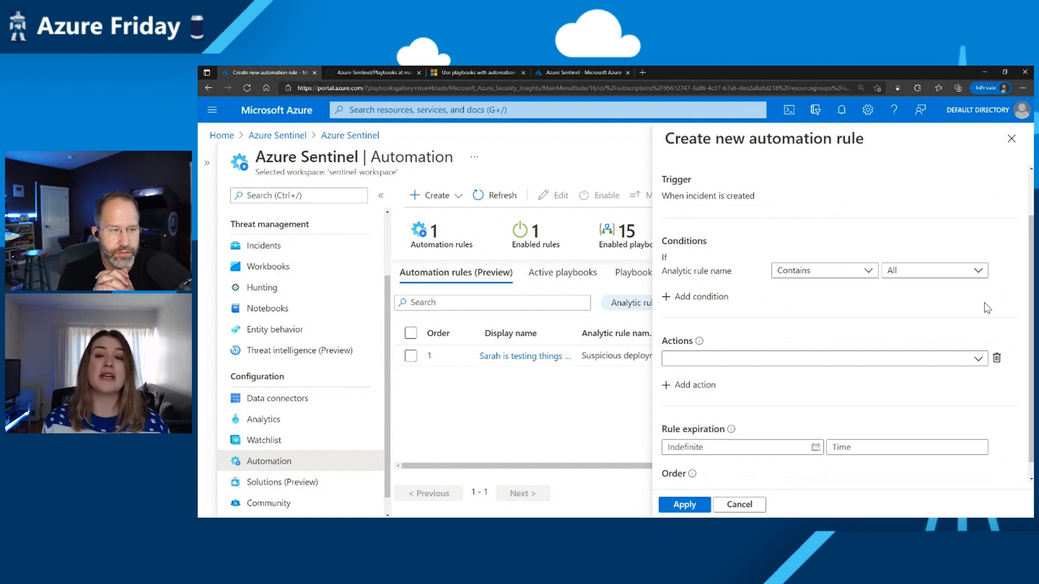
mouse_move(864, 271)
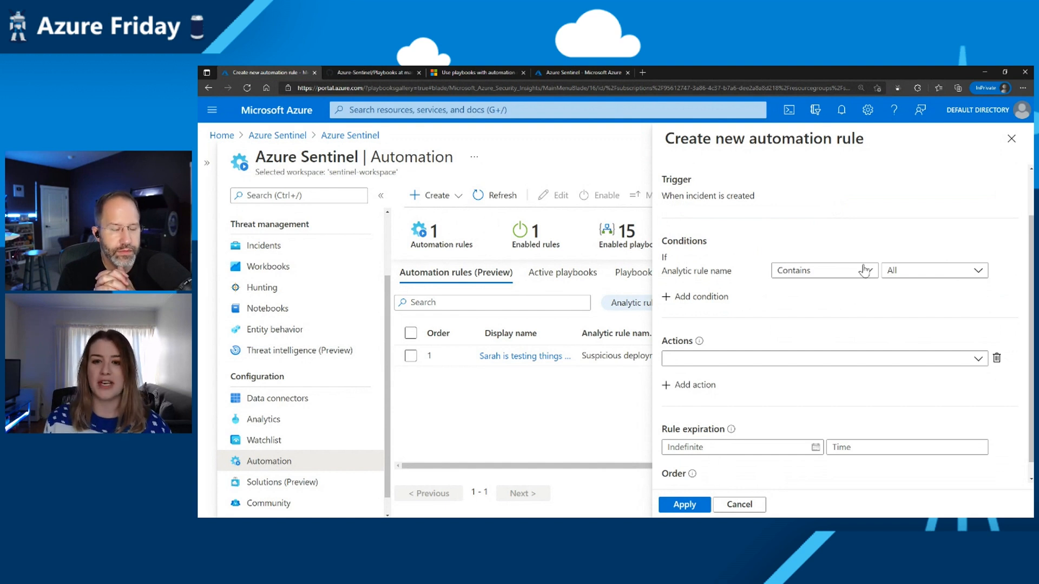
click(931, 270)
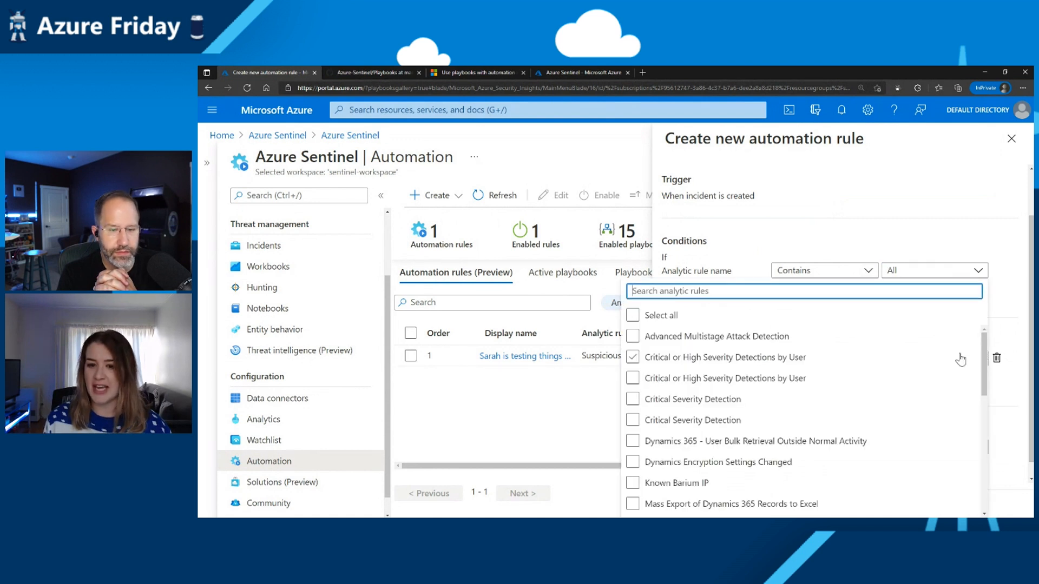
click(632, 440)
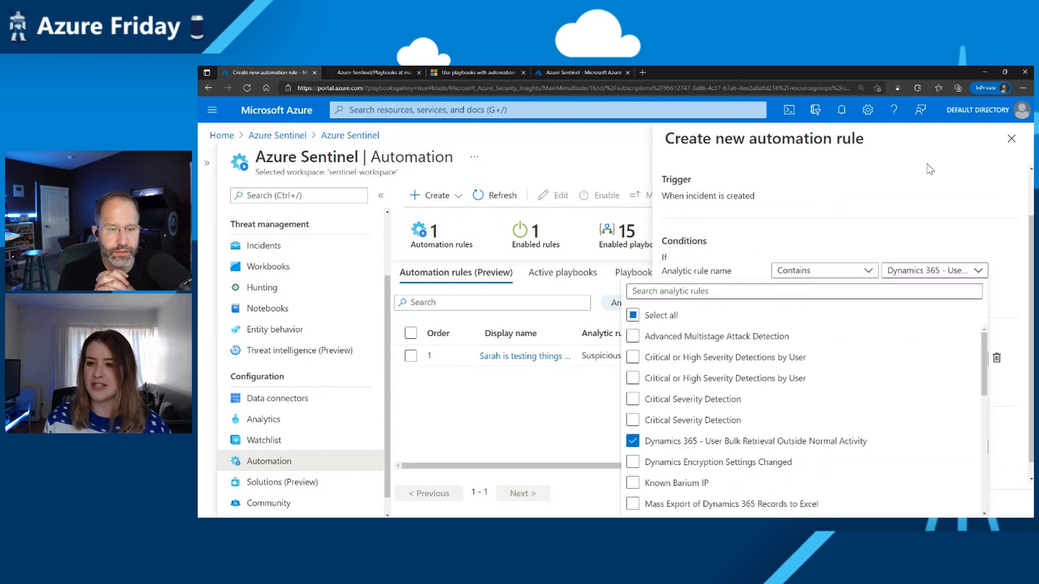
click(851, 318)
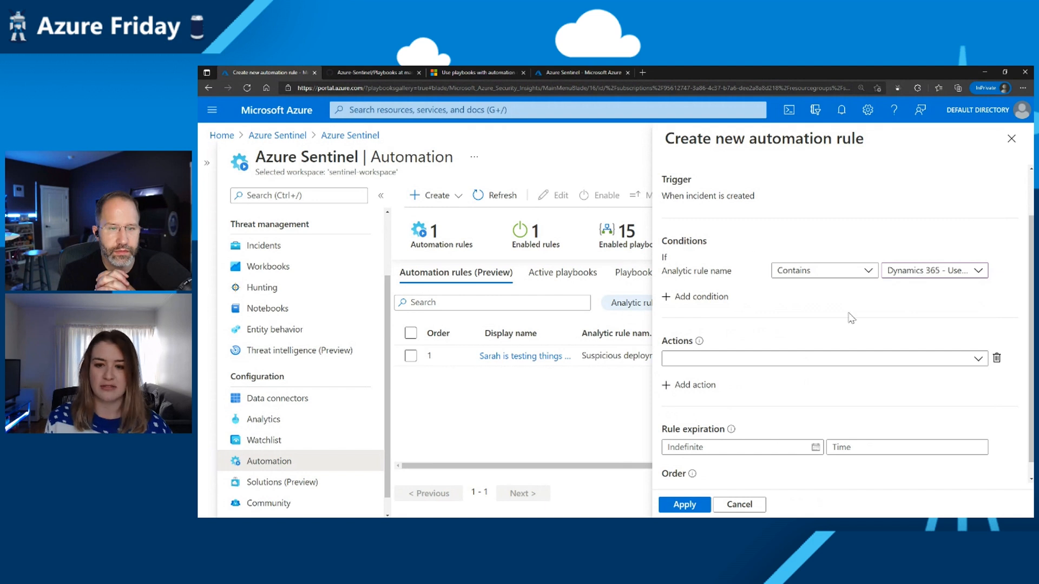
click(821, 358)
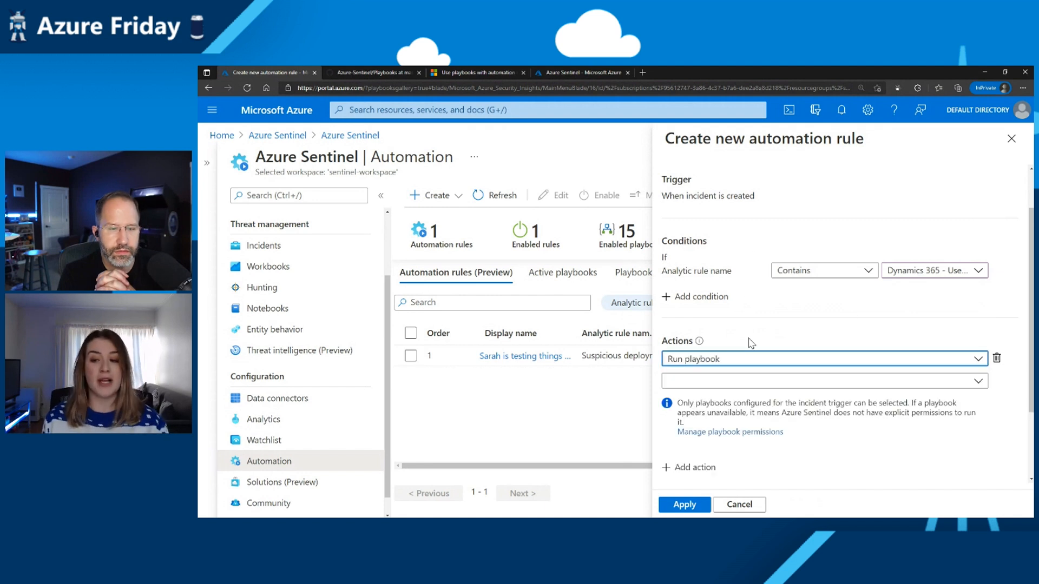
mouse_move(959, 396)
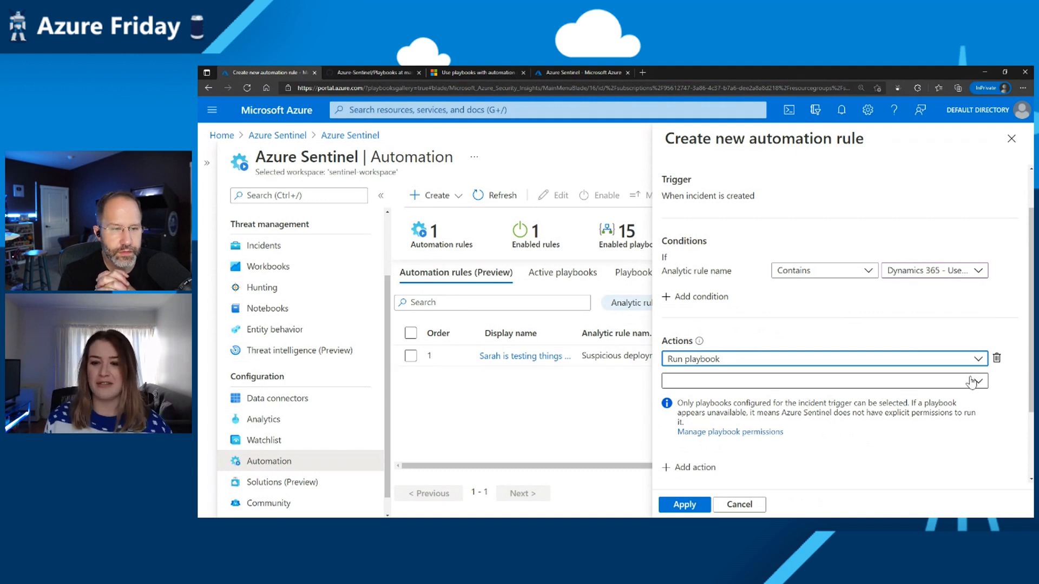
click(824, 380)
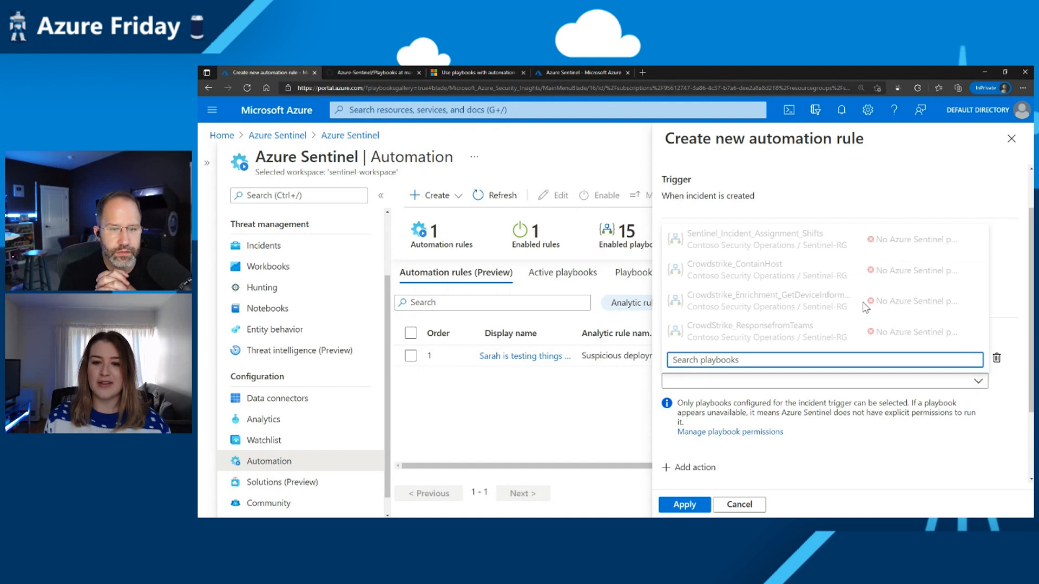
mouse_move(831, 243)
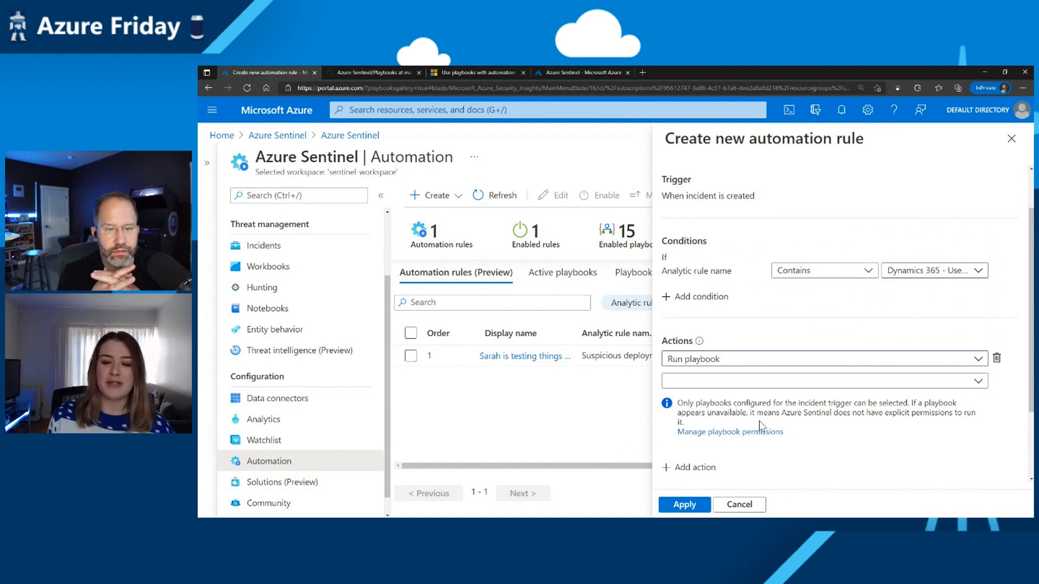
Grant Sentinel playbook permissions on Sentinel-RG and return to the new automation rule
click(730, 431)
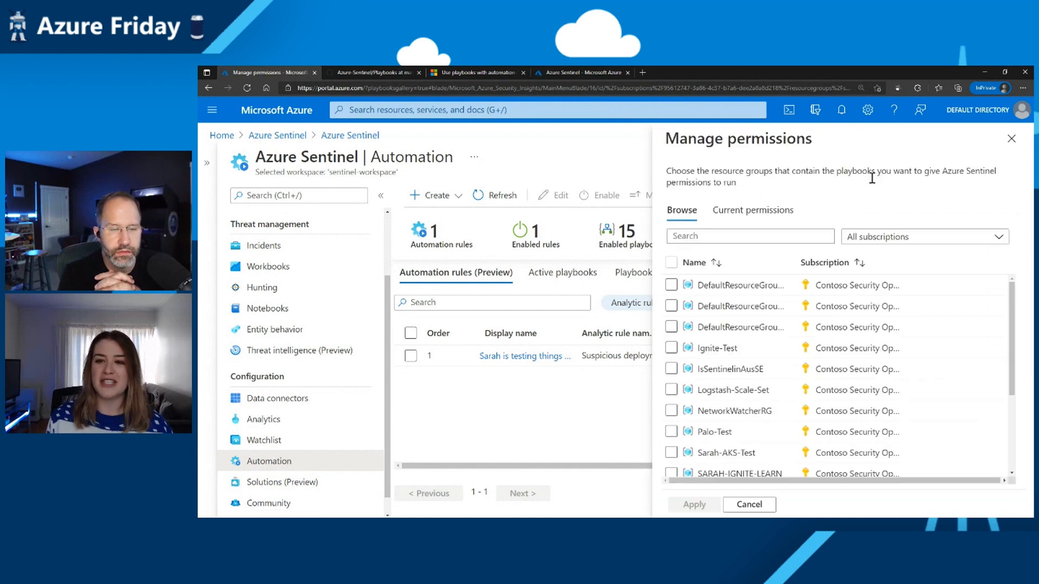
scroll(down, 3)
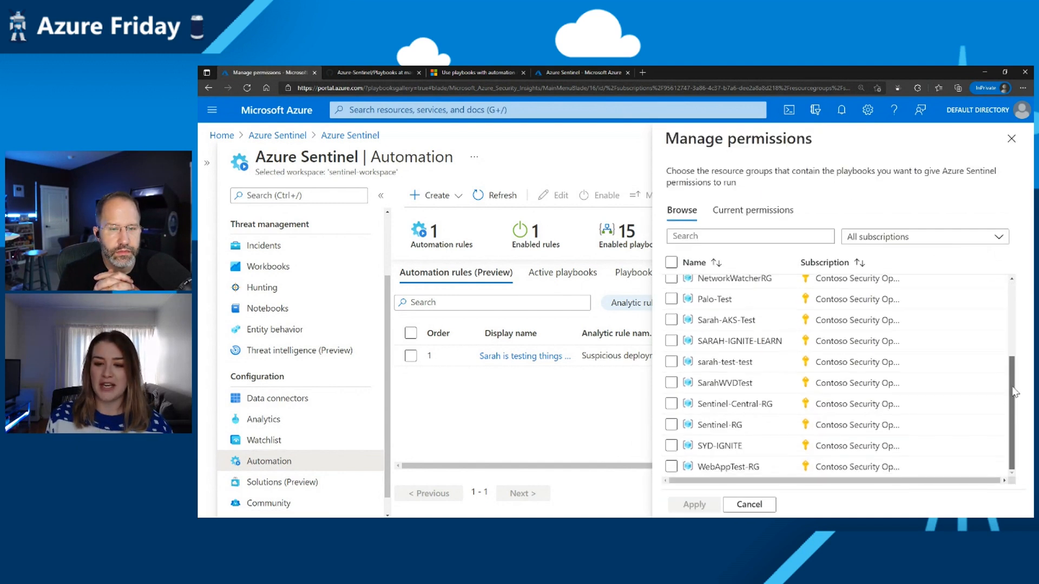
click(671, 425)
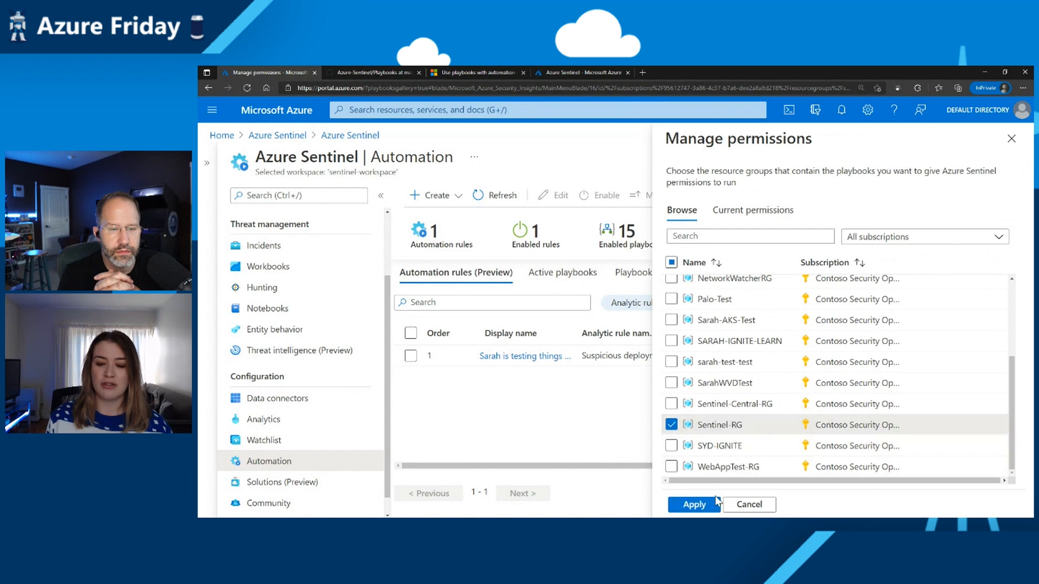
click(693, 505)
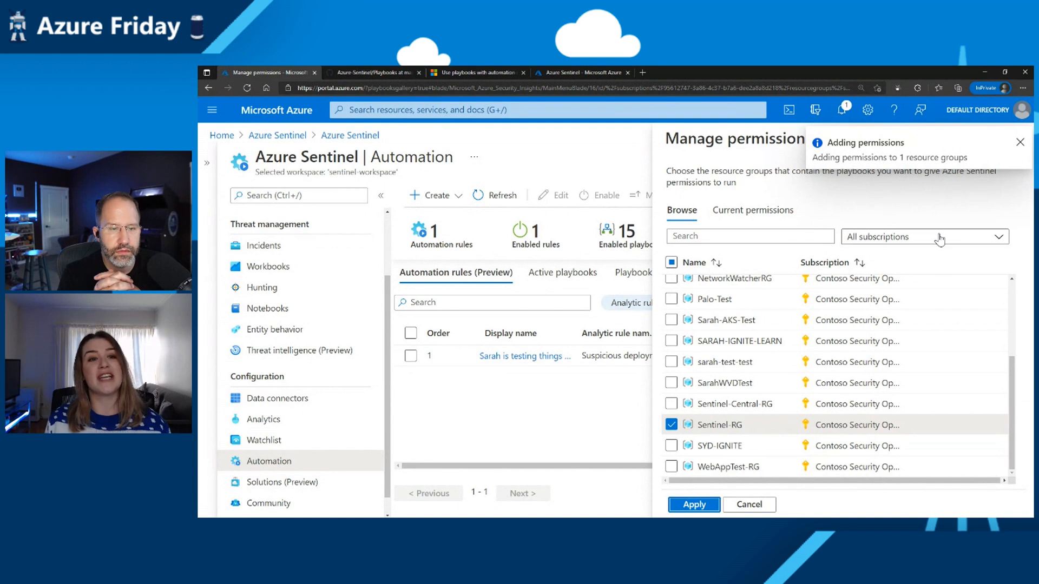
mouse_move(889, 221)
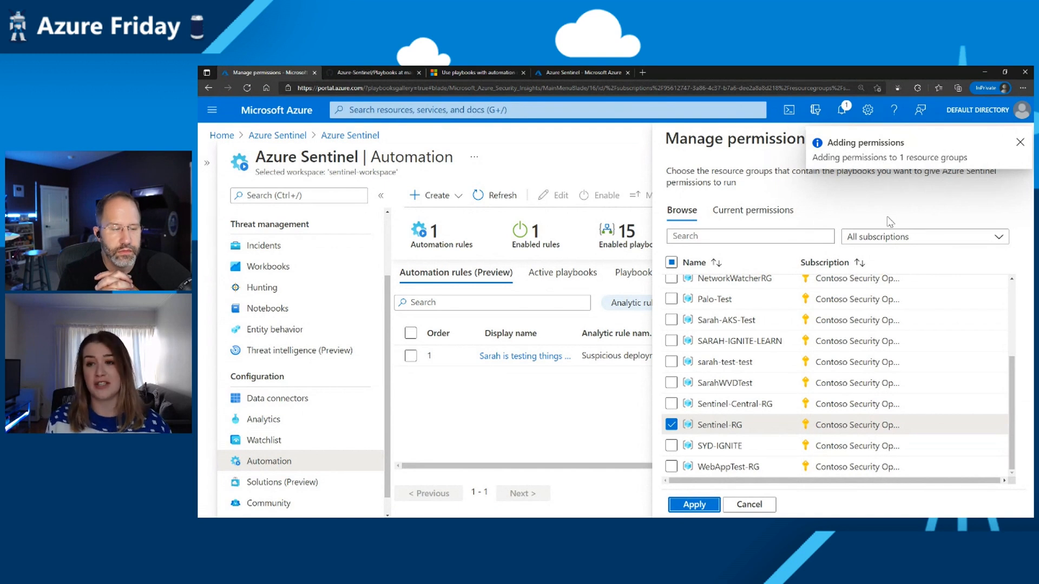
click(693, 505)
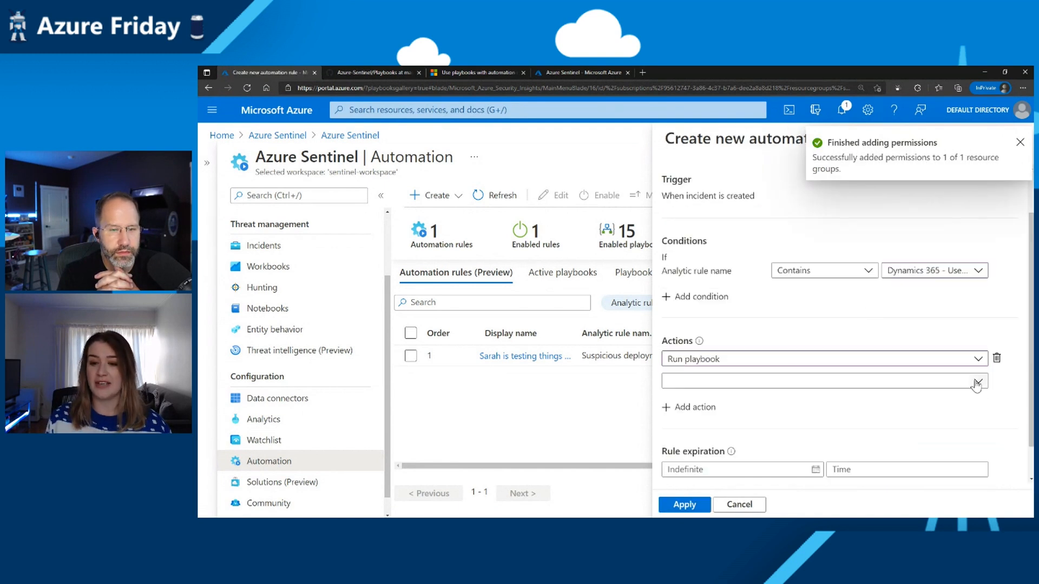
Choose Sentinel_Incident_Assignment_Shifts as the playbook to run
click(824, 380)
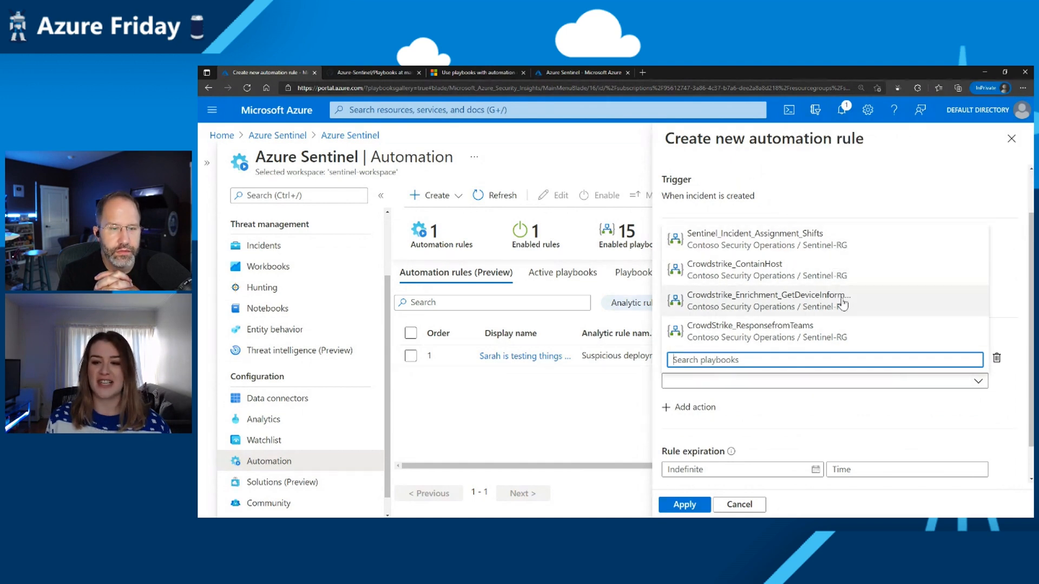
click(755, 239)
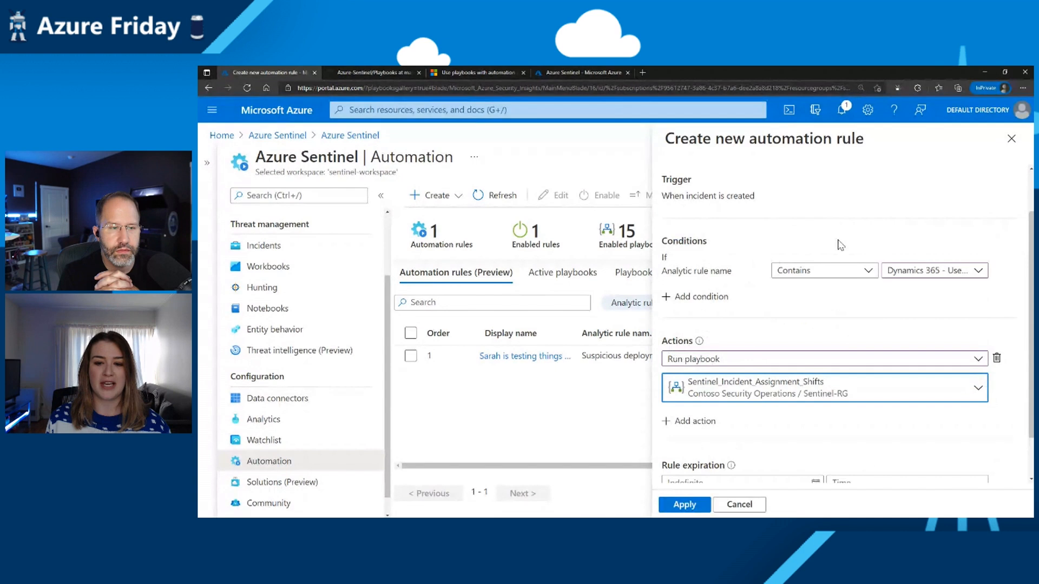
mouse_move(867, 360)
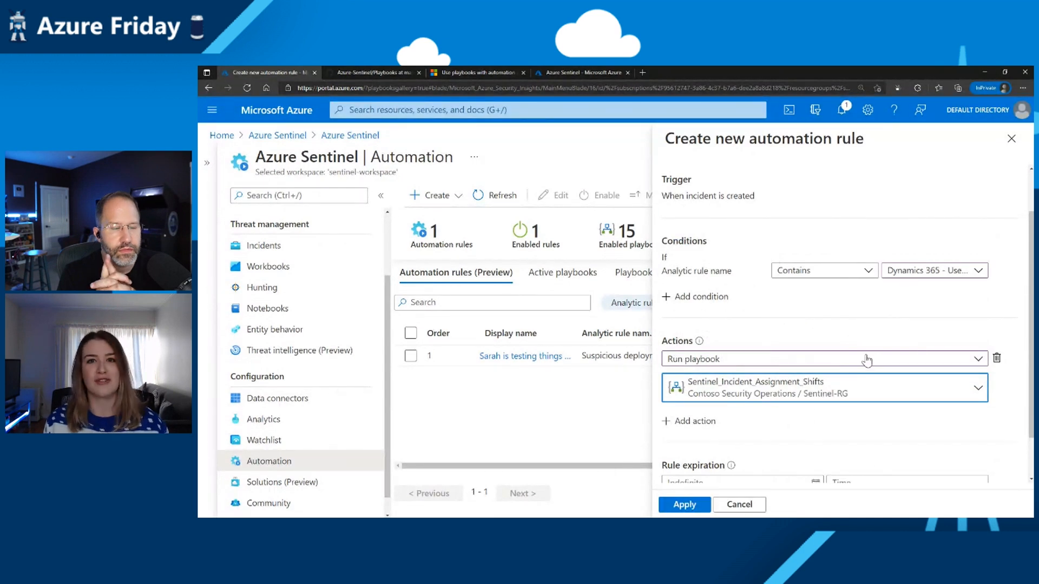
mouse_move(883, 383)
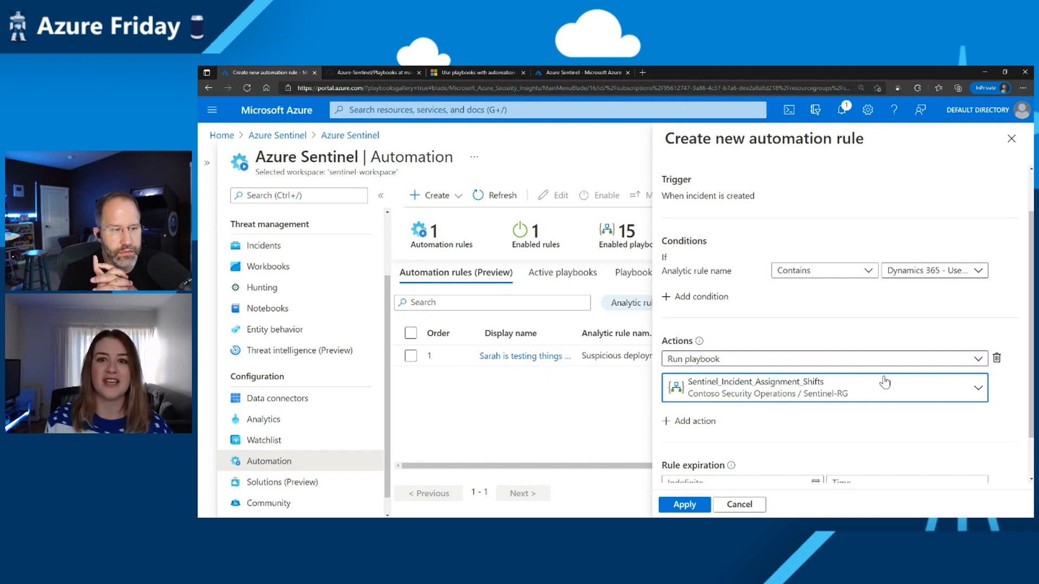
mouse_move(638, 142)
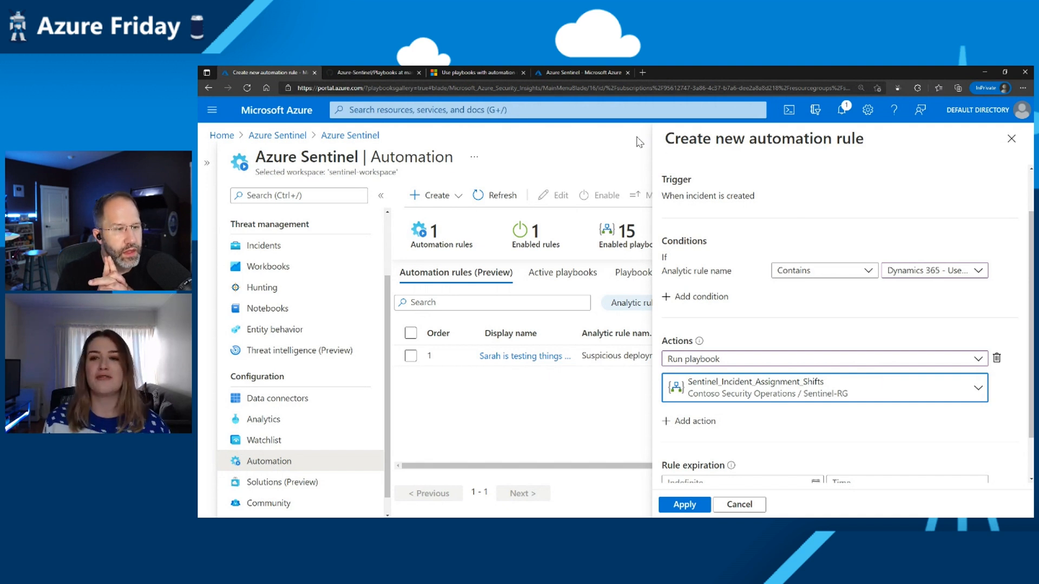
mouse_move(547, 341)
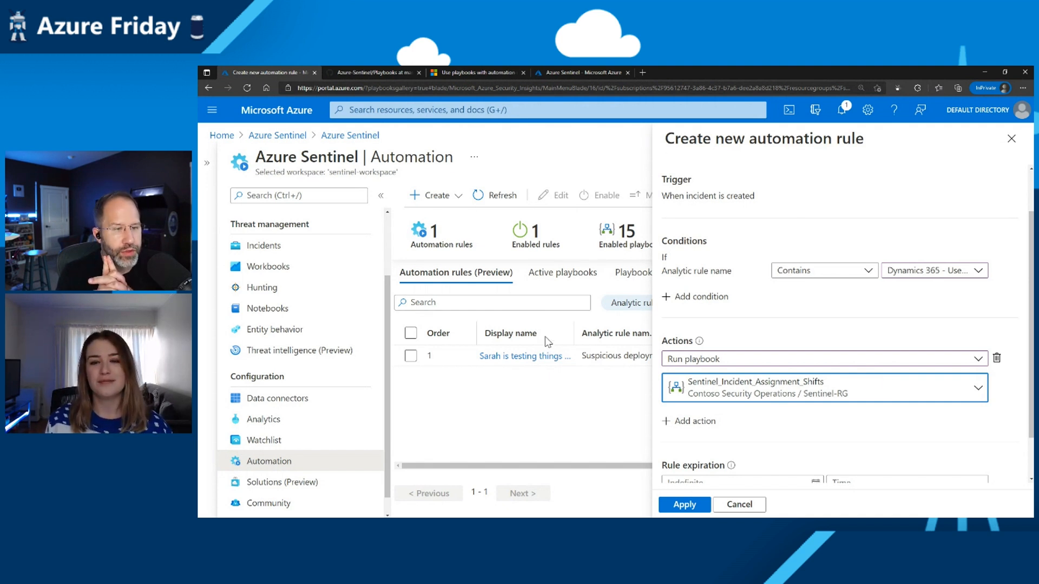
mouse_move(576, 402)
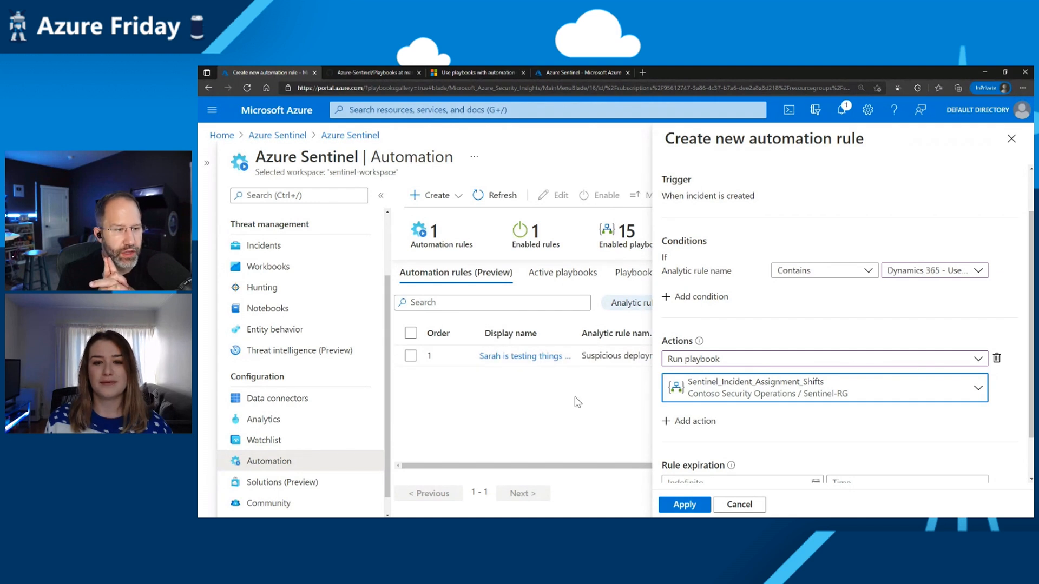
mouse_move(475, 363)
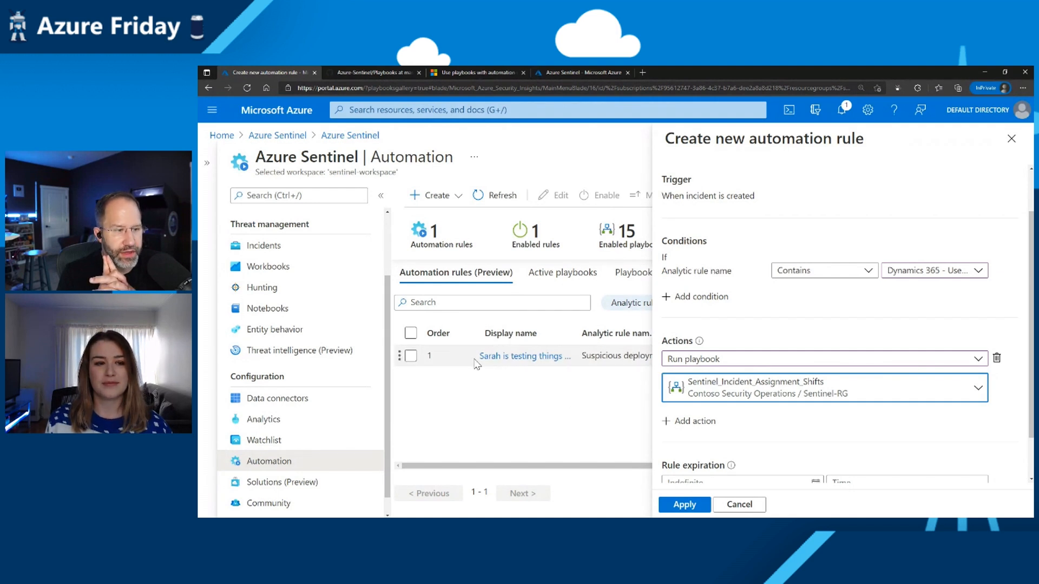
mouse_move(336, 394)
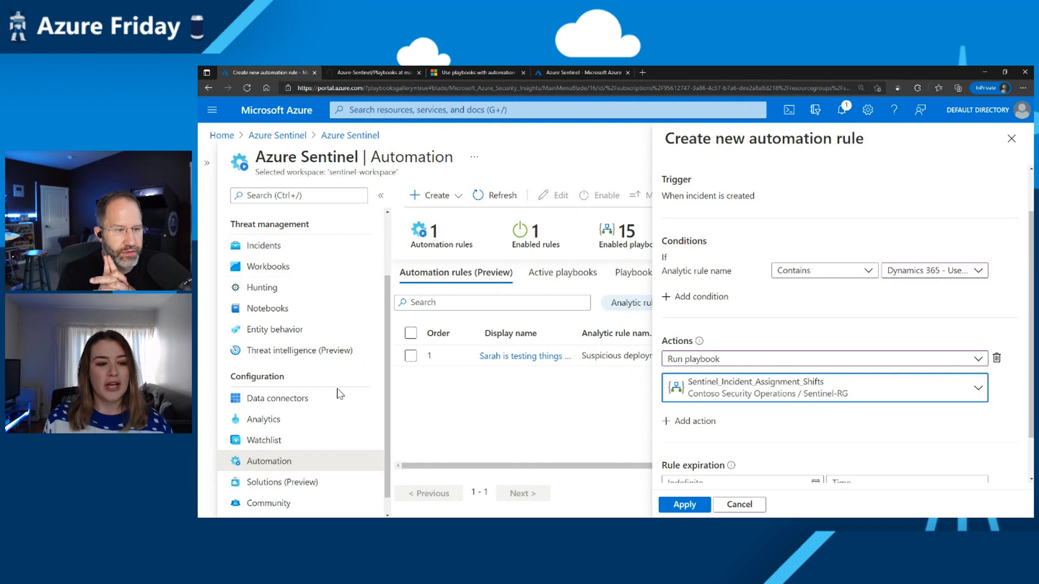
In Analytics, select the Suspicious deployment of new playbooks rule and start editing it
click(263, 419)
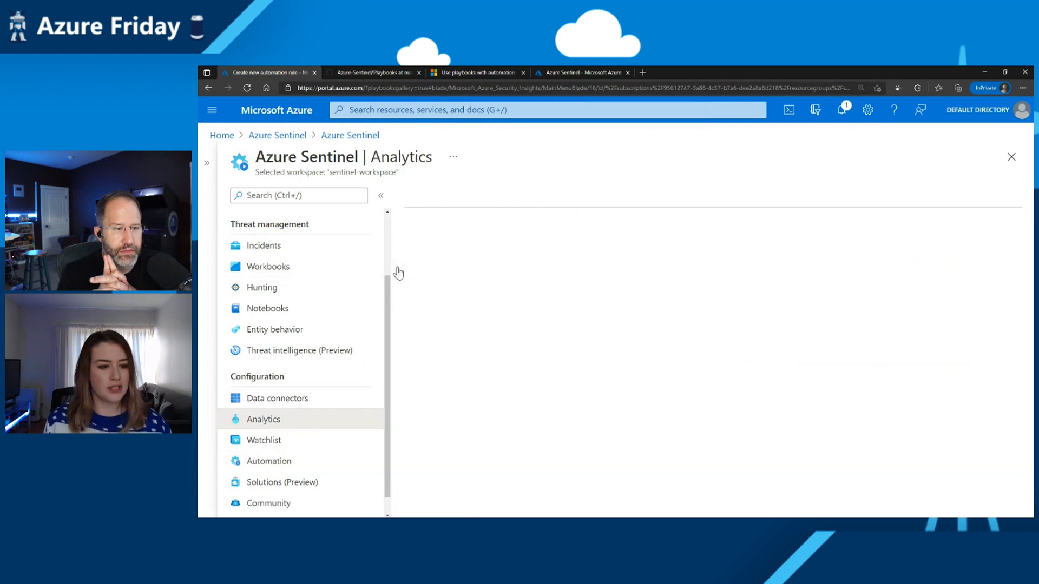
click(263, 419)
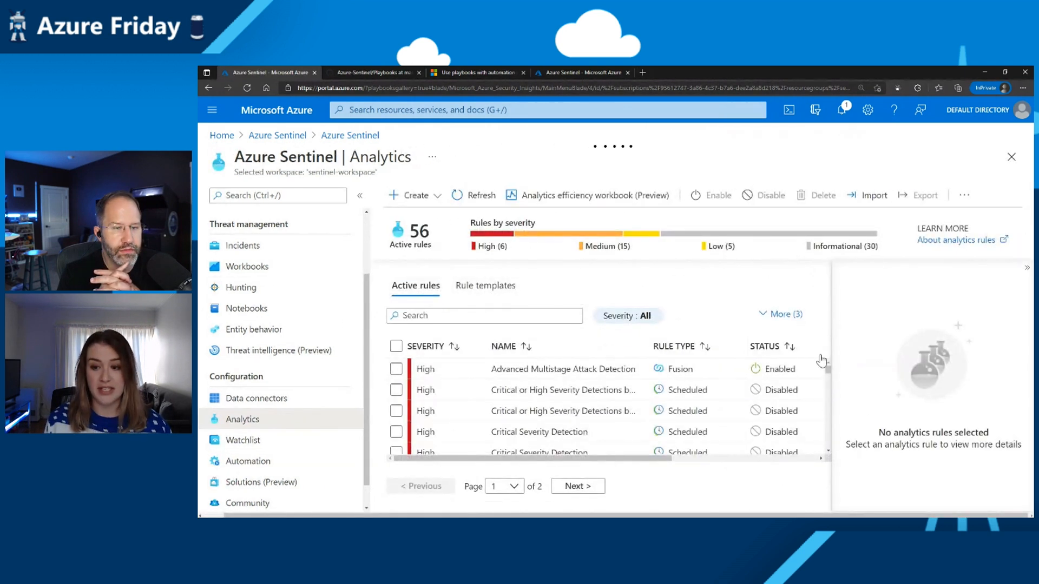
scroll(down, 3)
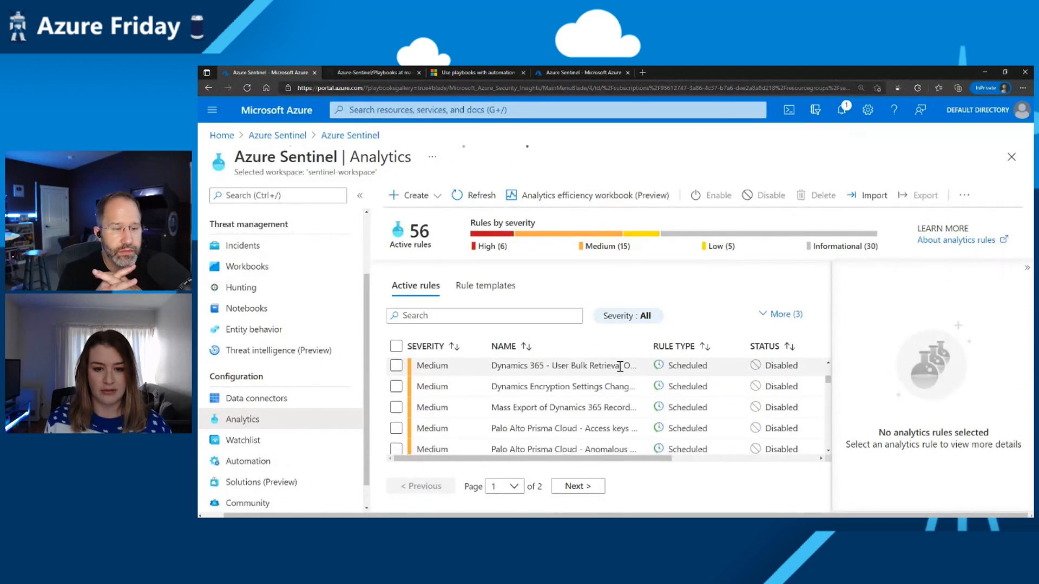
scroll(down, 3)
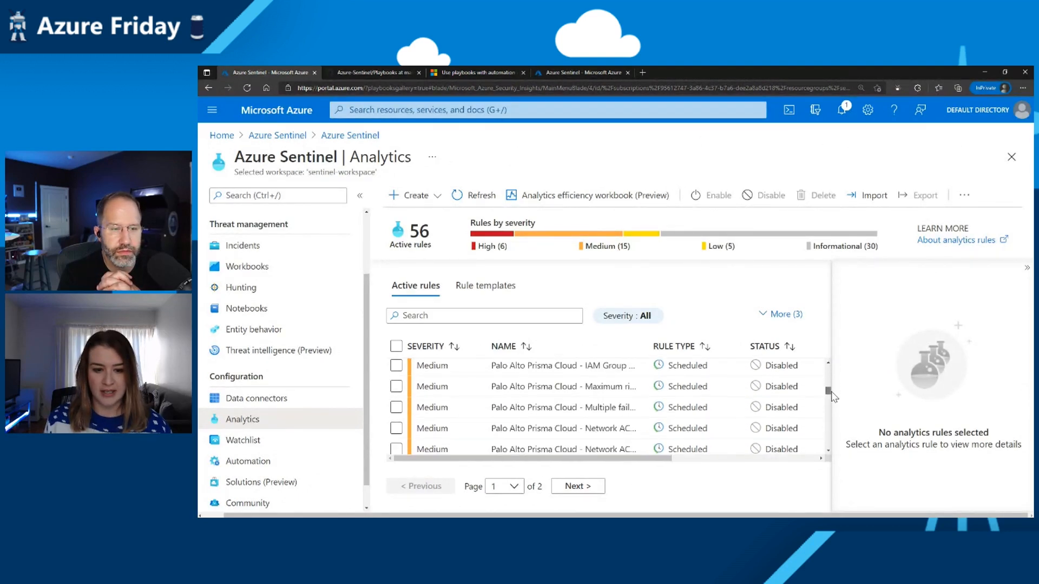
click(563, 373)
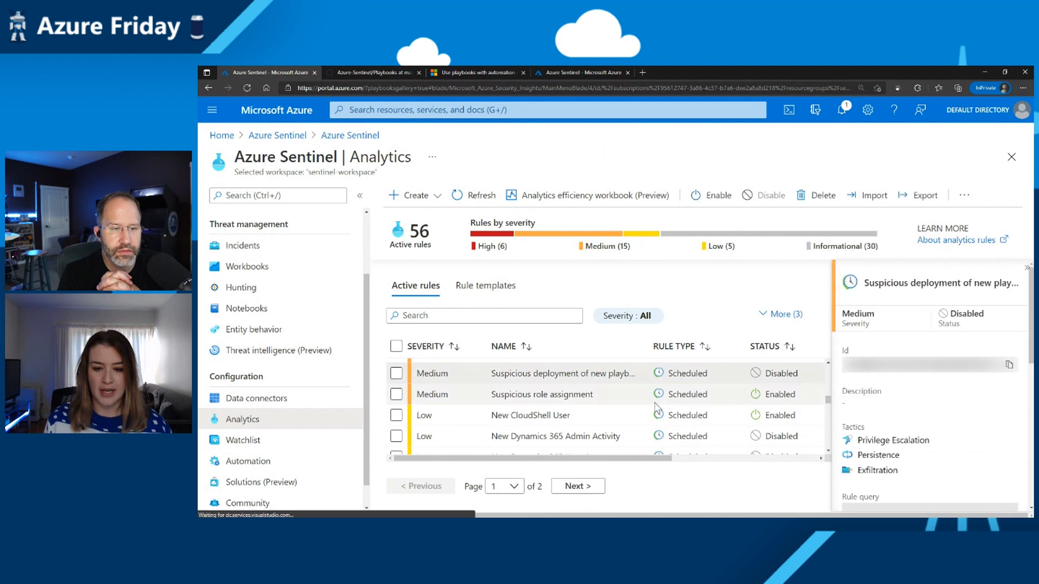
scroll(down, 3)
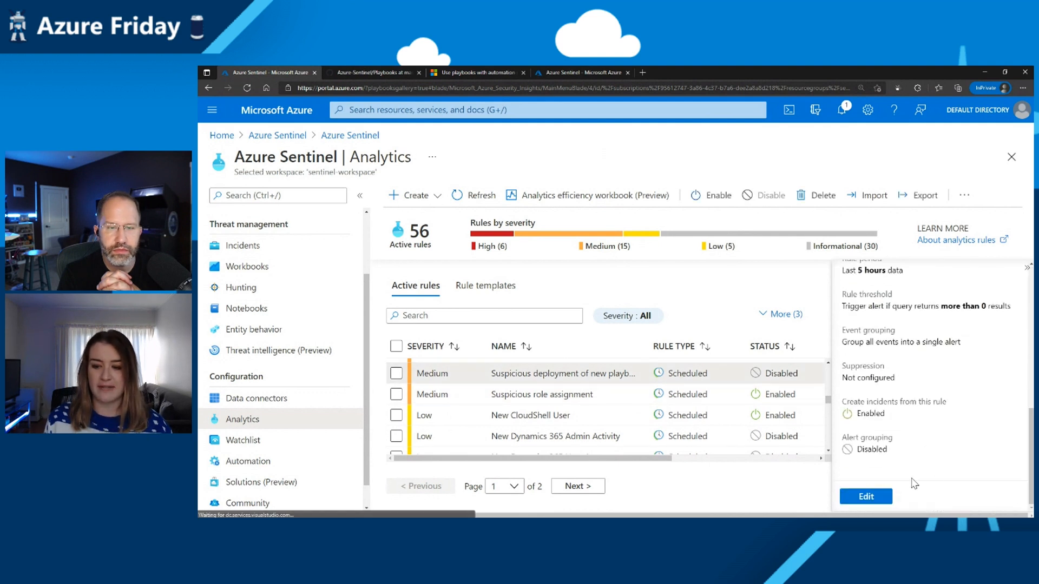
click(865, 496)
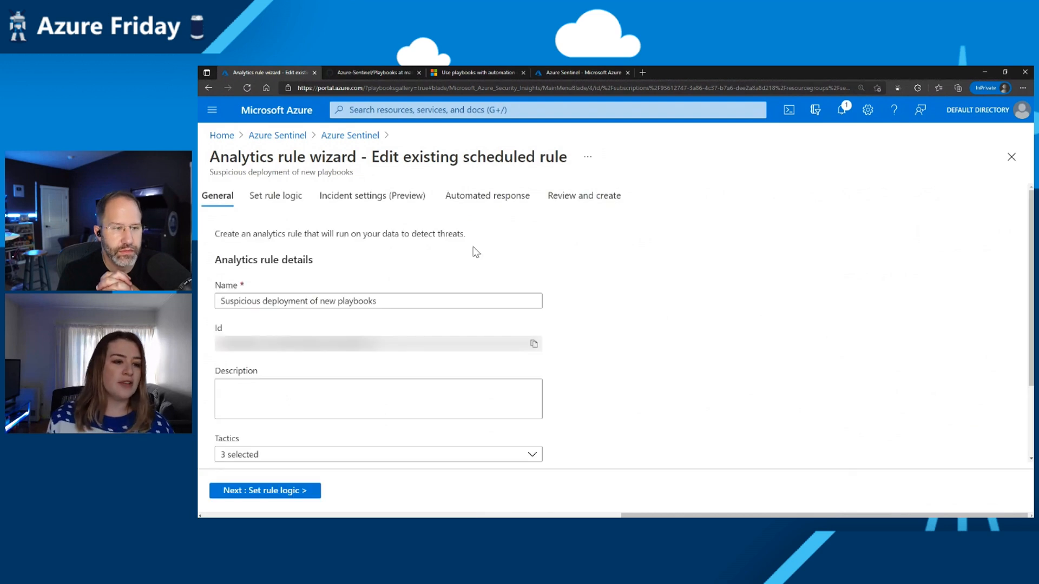
mouse_move(276, 196)
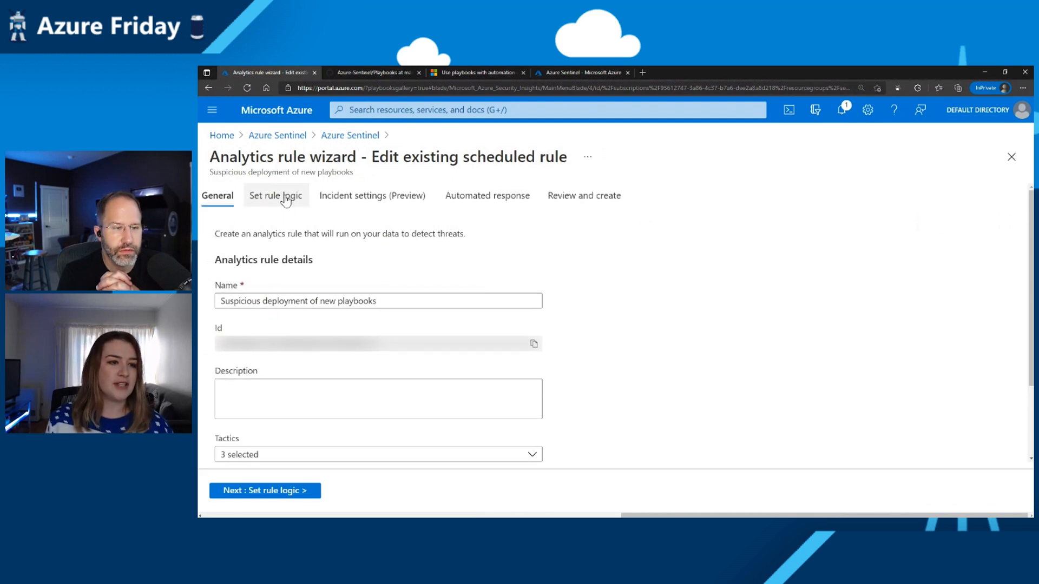
Move through Set rule logic to the Automated response tab
click(275, 196)
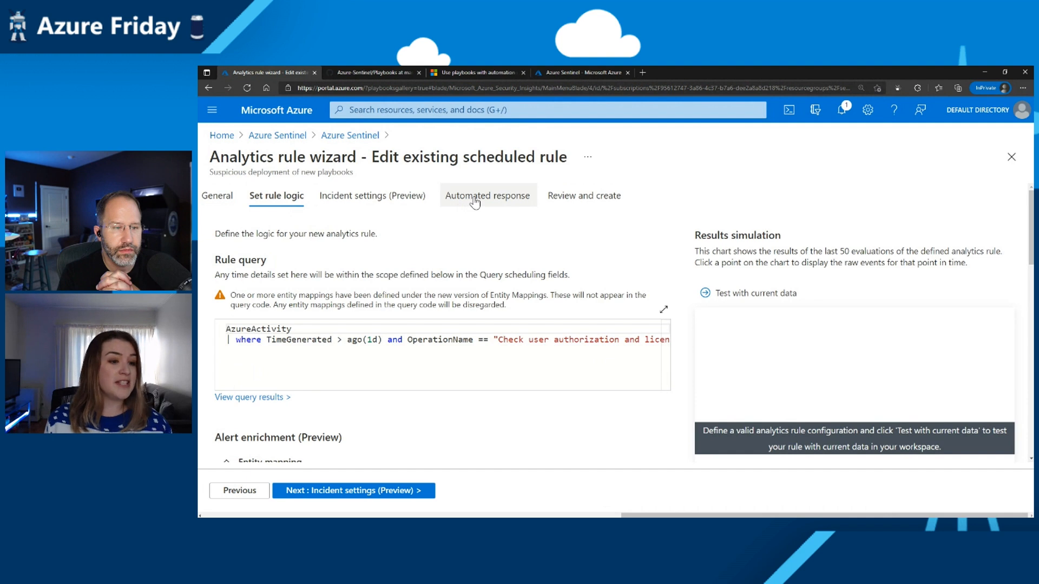
click(487, 195)
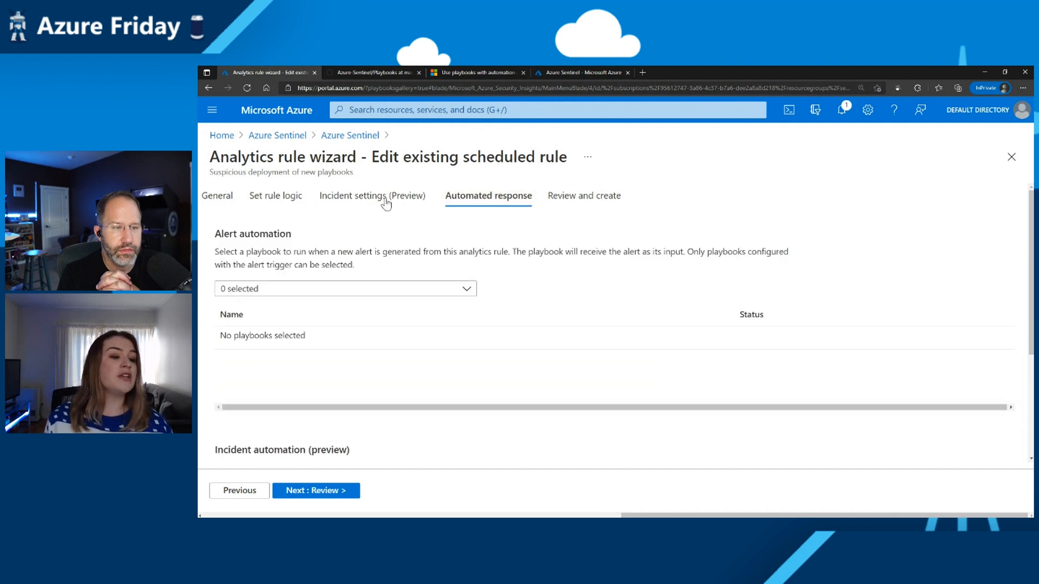
mouse_move(414, 284)
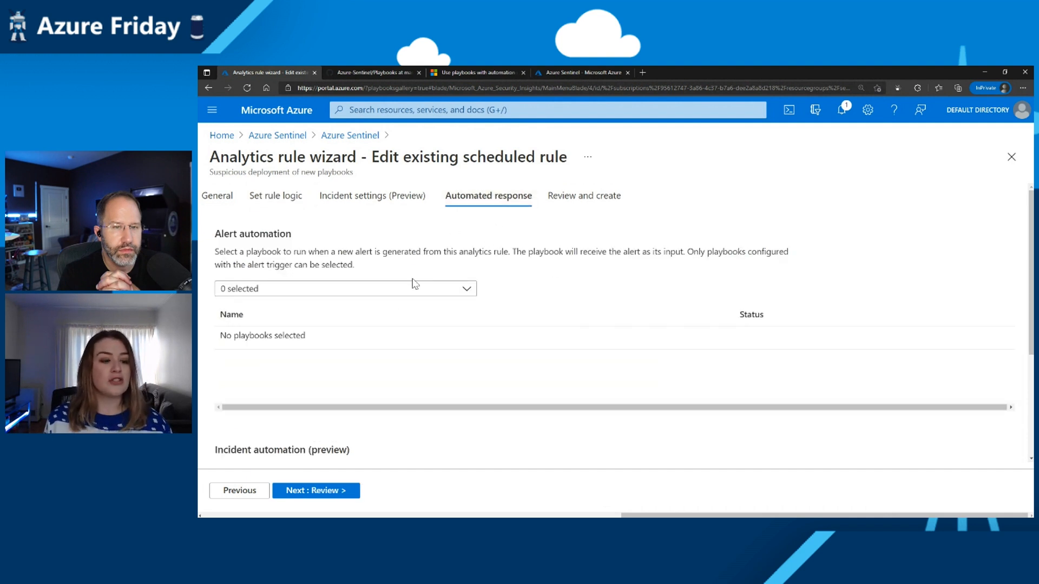
mouse_move(493, 295)
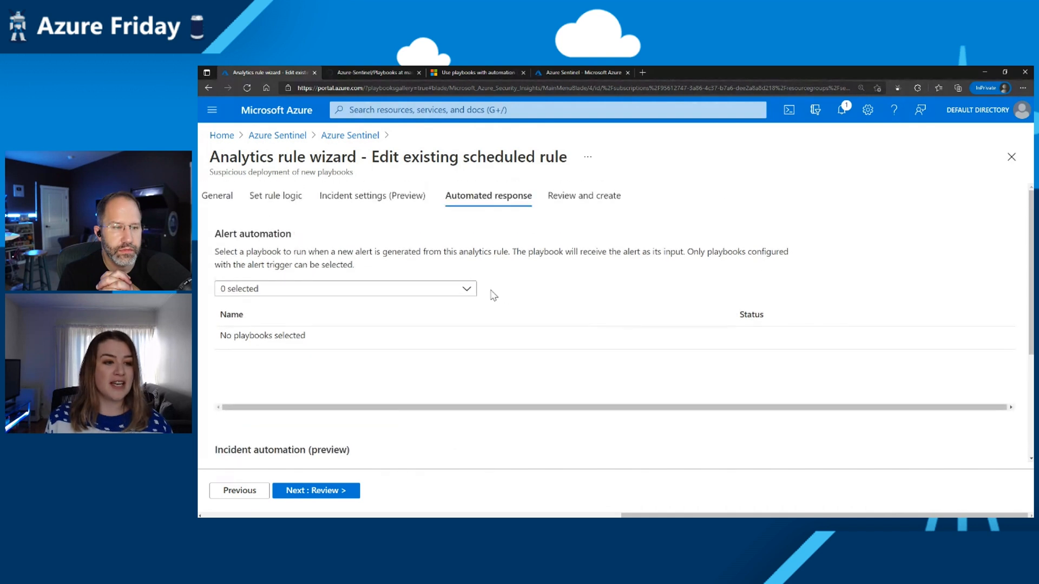
Browse the alert playbook list, including Block-AADUser-Alert, and close it with none selected
click(345, 288)
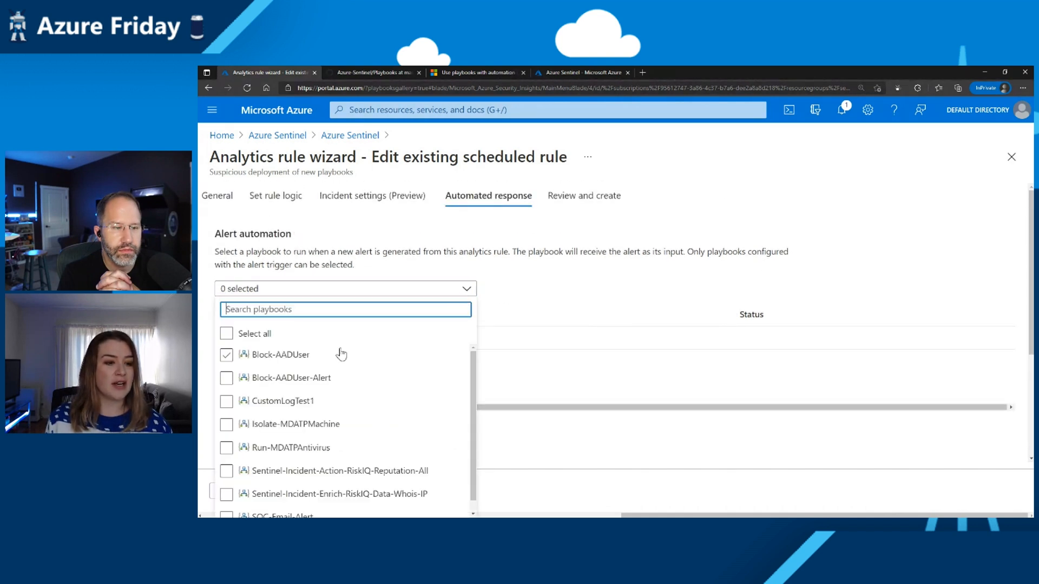
click(227, 378)
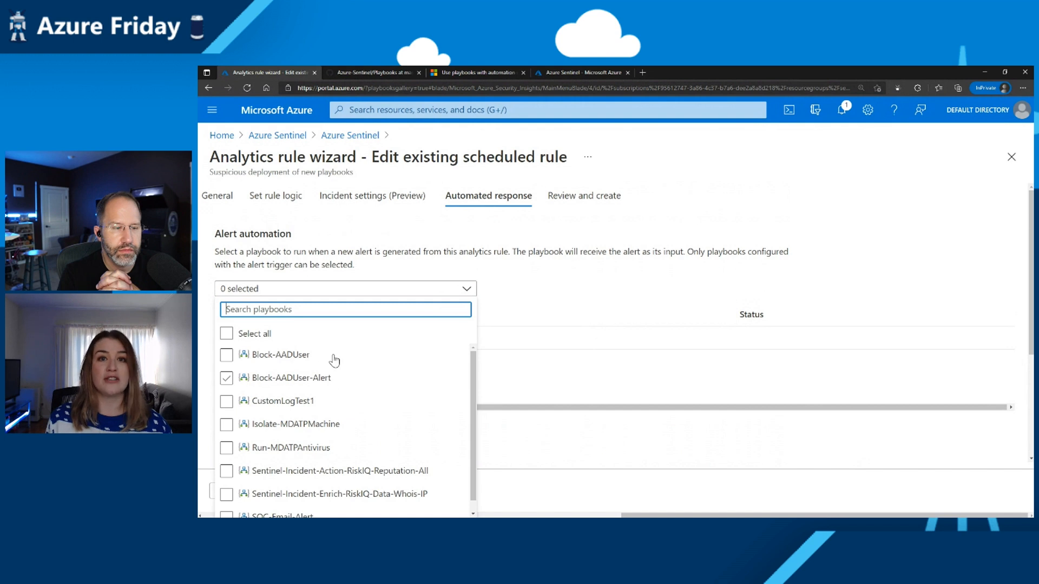
click(226, 401)
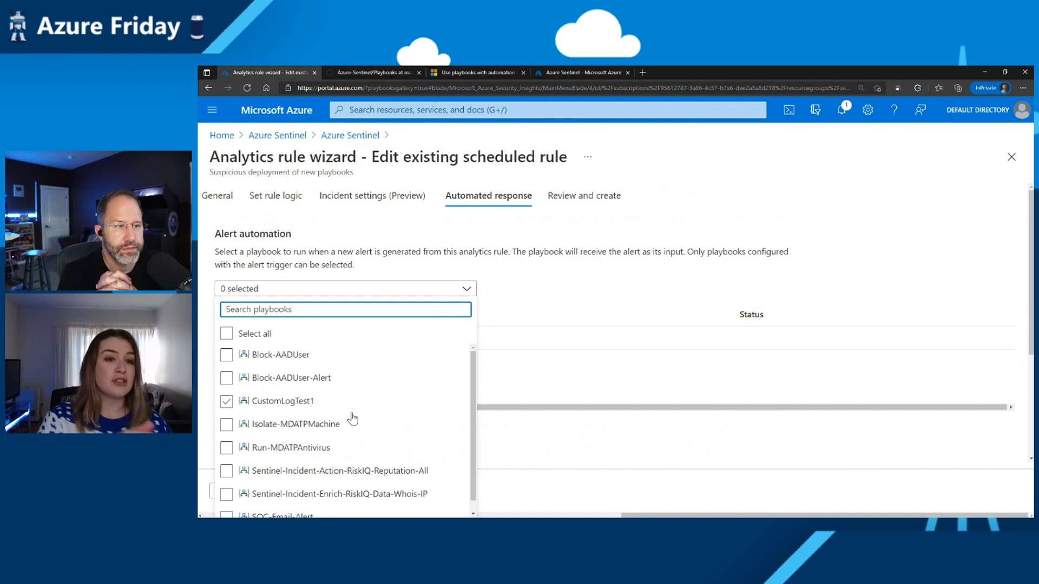
click(226, 378)
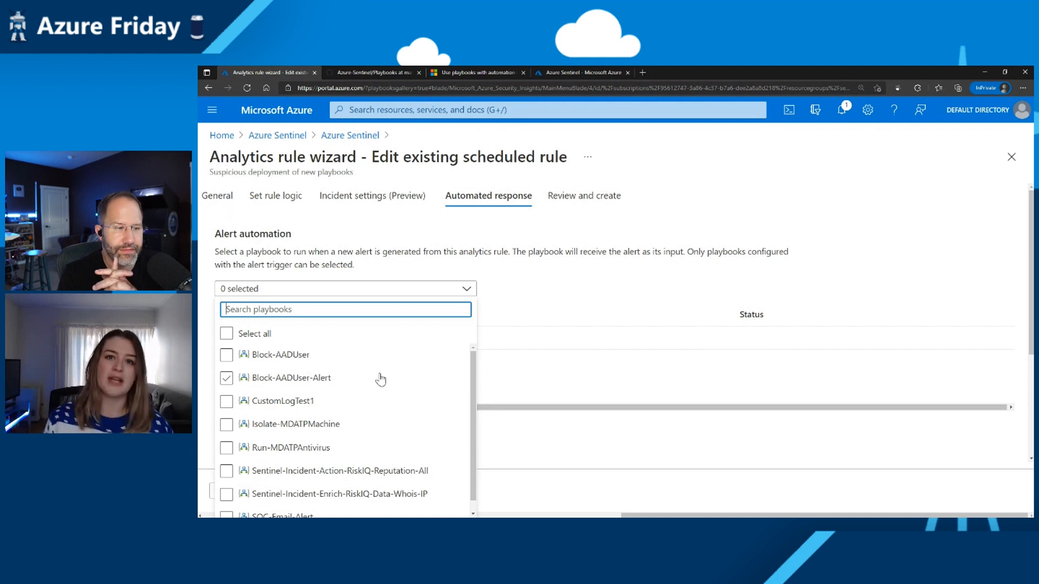
click(227, 378)
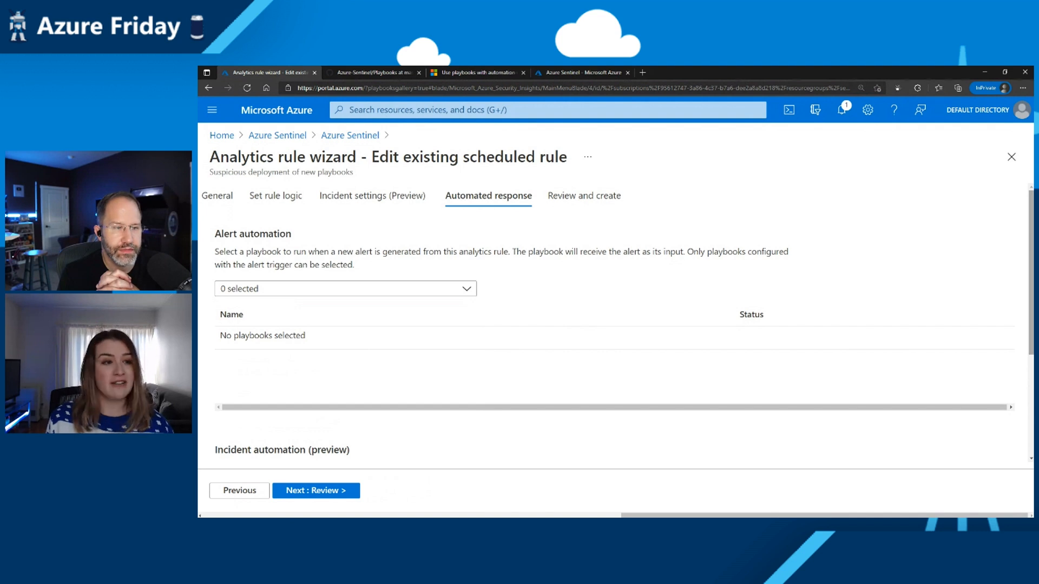
Scroll to Incident automation to see the 'Sarah is testing things again' rule, then back up
scroll(down, 3)
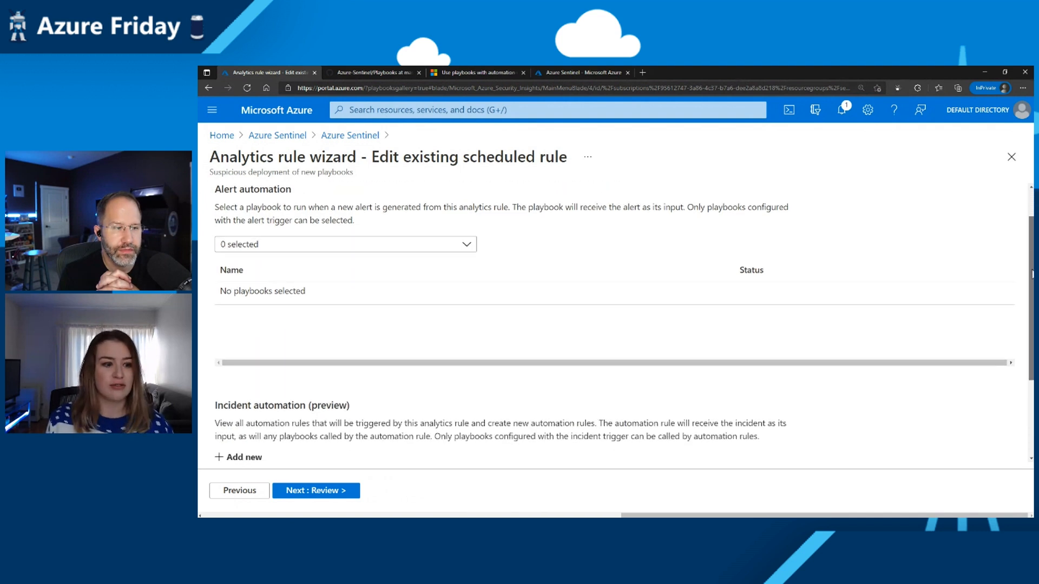
scroll(down, 3)
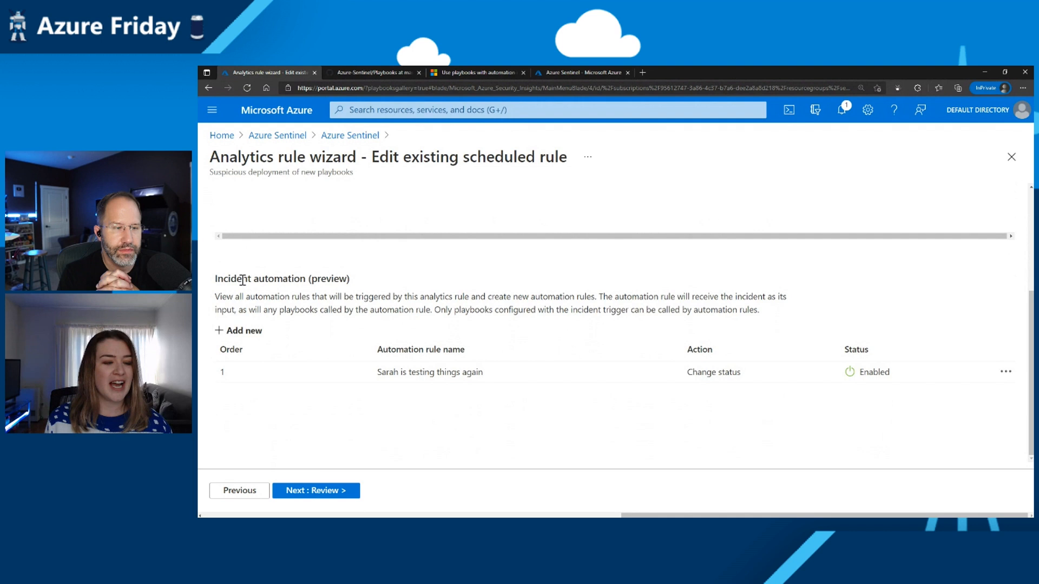
mouse_move(220, 300)
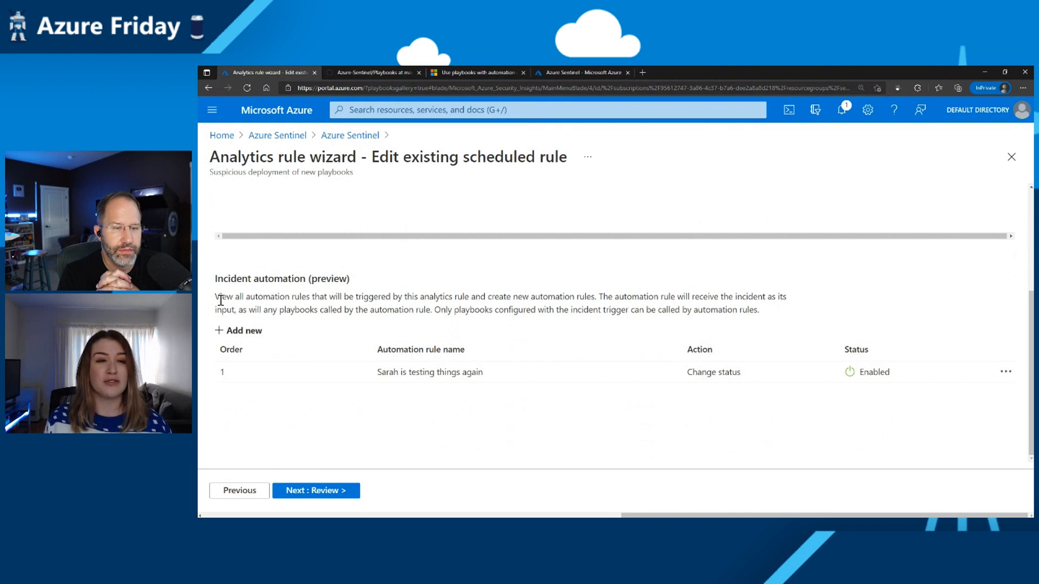
mouse_move(395, 312)
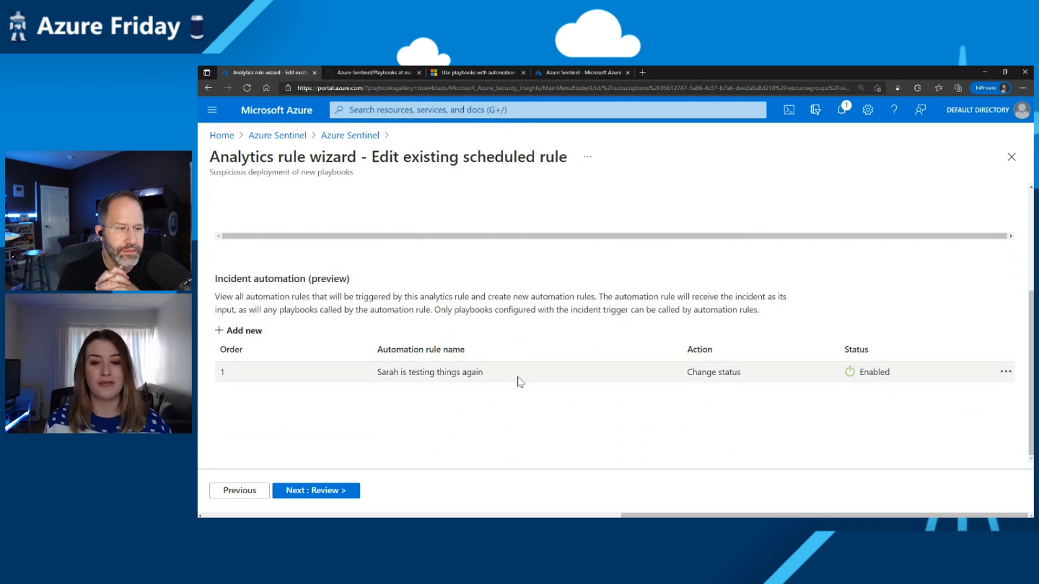
mouse_move(510, 381)
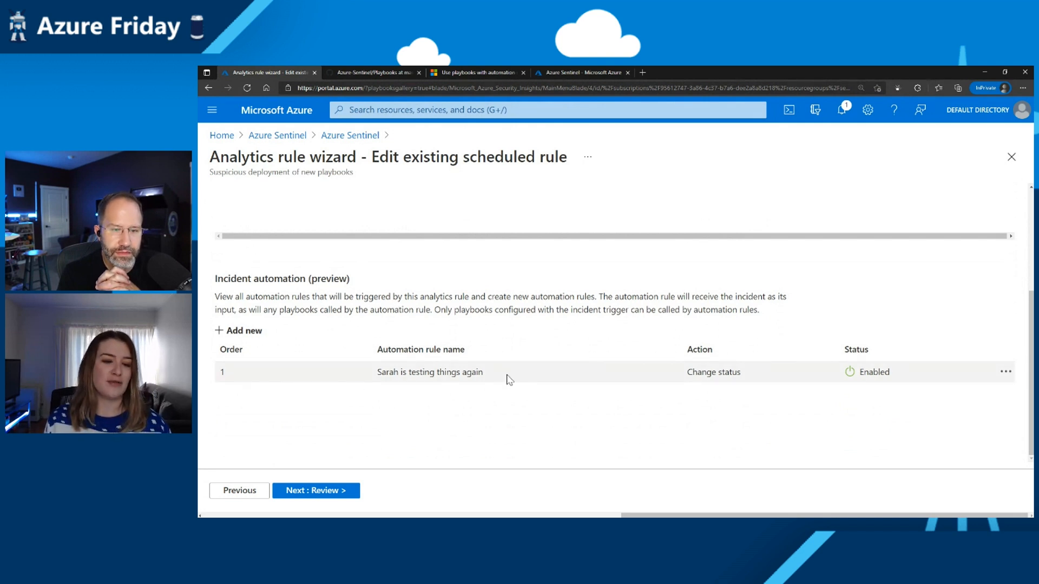
scroll(up, 3)
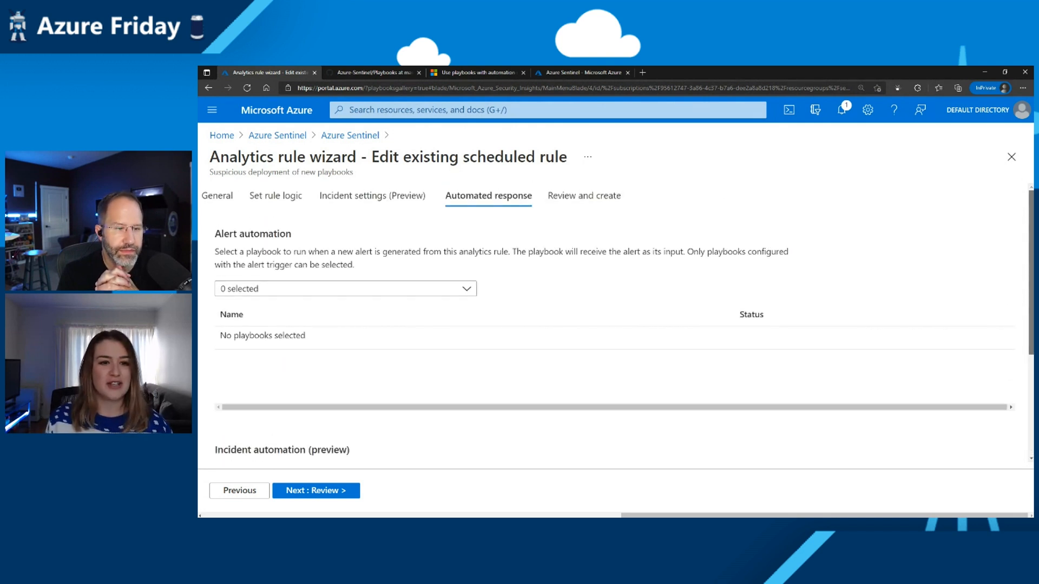
mouse_move(652, 404)
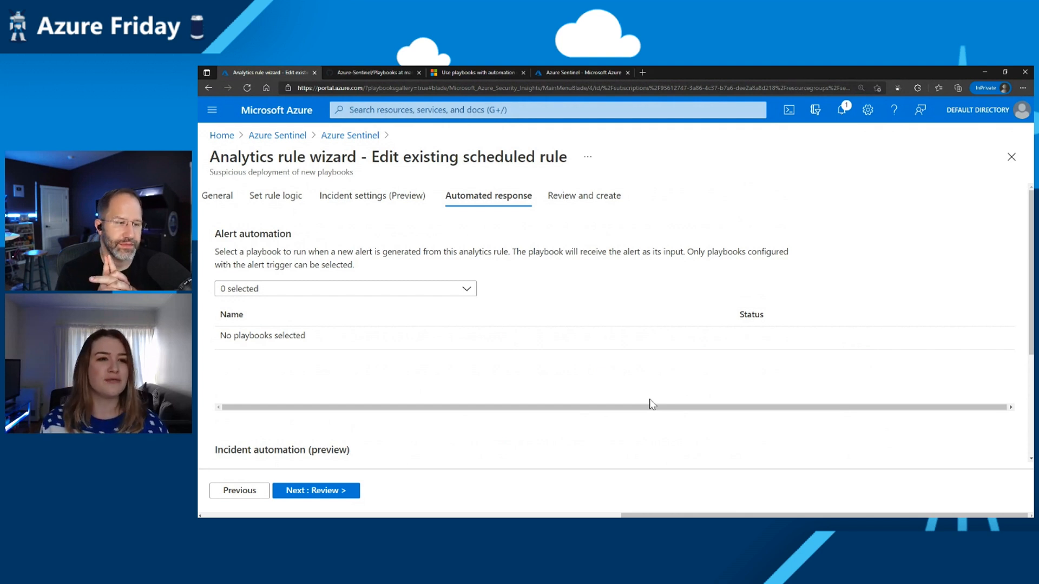
mouse_move(628, 473)
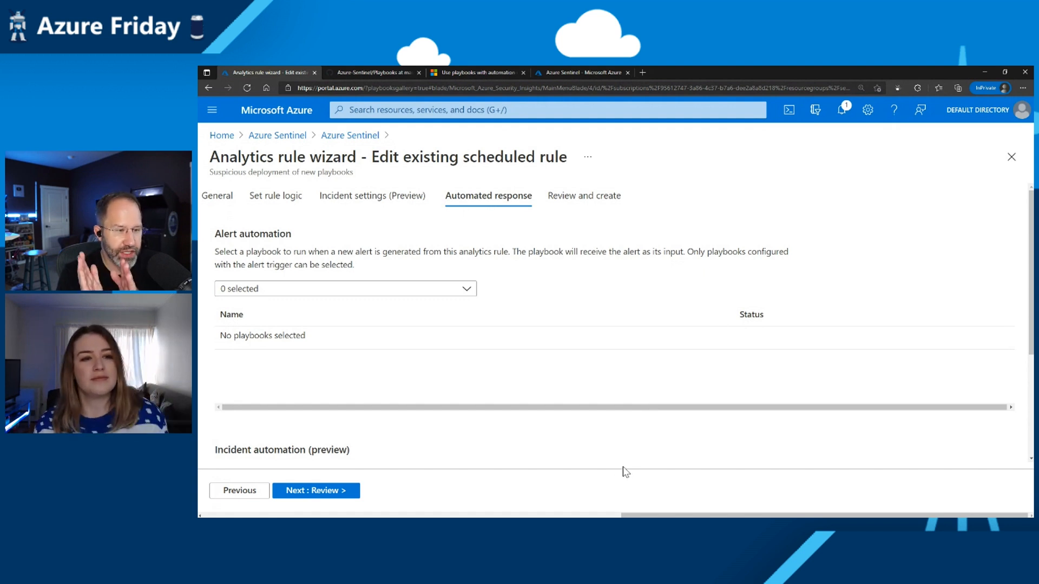
mouse_move(638, 337)
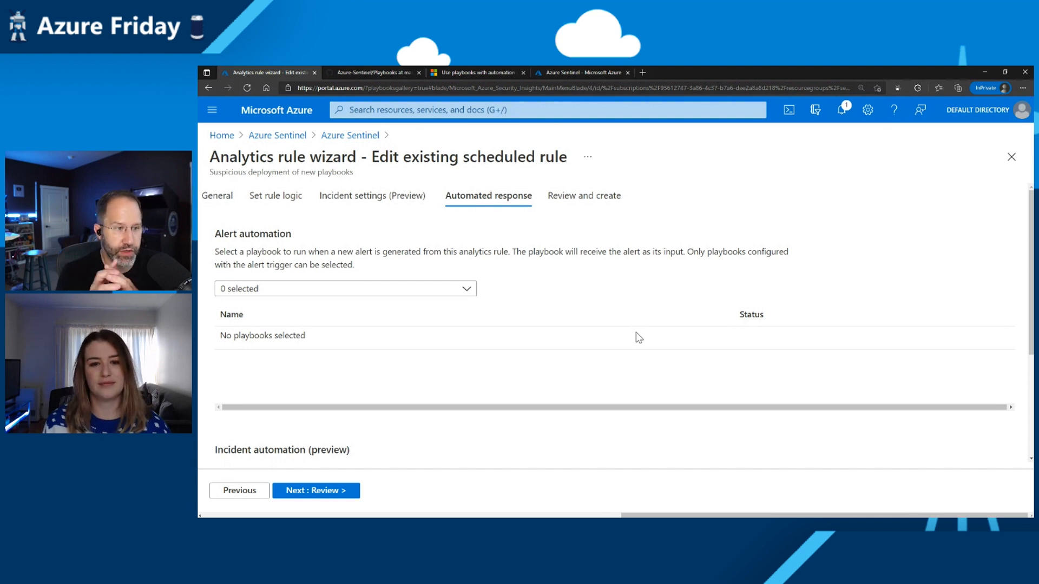
mouse_move(611, 320)
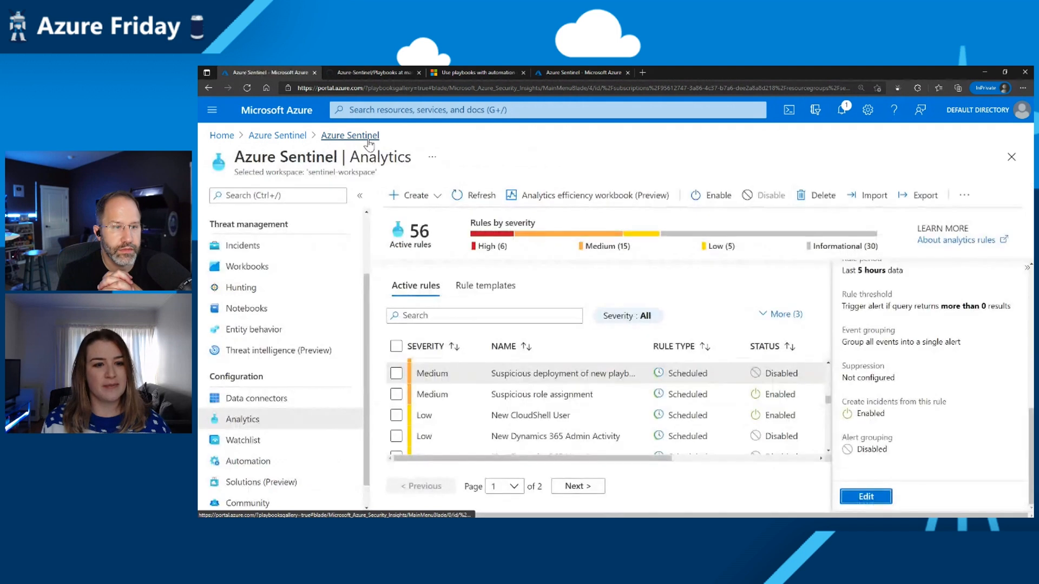
Show Sentinel's Automation page on the Playbook templates (Preview) tab
click(269, 460)
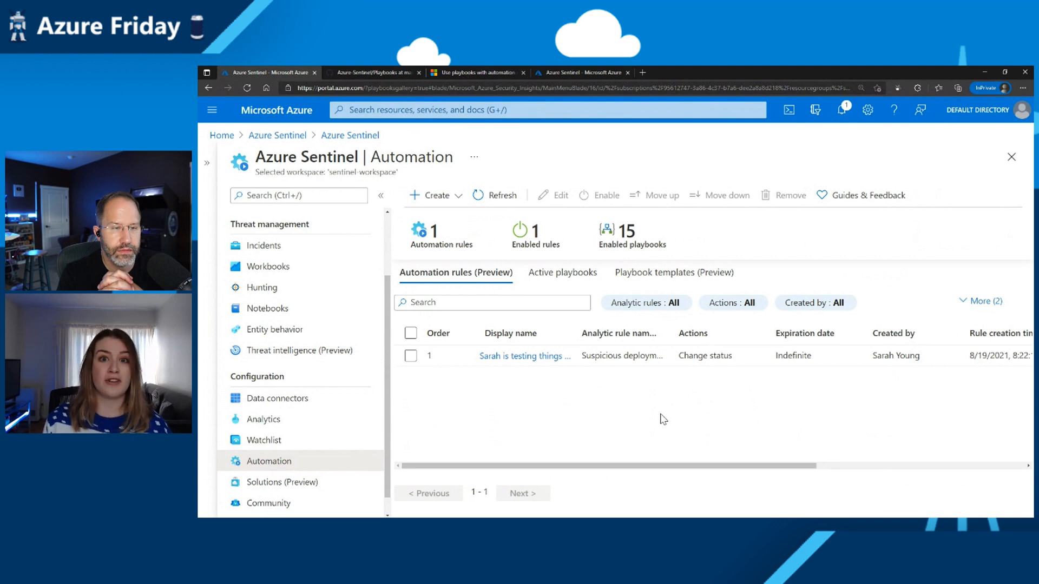
mouse_move(673, 272)
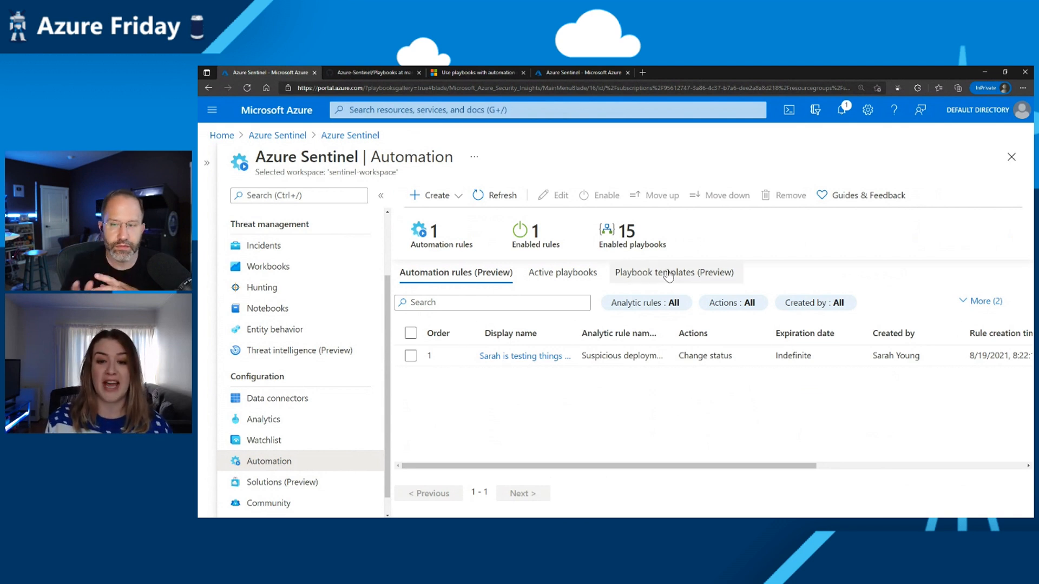
click(674, 273)
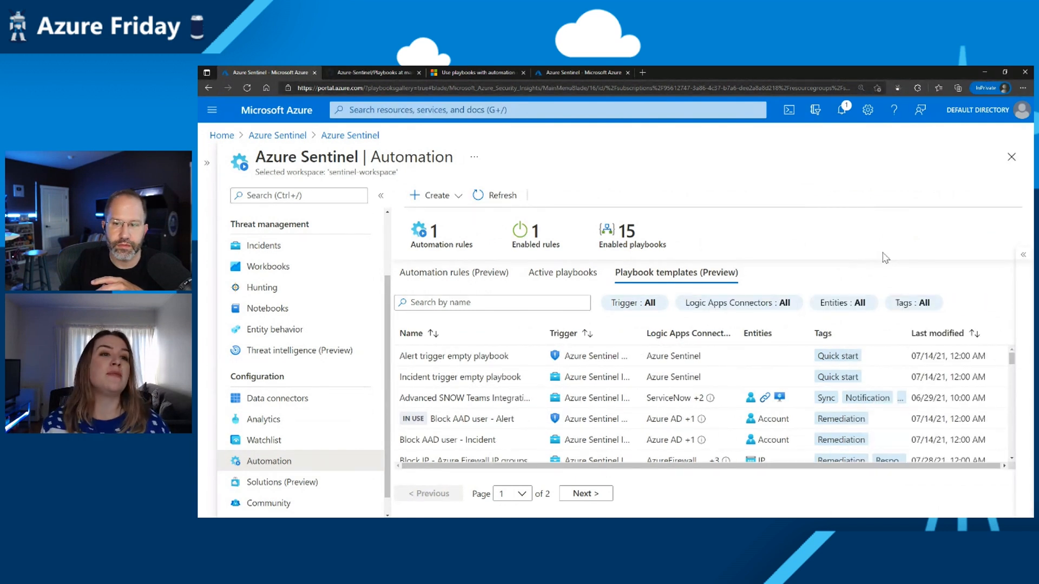
mouse_move(377, 72)
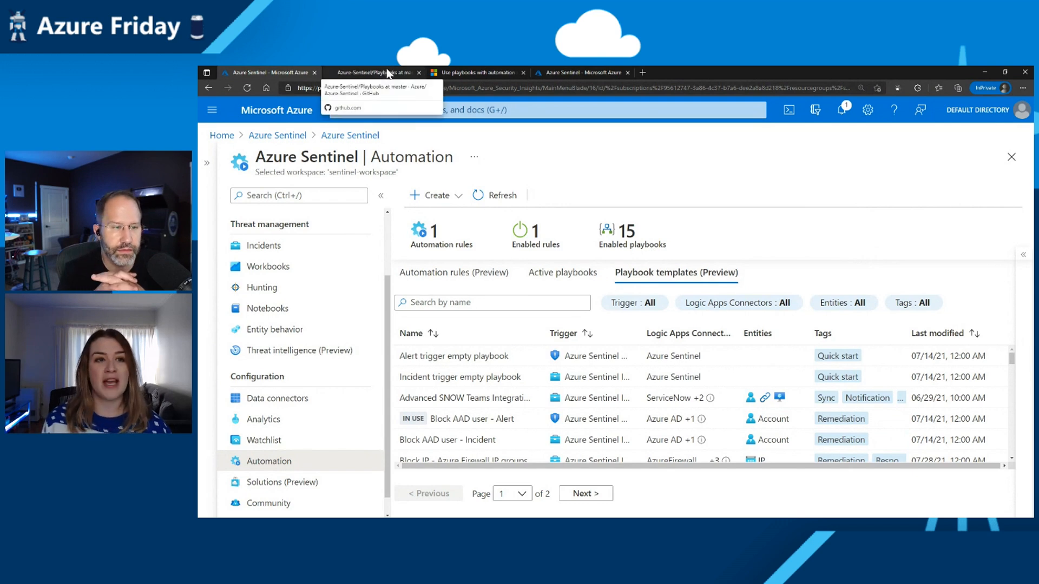
click(373, 72)
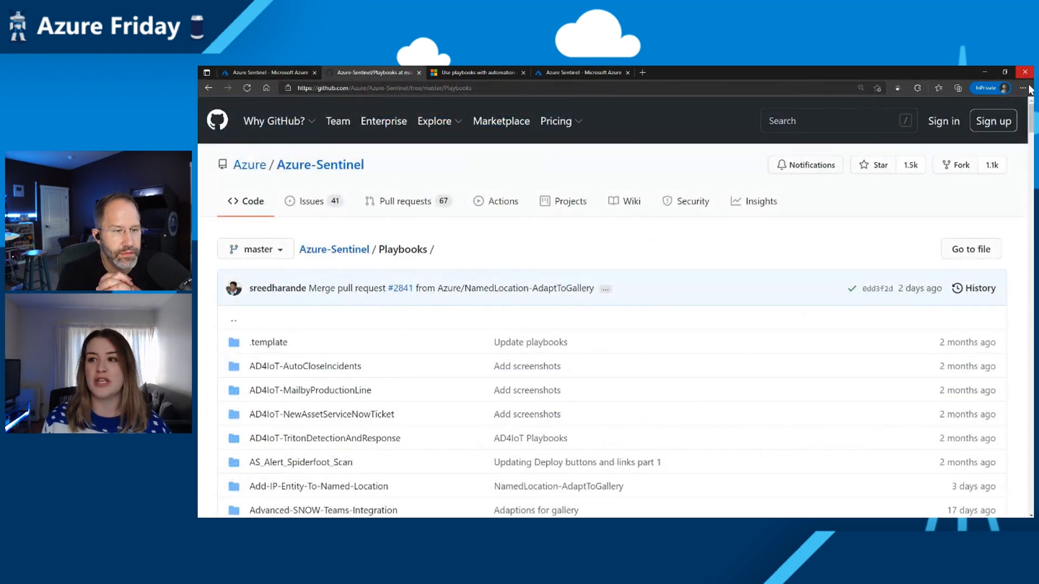
scroll(down, 3)
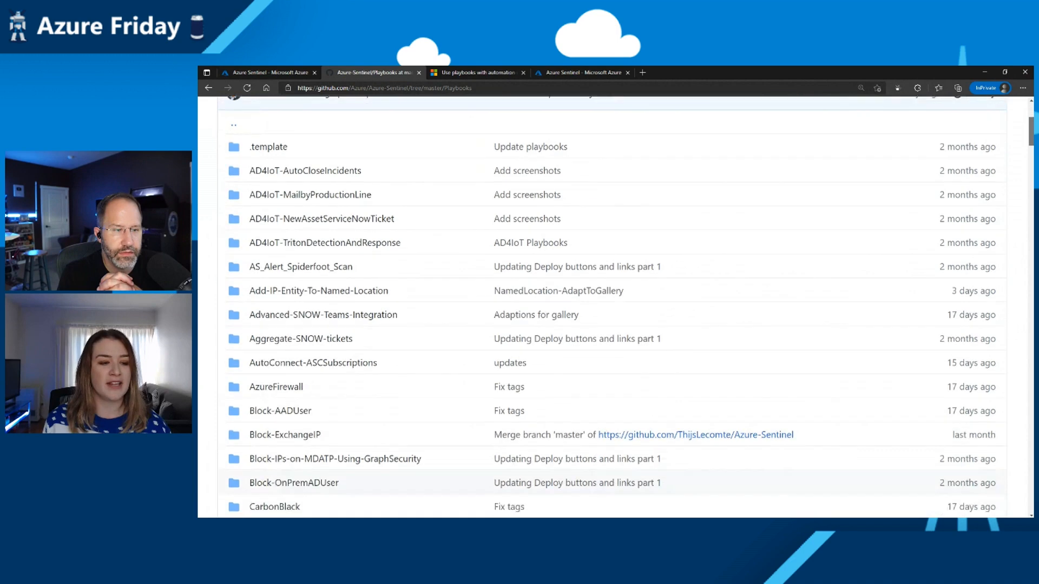
scroll(down, 3)
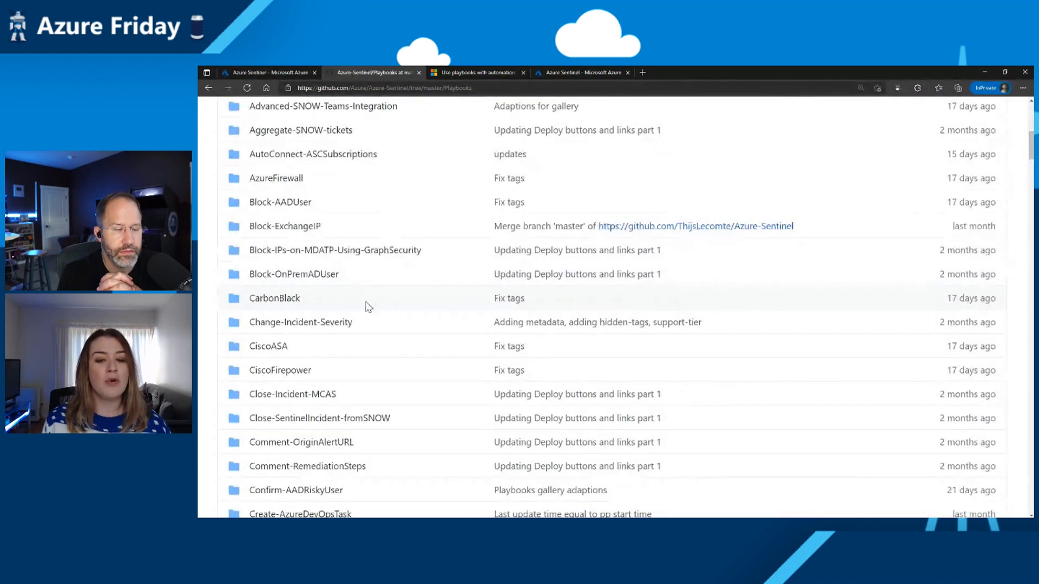
click(292, 394)
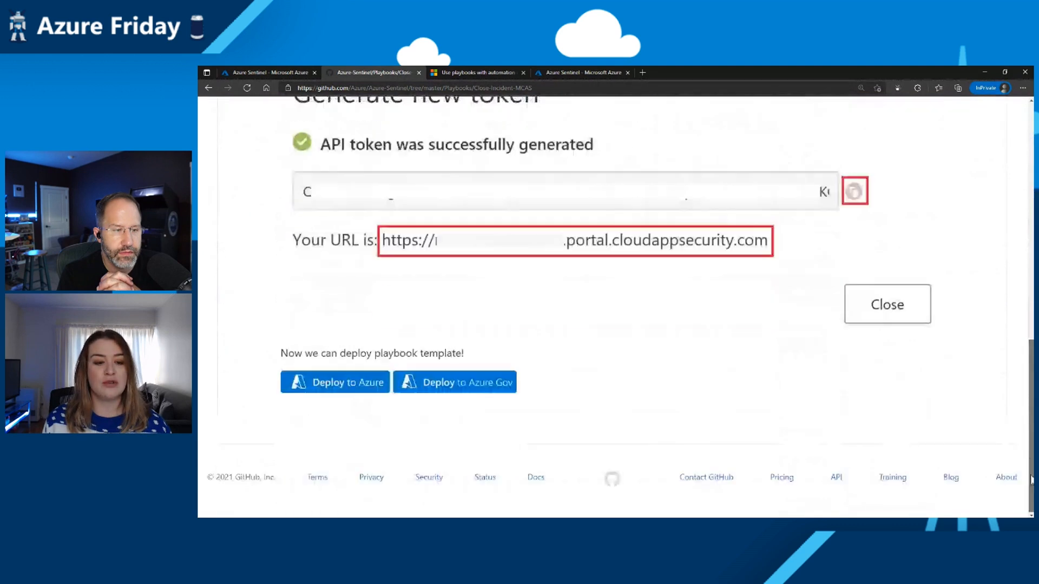
mouse_move(337, 394)
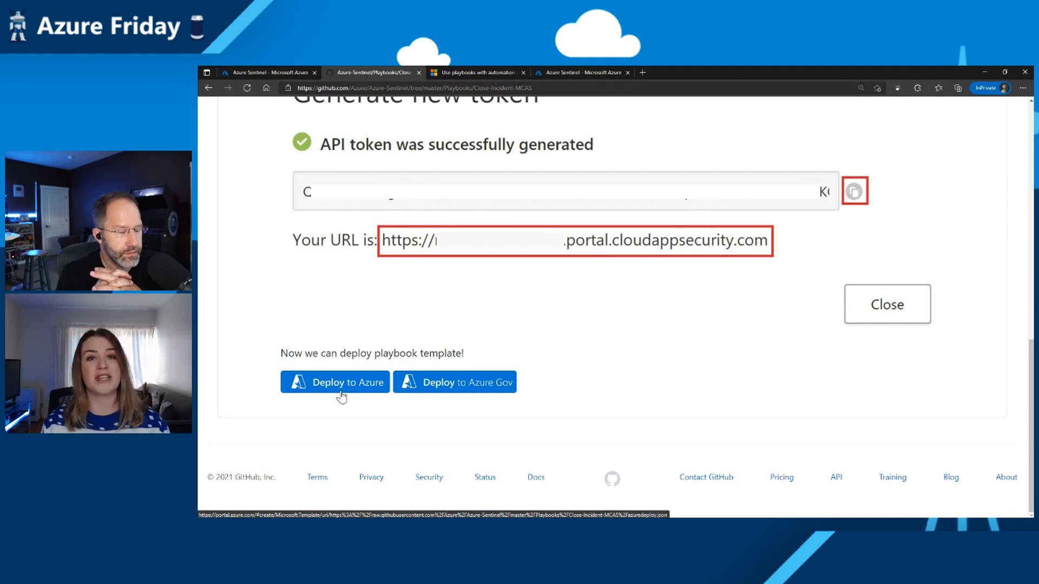
mouse_move(324, 198)
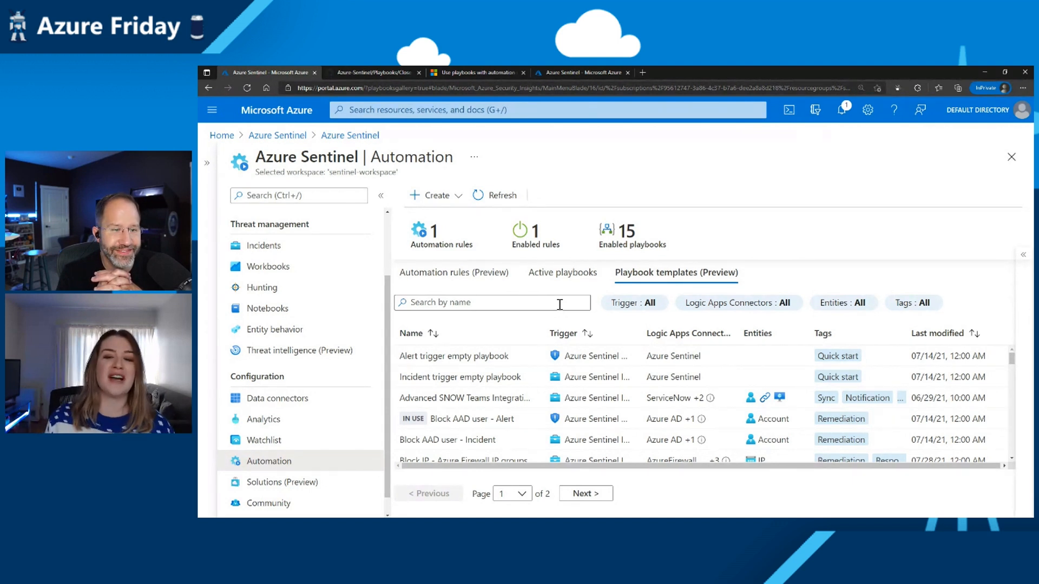
Browse the Incident trigger empty playbook and ServiceNow Teams integration template details
click(458, 377)
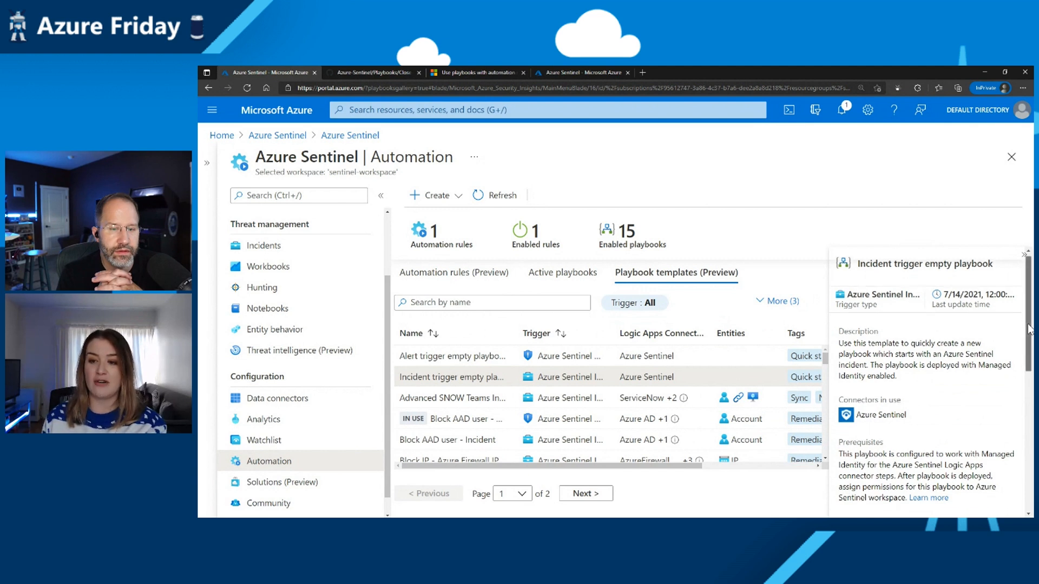
mouse_move(480, 400)
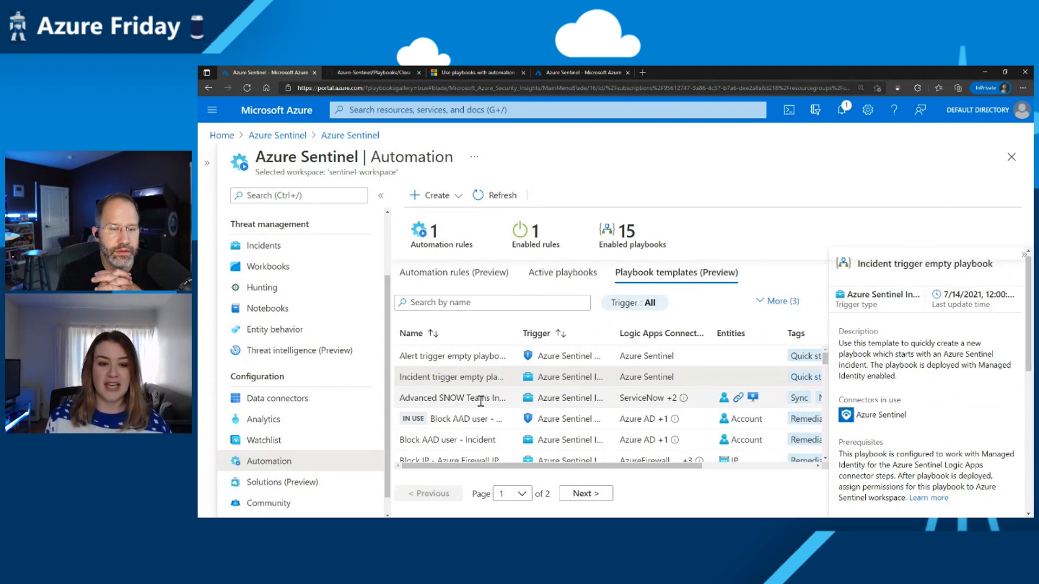
click(452, 398)
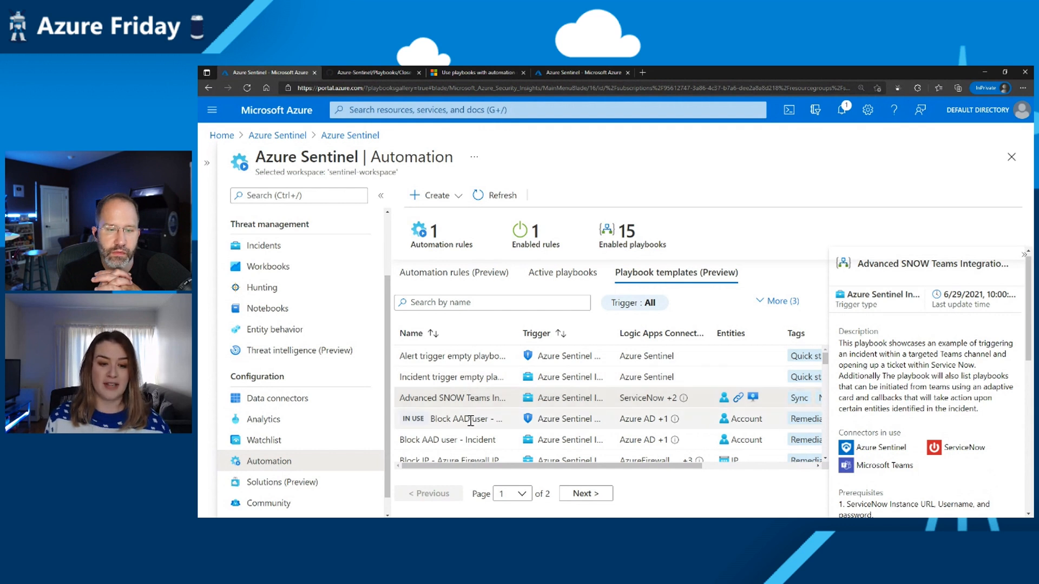
mouse_move(467, 398)
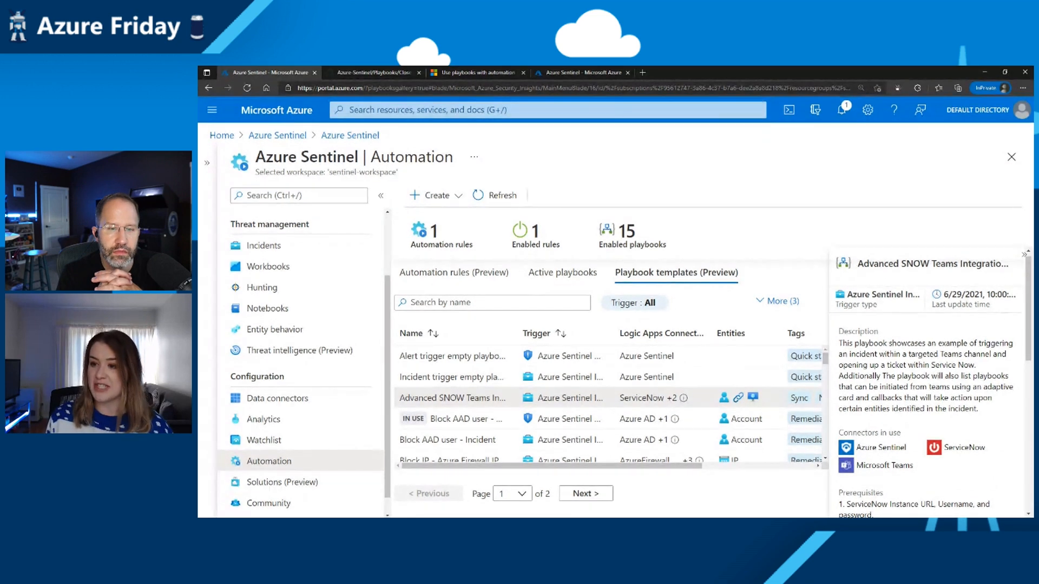
scroll(down, 3)
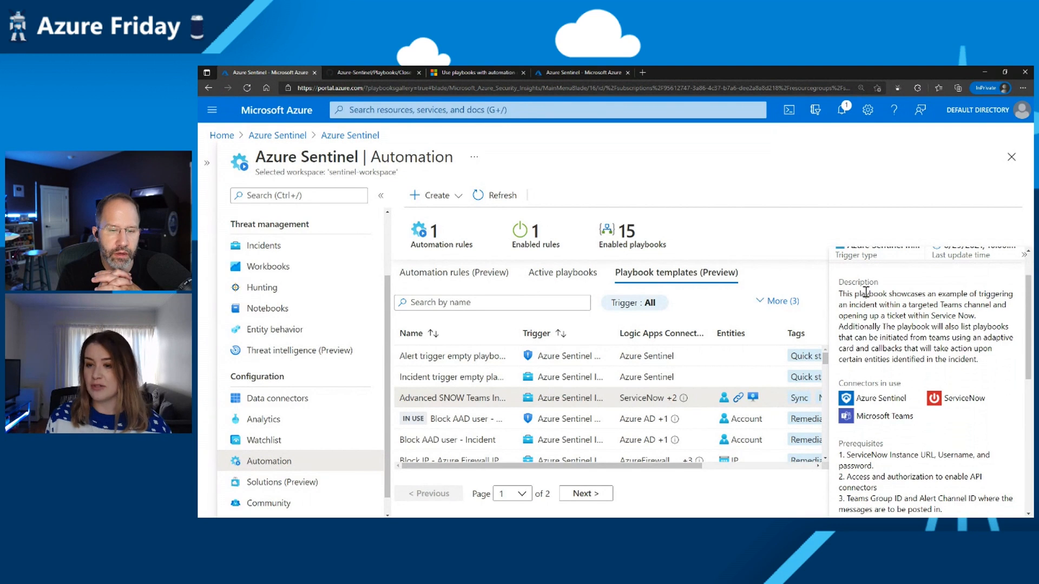
mouse_move(879, 430)
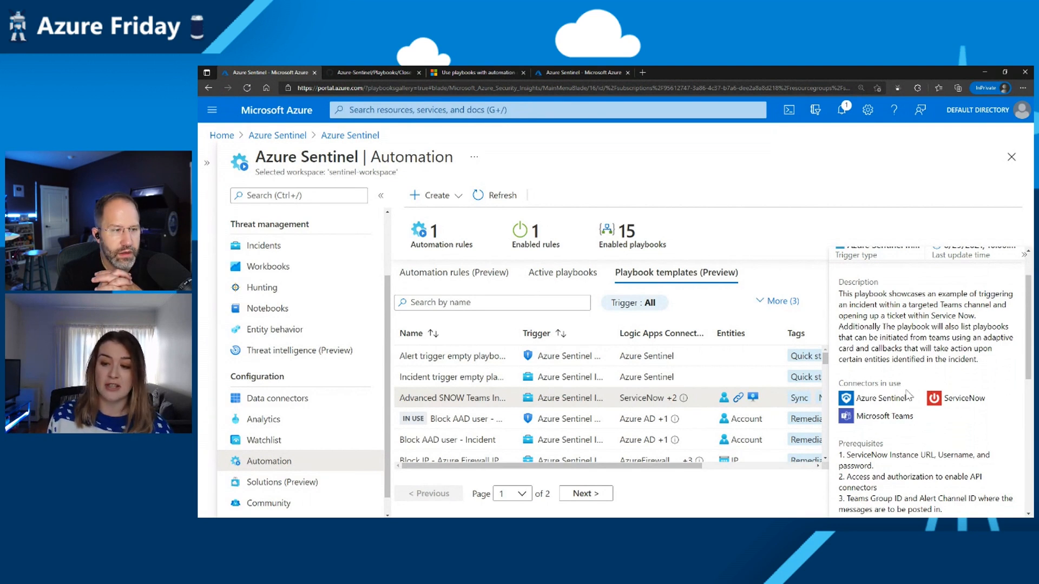
scroll(down, 3)
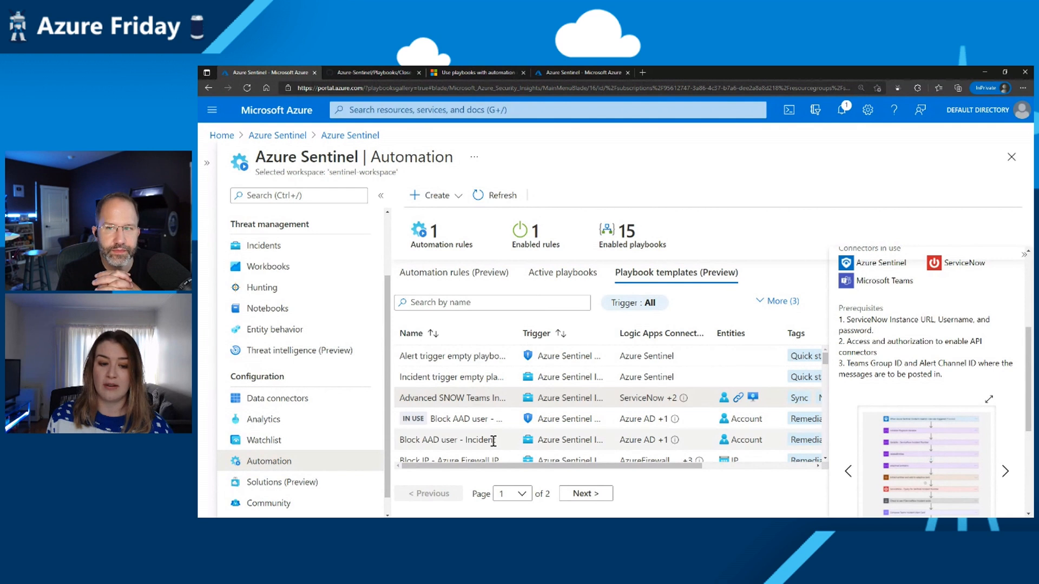
Review the Block AAD user - Incident template and create a playbook from it
click(450, 439)
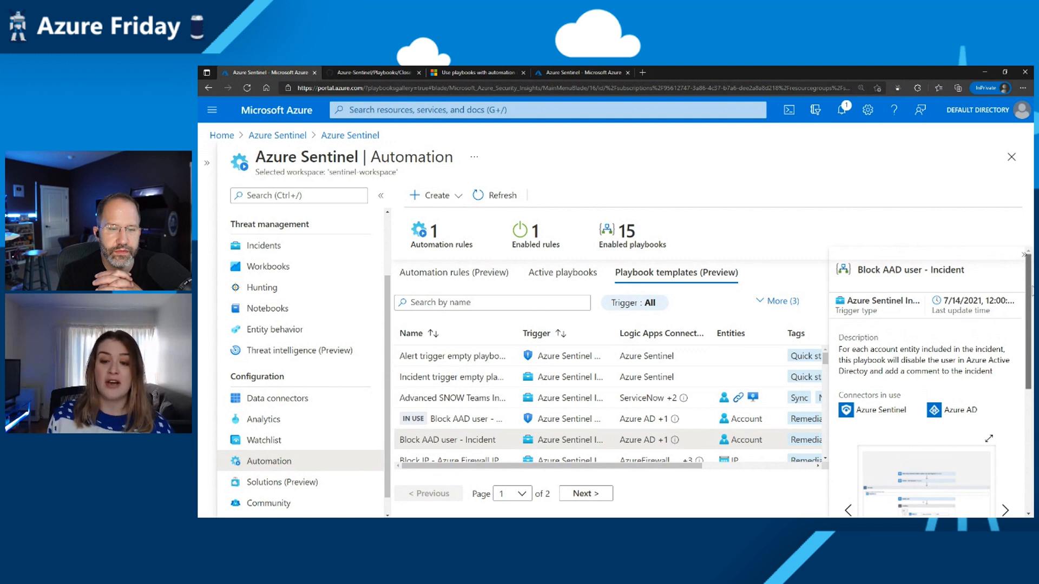
scroll(down, 3)
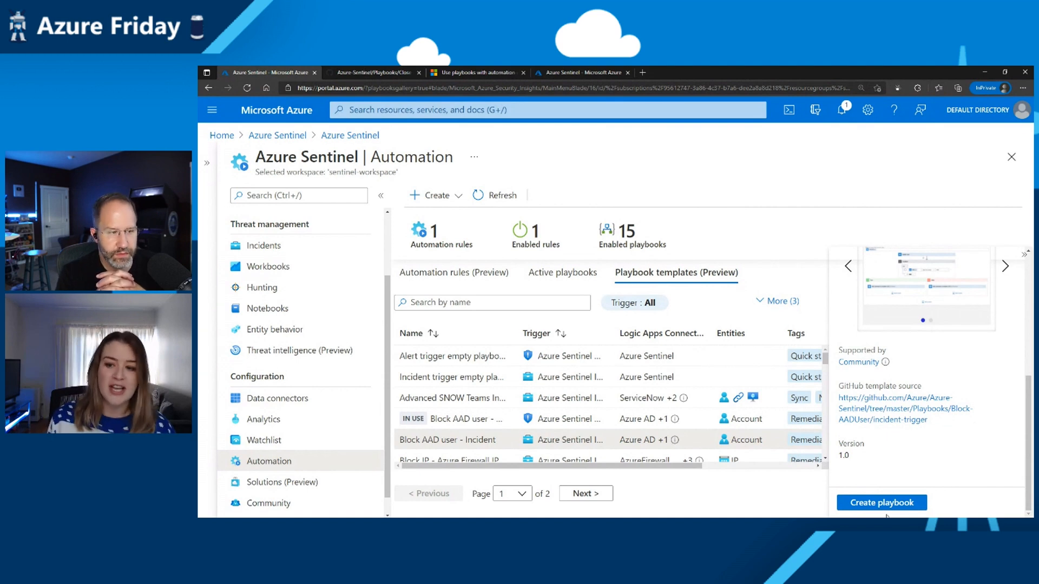
click(880, 502)
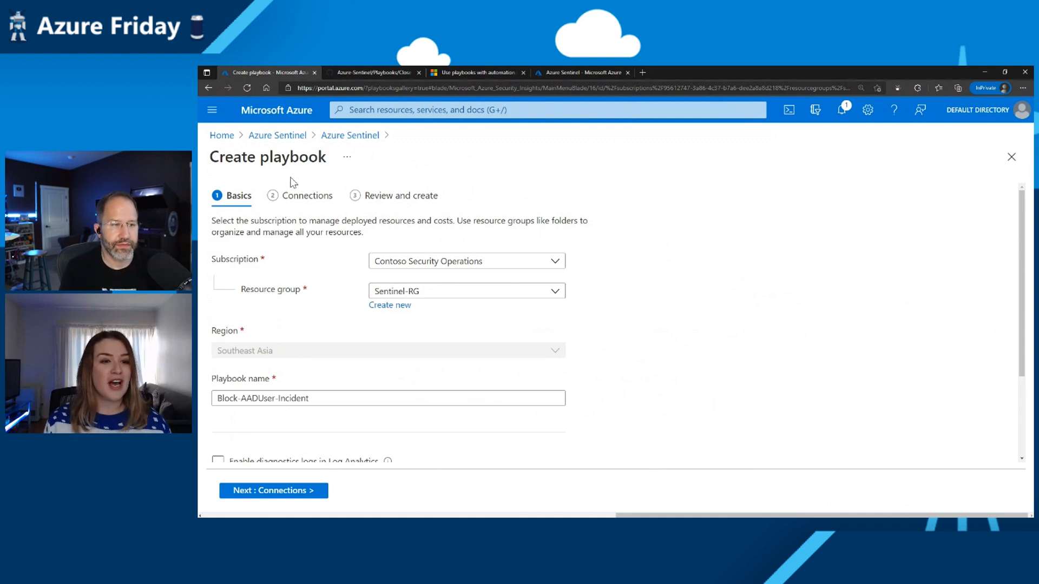
mouse_move(553, 313)
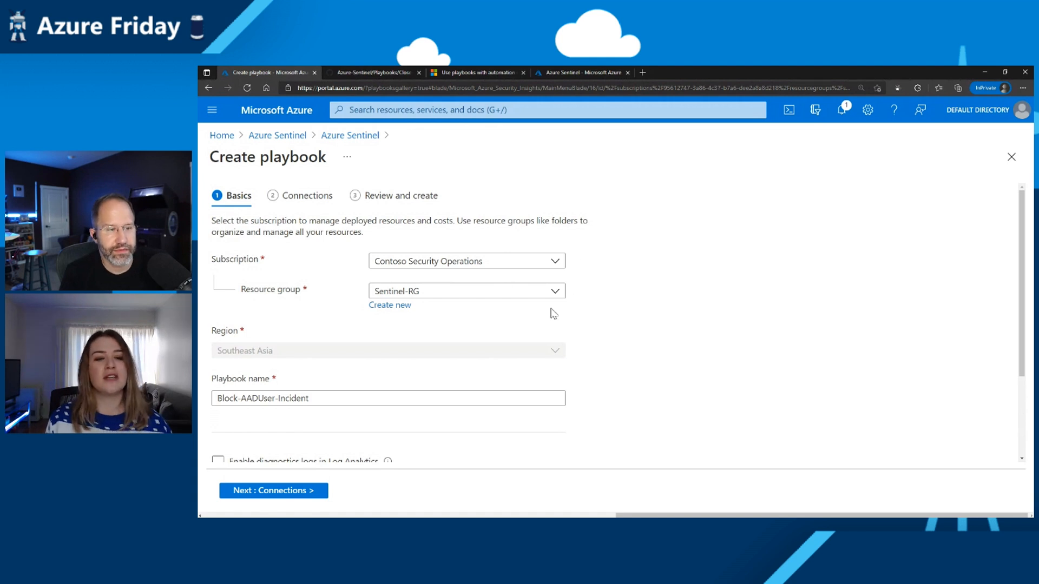
mouse_move(280, 350)
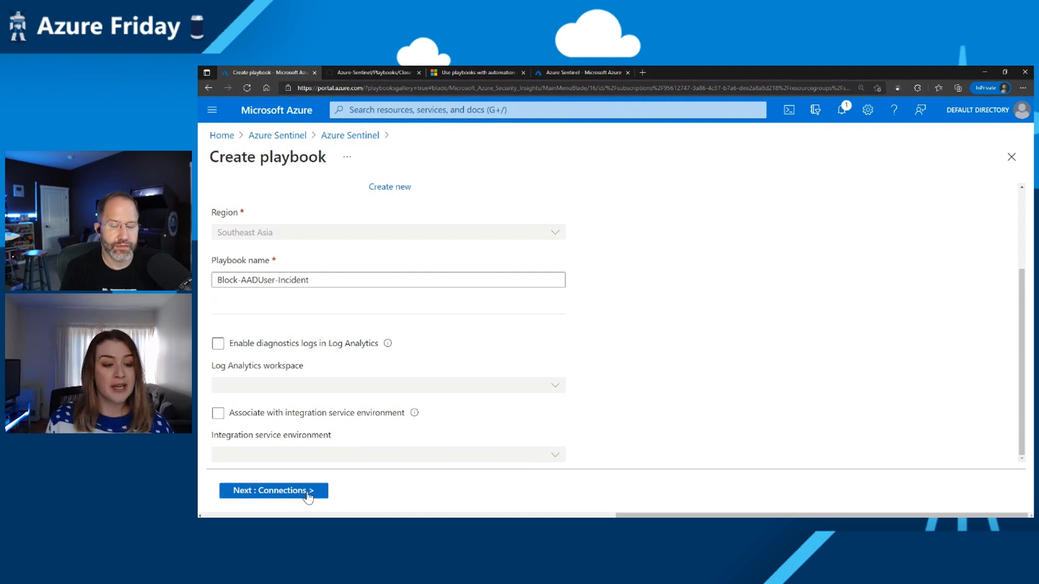
Accept Basics for Block-AADUser-Incident in Sentinel-RG, Southeast Asia, and advance to Connections
click(272, 490)
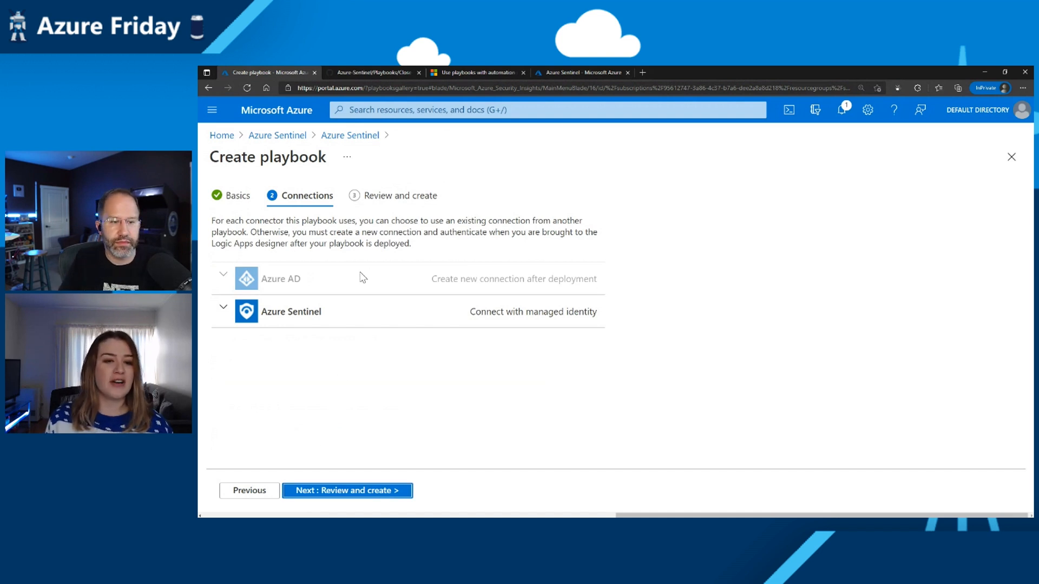
mouse_move(290, 263)
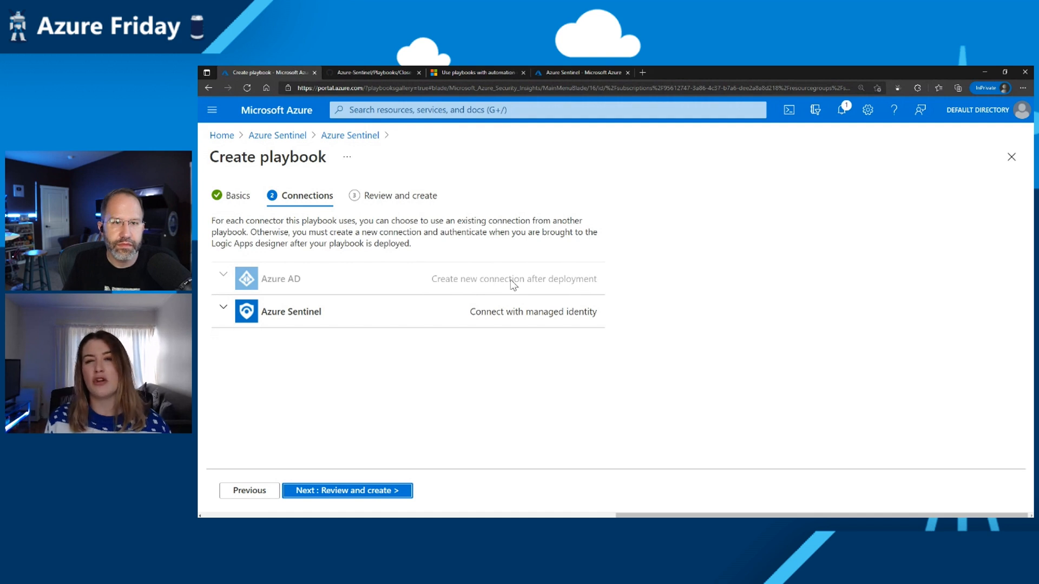
mouse_move(399, 472)
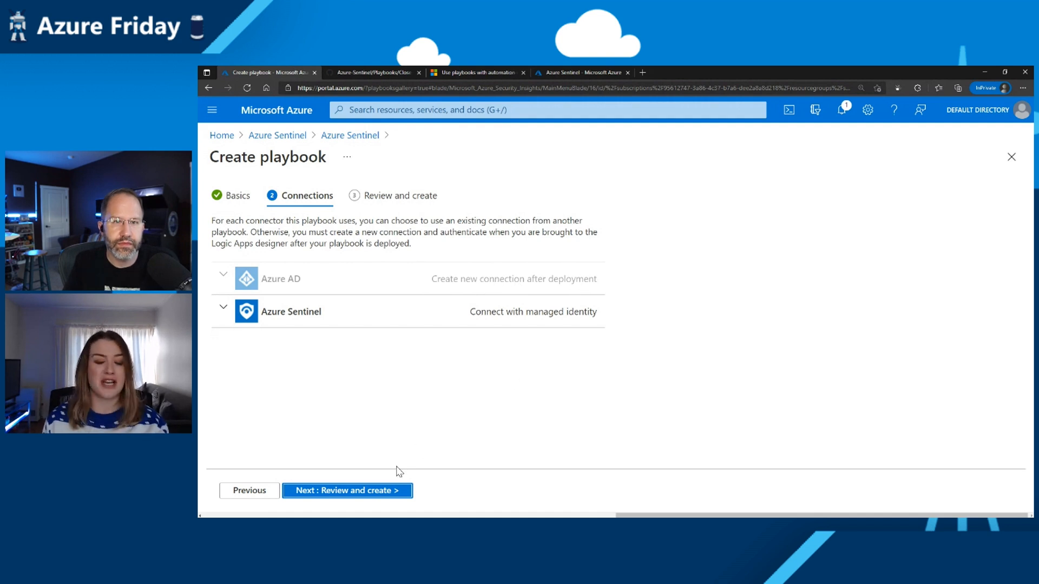
Accept the Azure AD and Azure Sentinel managed identity connections and advance to review
click(346, 490)
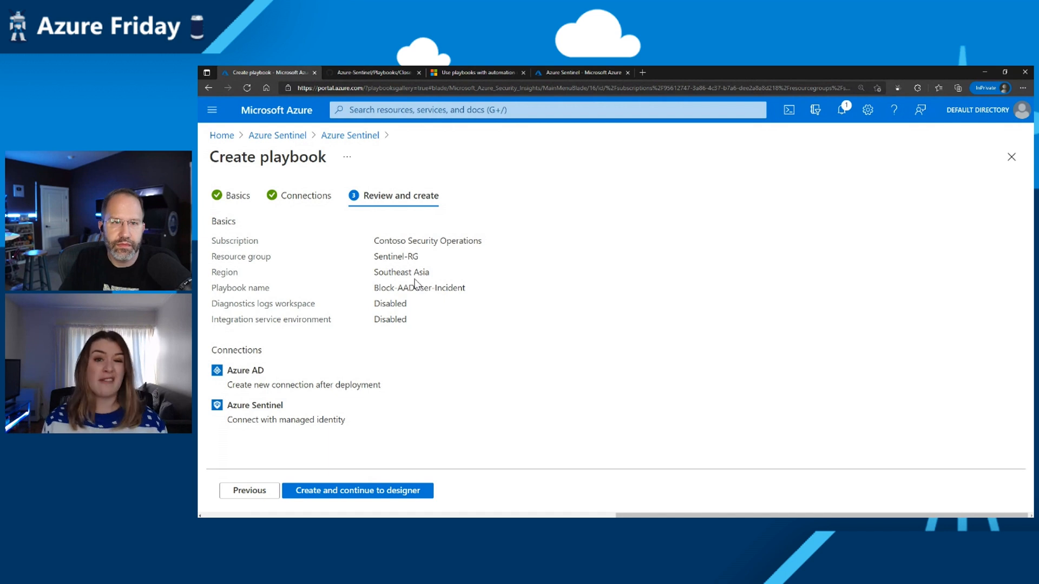
mouse_move(445, 299)
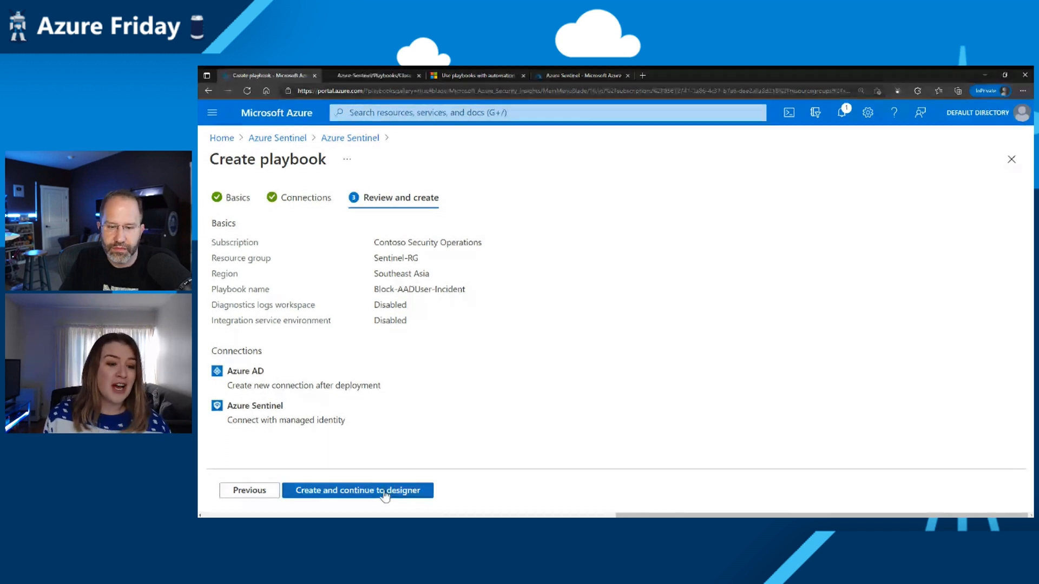
Create Block-AADUser-Incident in Sentinel-RG and continue to the Logic app designer
click(357, 491)
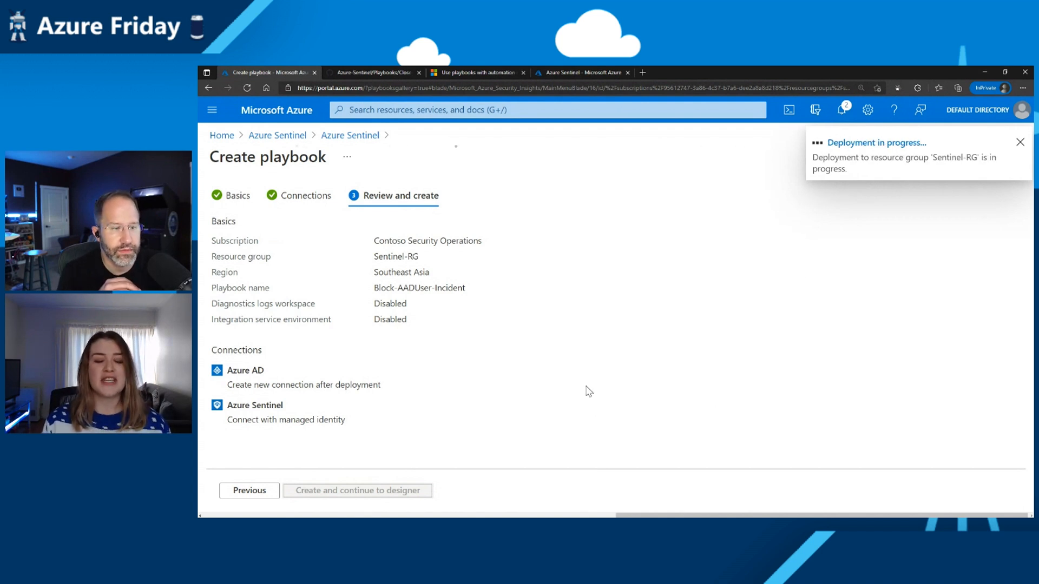
click(1021, 142)
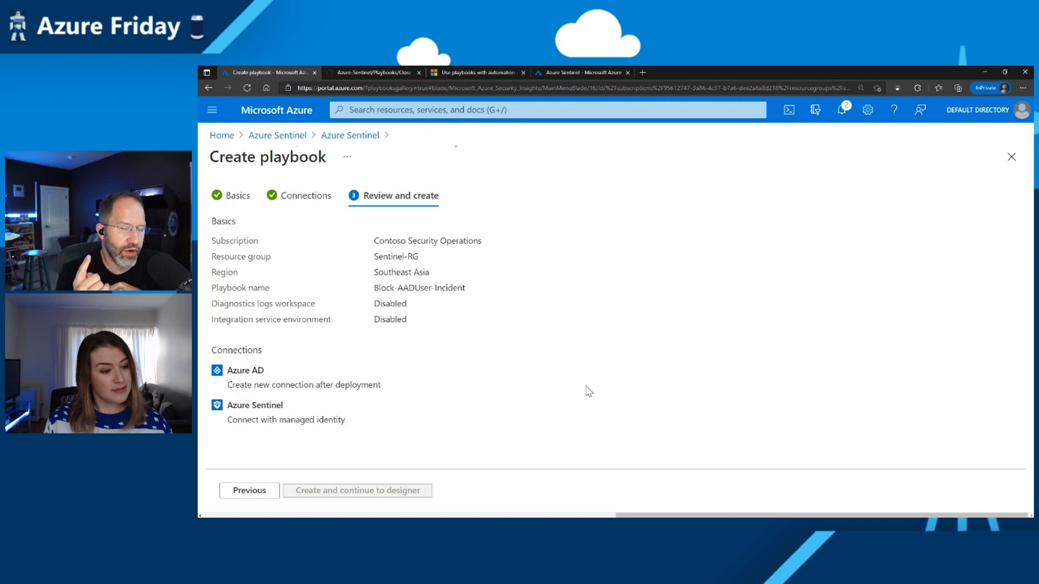
click(357, 490)
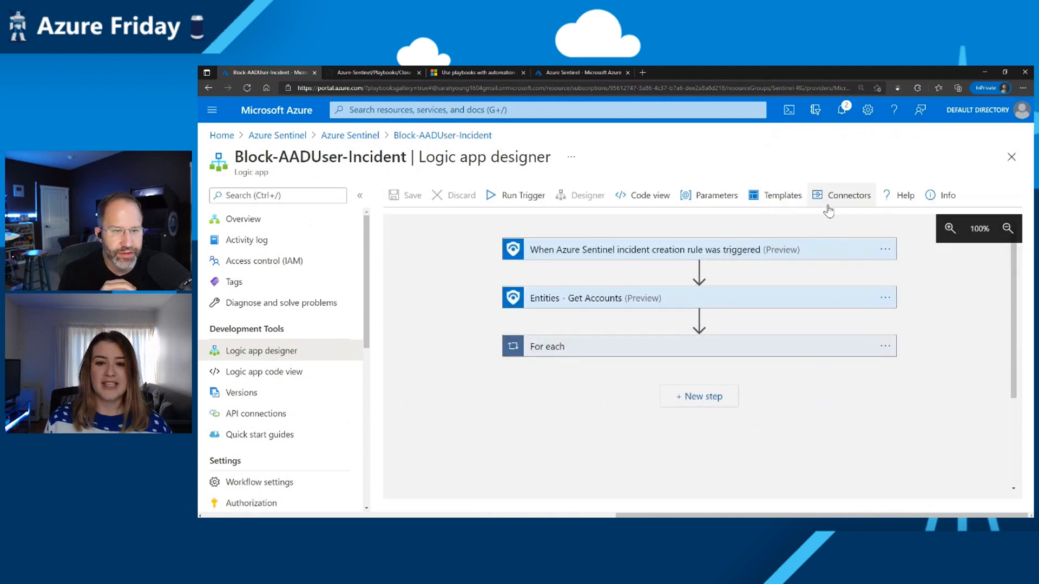
mouse_move(778, 250)
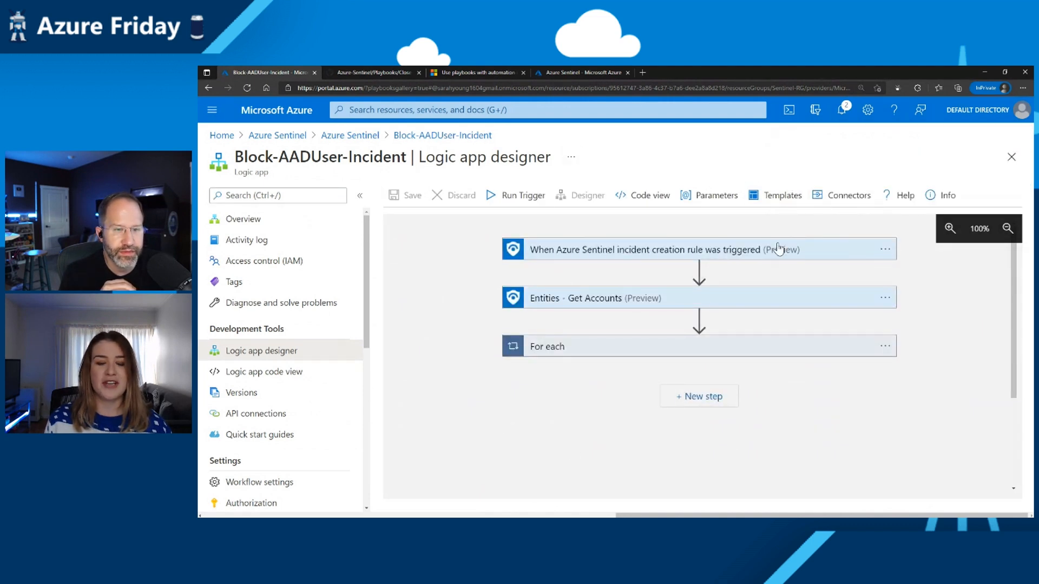
mouse_move(563, 228)
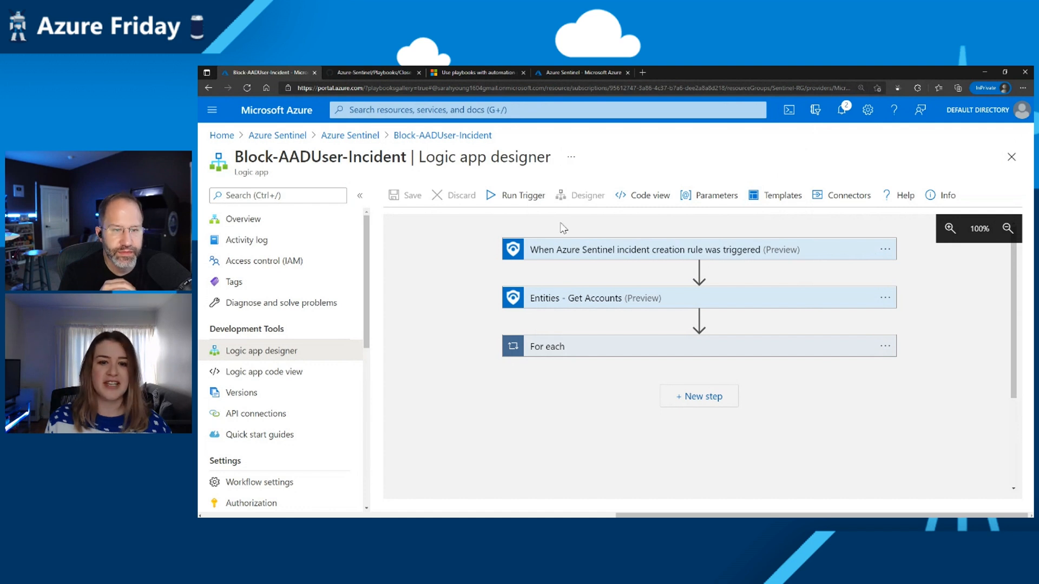
mouse_move(590, 372)
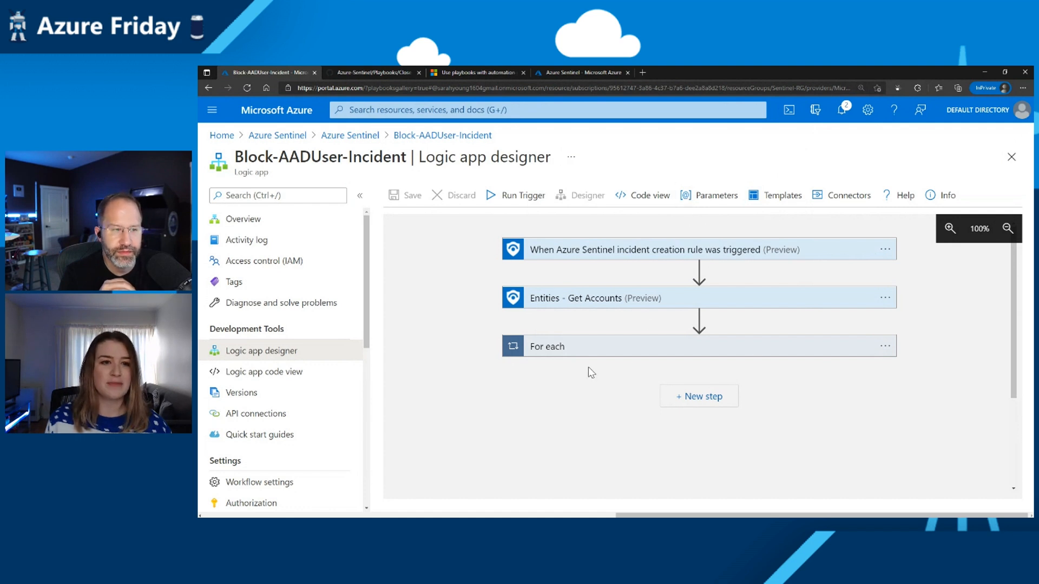
mouse_move(604, 370)
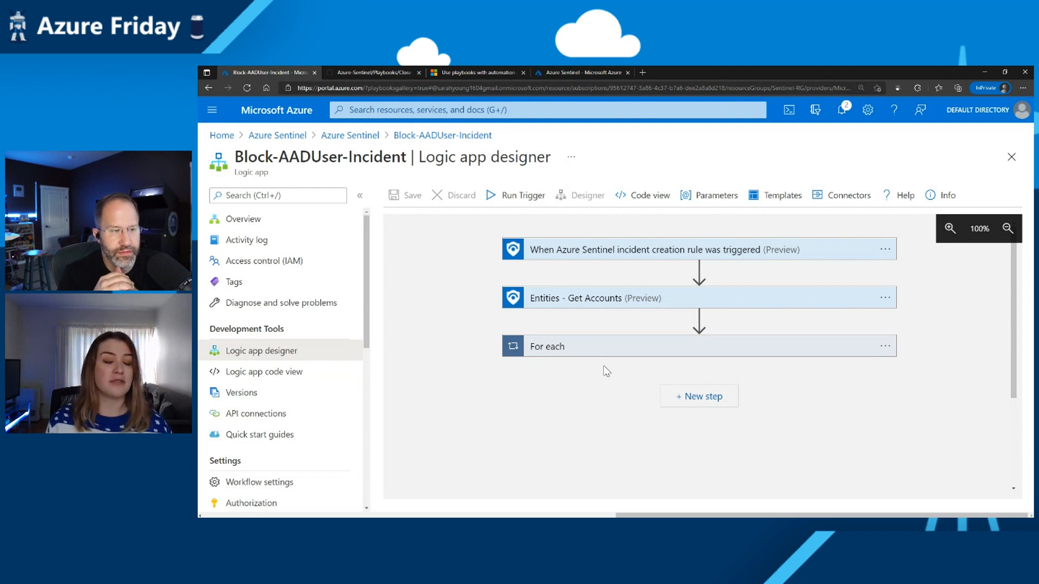
mouse_move(502, 216)
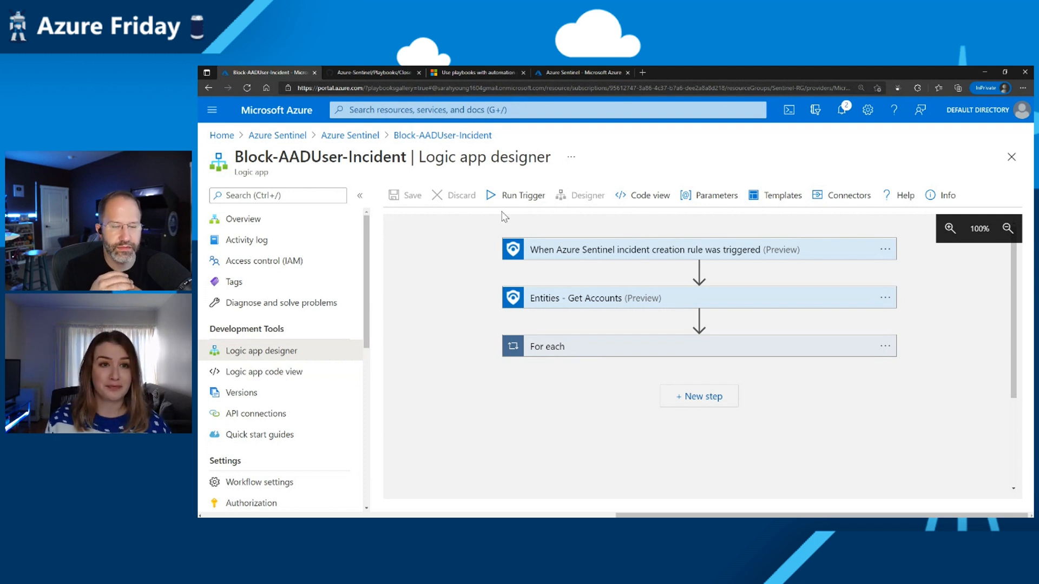
Review the trigger, Get Accounts and For each steps, then return to the playbooks tutorial
click(477, 72)
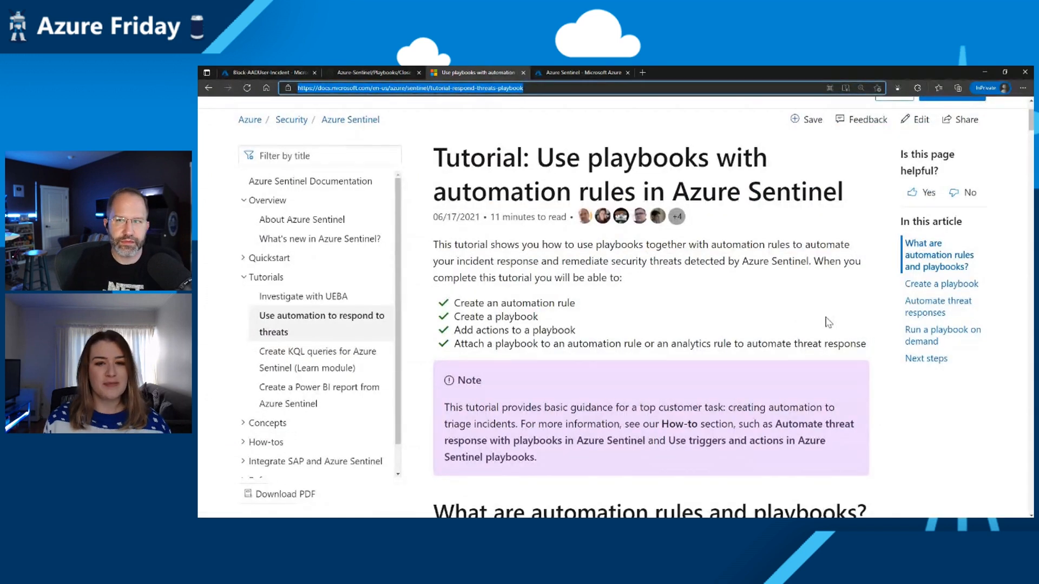